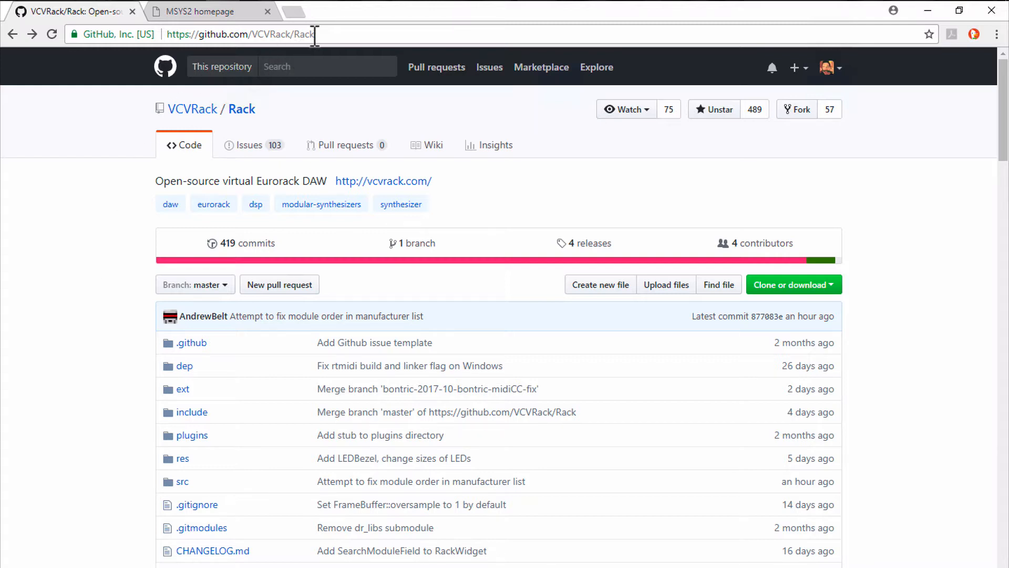
Step: Scroll the VCVRack/Rack README down to the Windows 'Setting up your development environment' section
{"action": "left_click", "coordinate": [242, 34]}
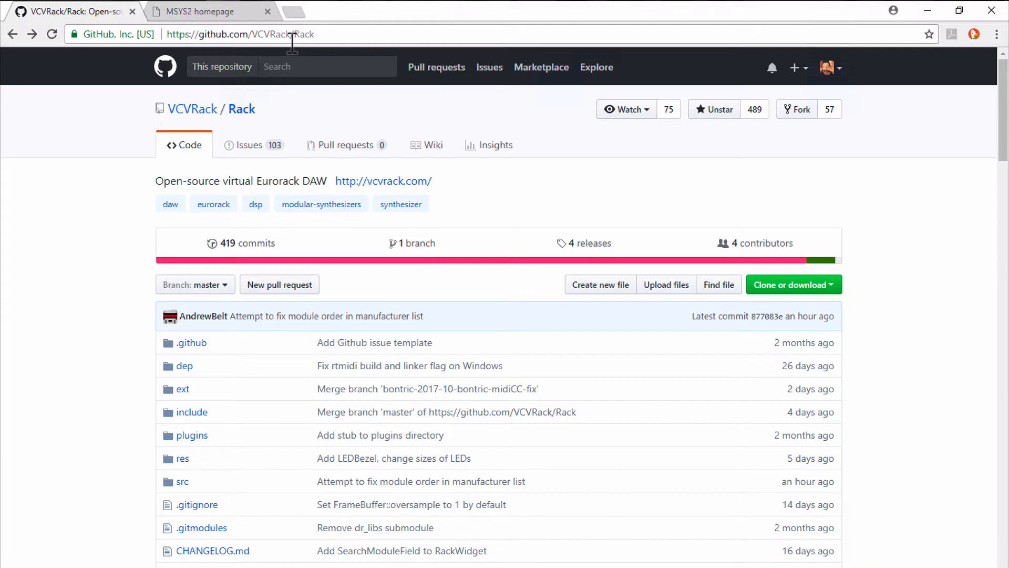
{"action": "mouse_move", "coordinate": [264, 33]}
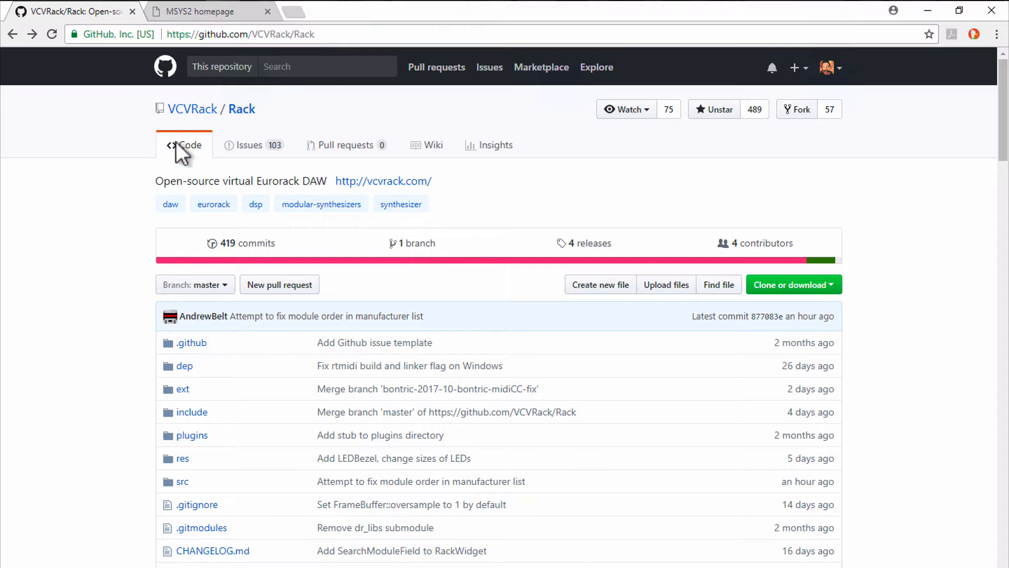
{"action": "scroll", "scroll_direction": "down", "scroll_amount": 3}
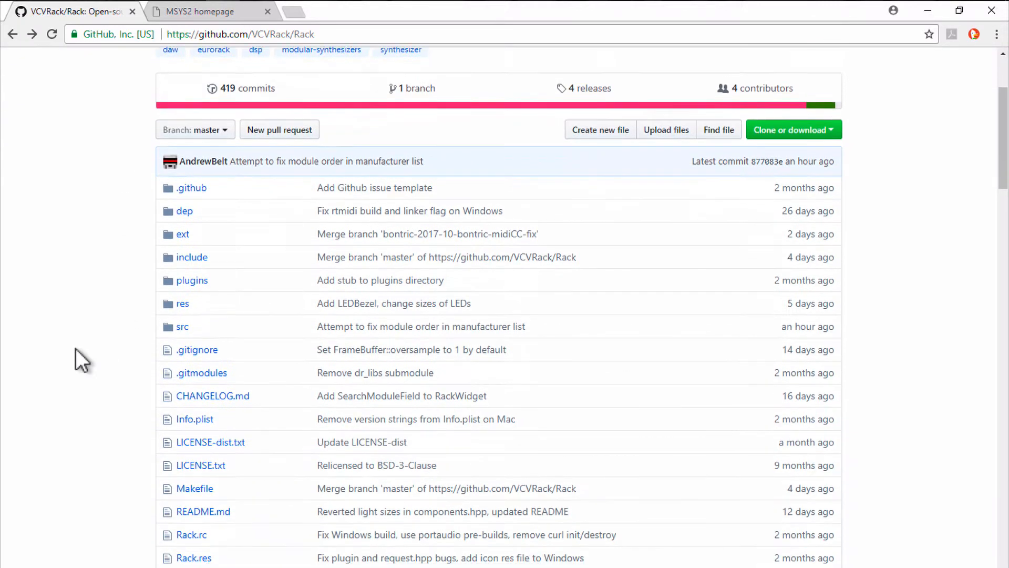
{"action": "scroll", "scroll_direction": "down", "scroll_amount": 3}
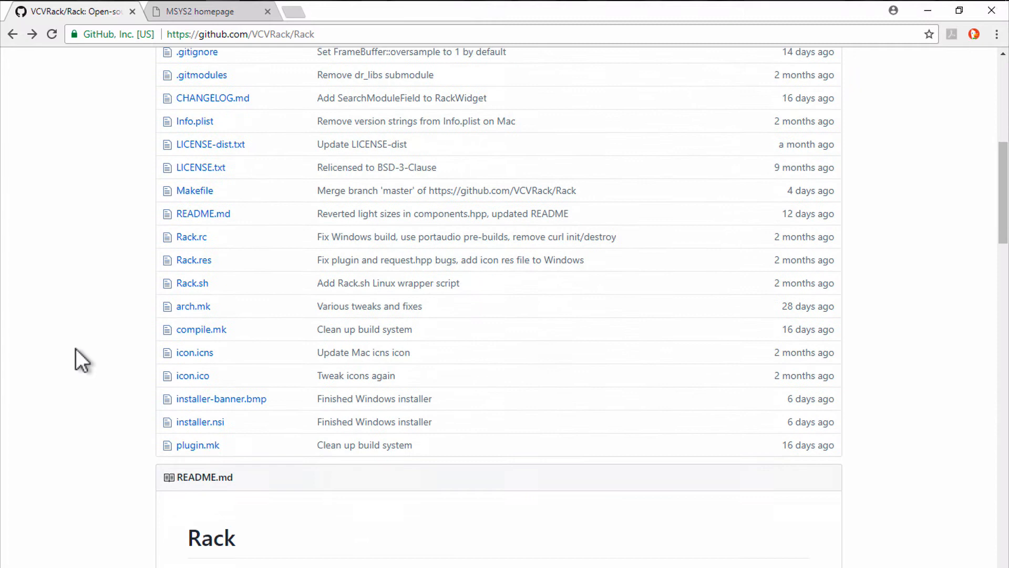
{"action": "scroll", "scroll_direction": "down", "scroll_amount": 3}
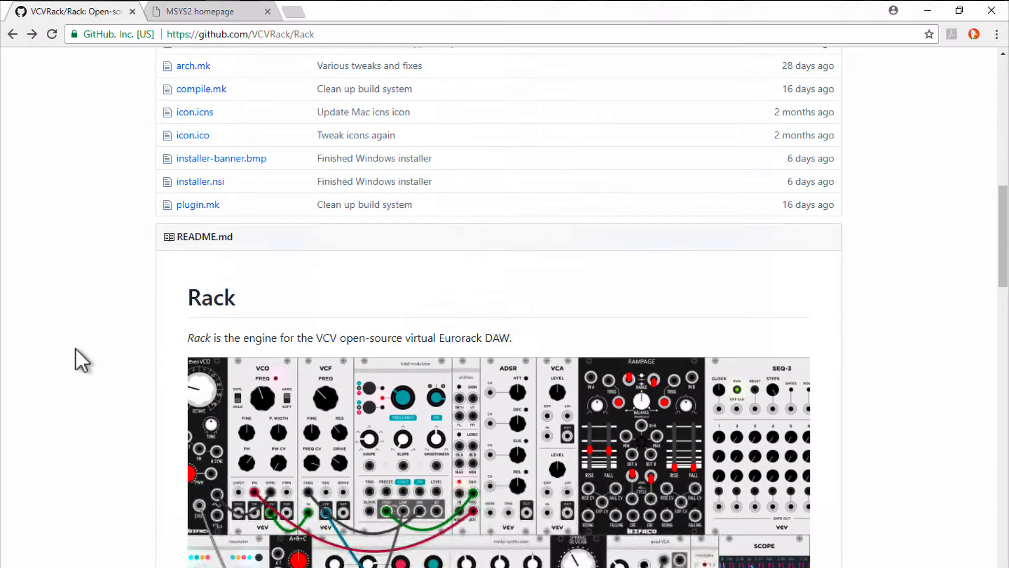
{"action": "scroll", "scroll_direction": "down", "scroll_amount": 3}
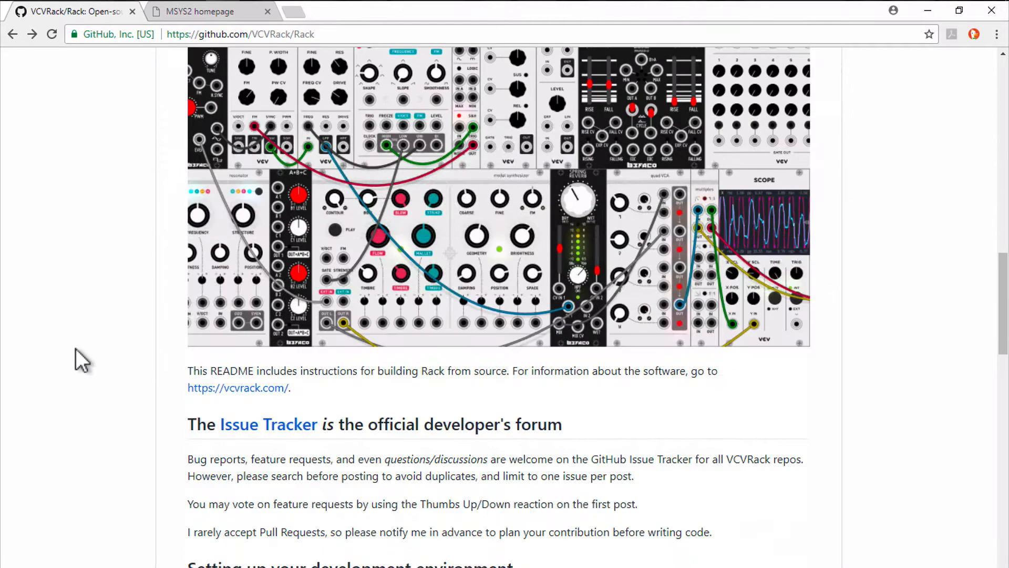
{"action": "scroll", "scroll_direction": "down", "scroll_amount": 3}
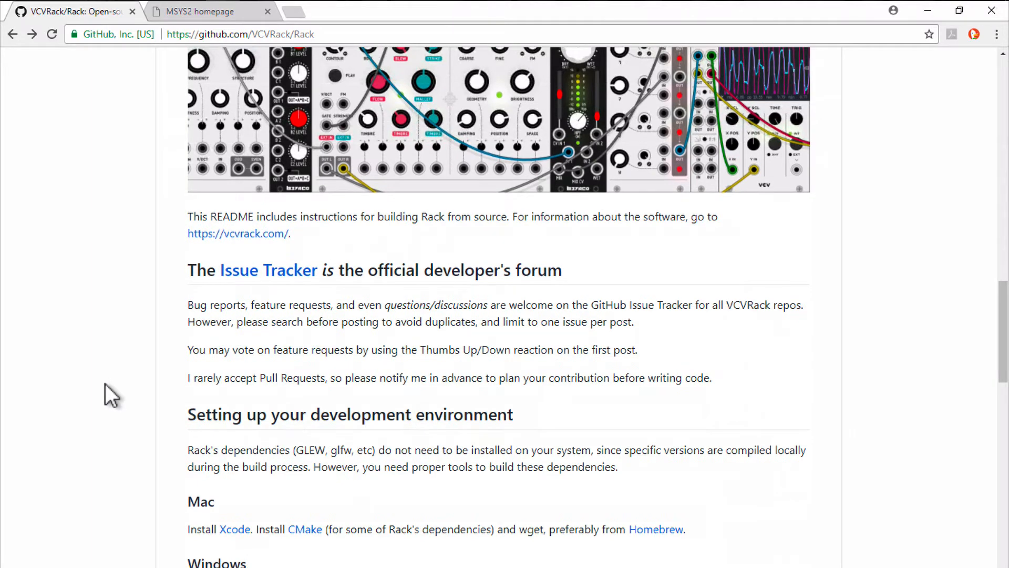
{"action": "scroll", "scroll_direction": "down", "scroll_amount": 3}
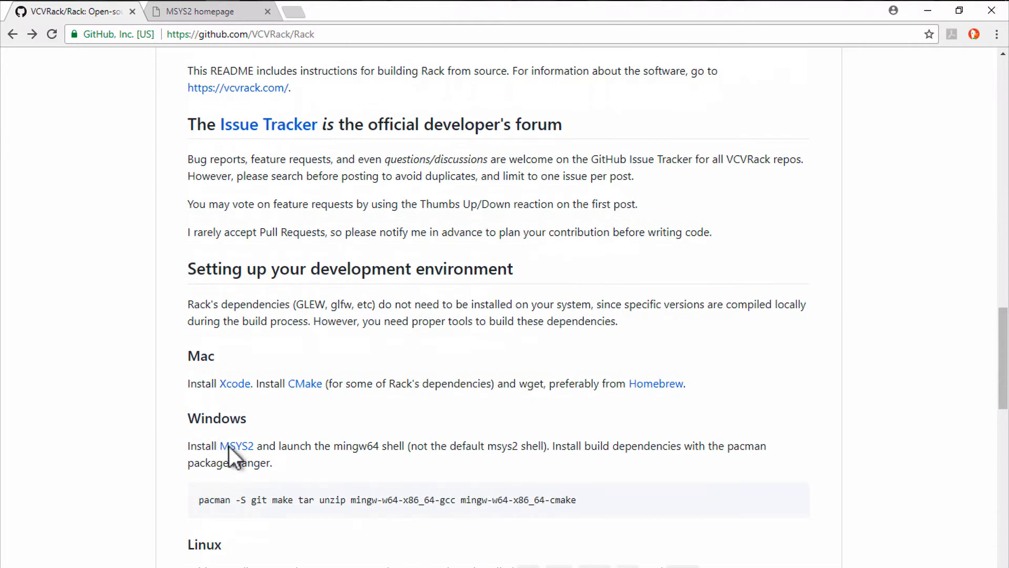
{"action": "mouse_move", "coordinate": [372, 413]}
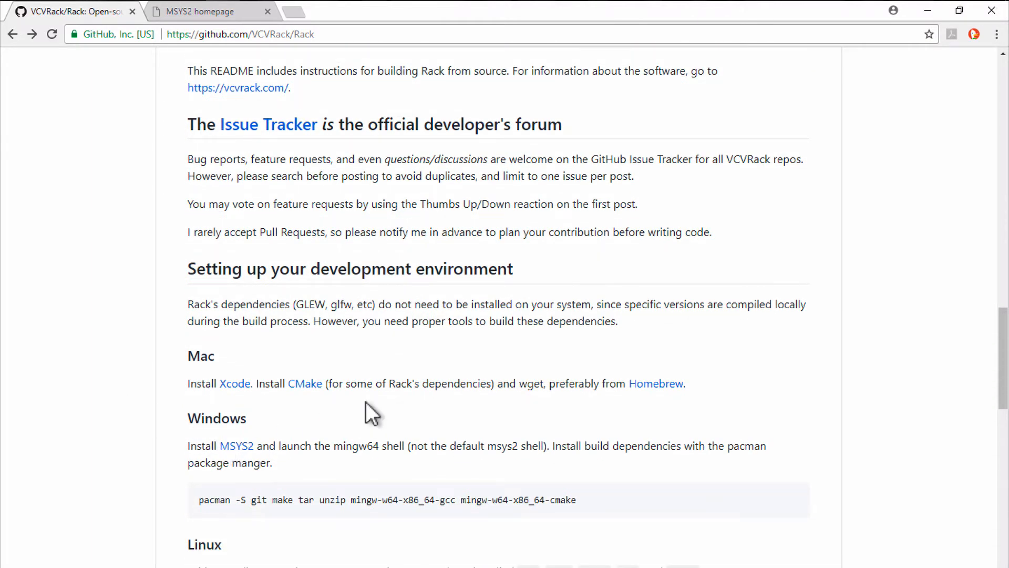
{"action": "scroll", "scroll_direction": "down", "scroll_amount": 3}
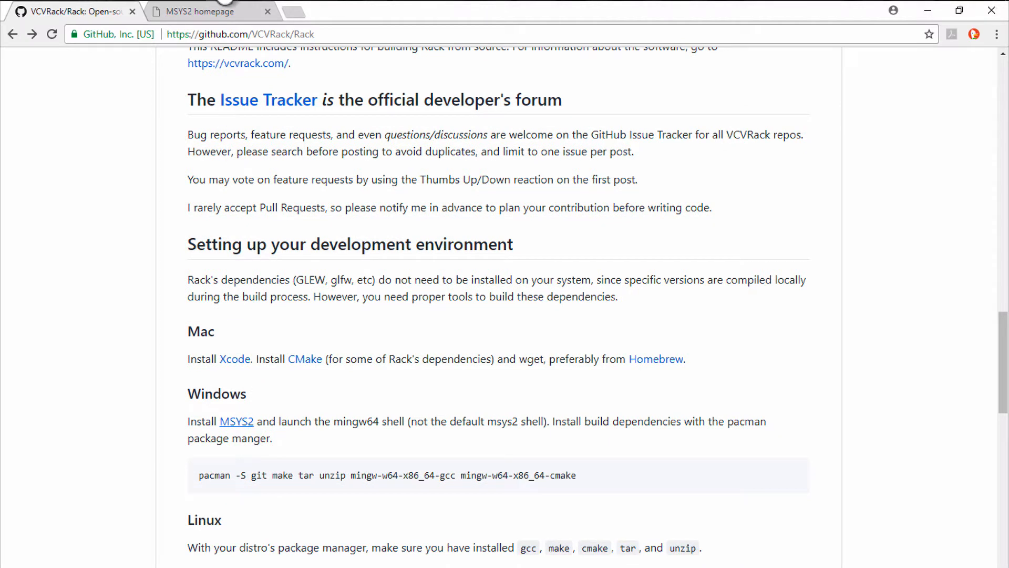
{"action": "mouse_move", "coordinate": [194, 11]}
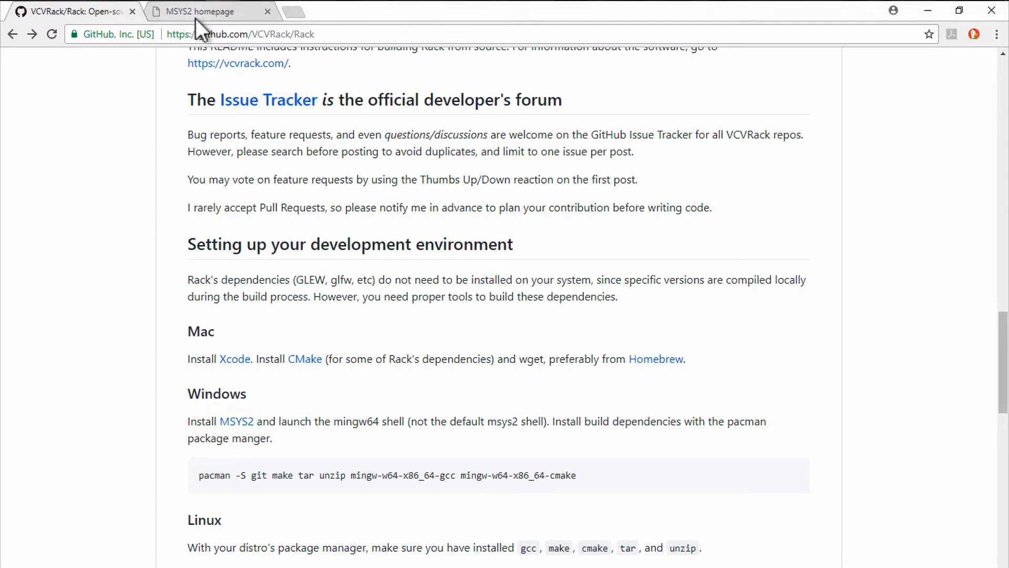
Step: Switch to the MSYS2 homepage tab and bring the 32-bit and 64-bit installer downloads into view
{"action": "left_click", "coordinate": [206, 11]}
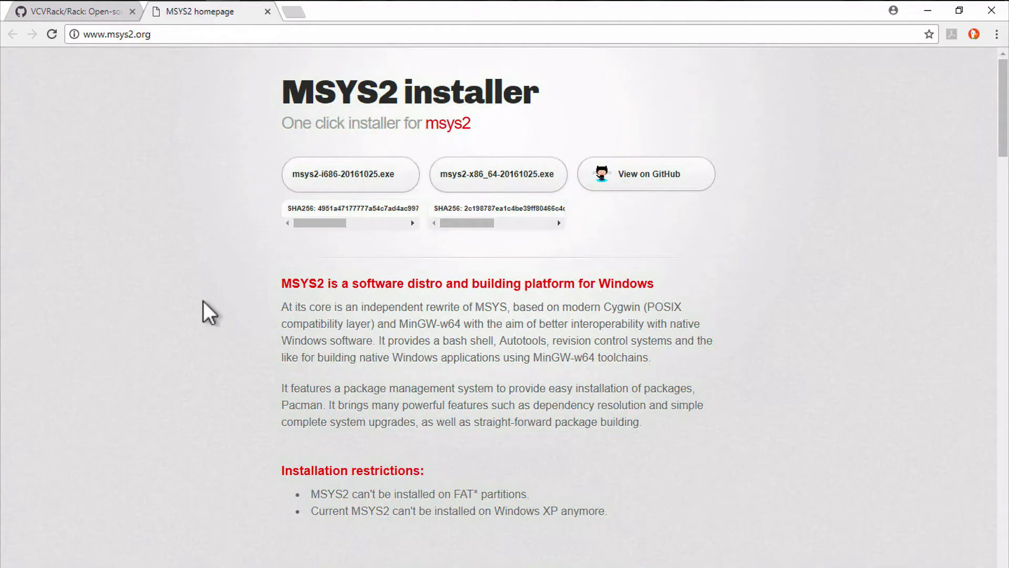
{"action": "mouse_move", "coordinate": [412, 122]}
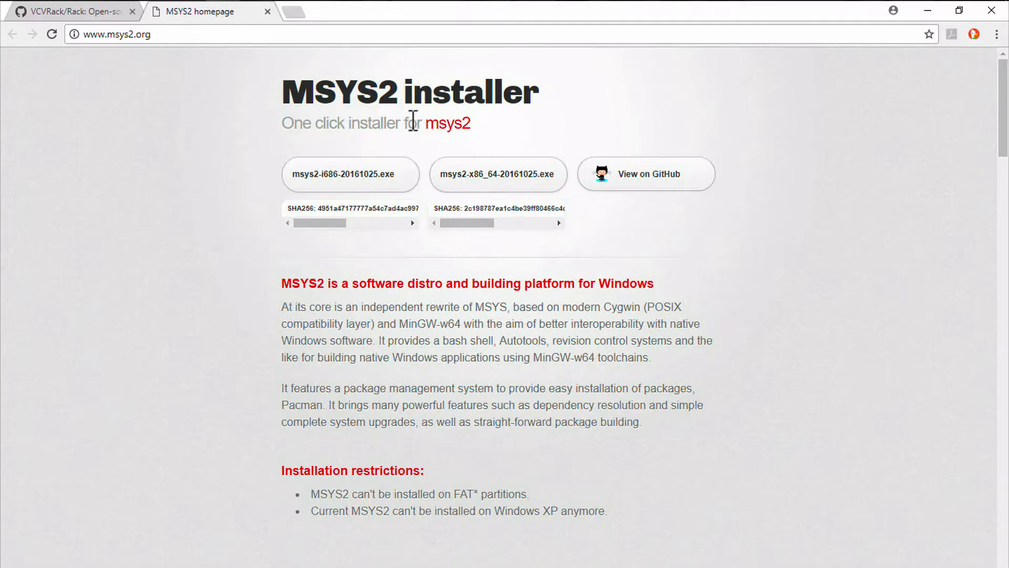
{"action": "scroll", "scroll_direction": "down", "scroll_amount": 3}
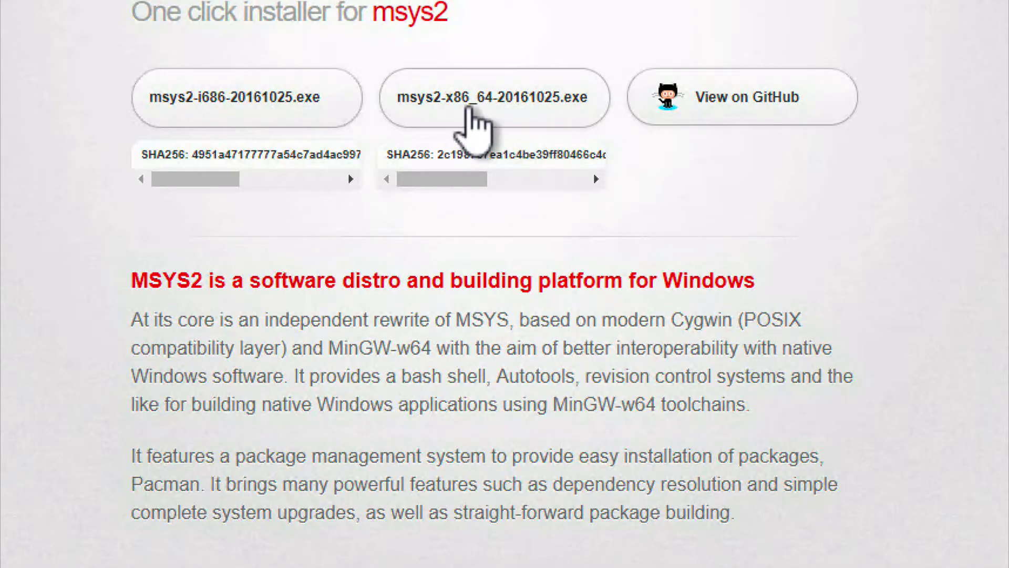
{"action": "mouse_move", "coordinate": [495, 109]}
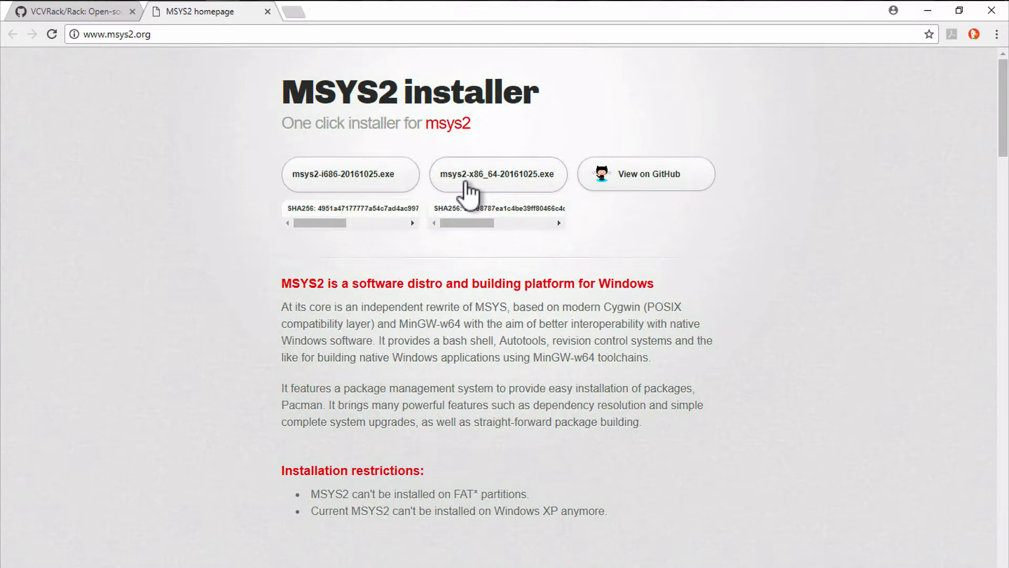
{"action": "mouse_move", "coordinate": [360, 337]}
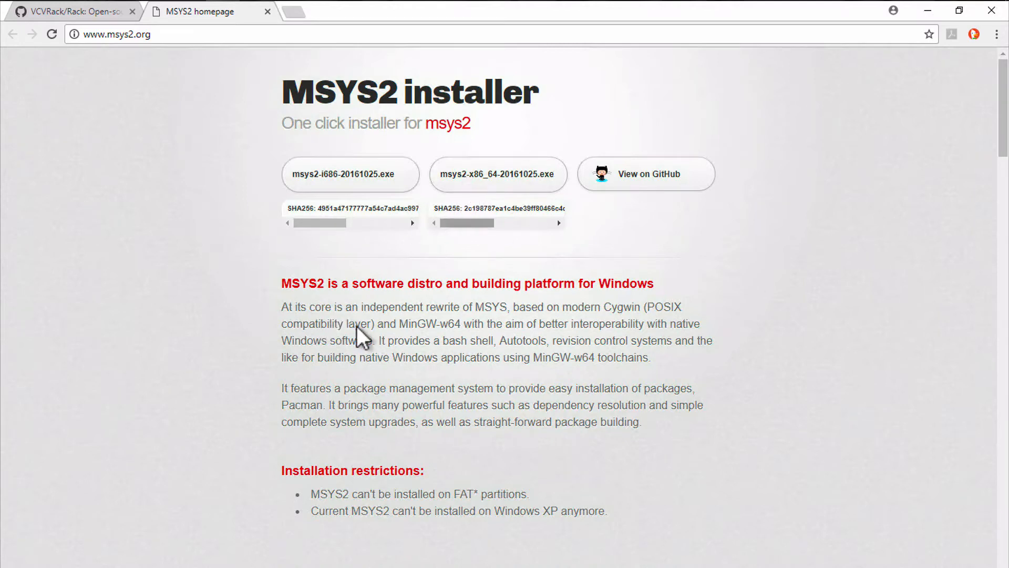
Step: Scroll the msys2.org page through the numbered installer steps up to ticking Run MSYS2 now
{"action": "scroll", "scroll_direction": "down", "scroll_amount": 3}
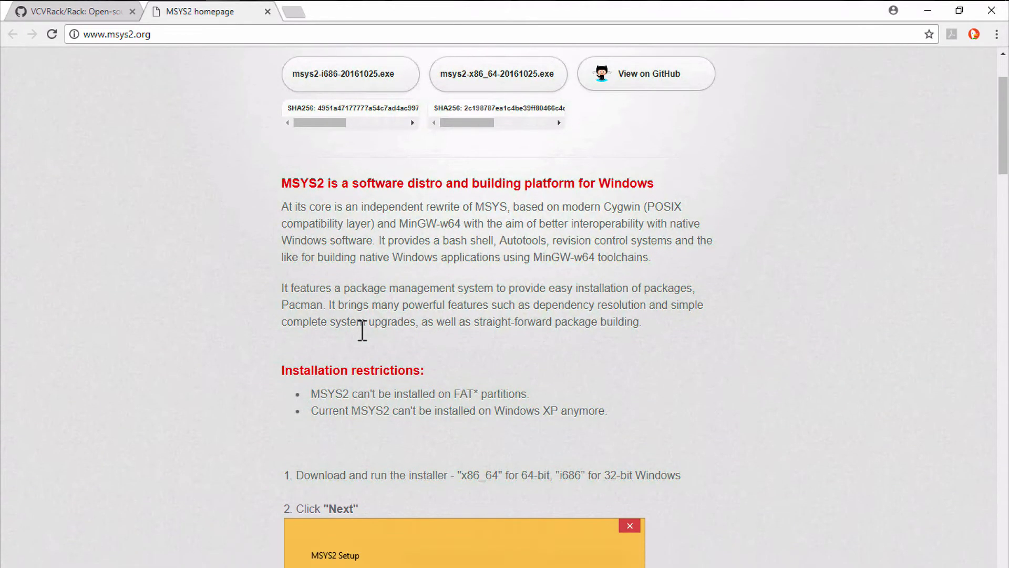
{"action": "scroll", "scroll_direction": "down", "scroll_amount": 3}
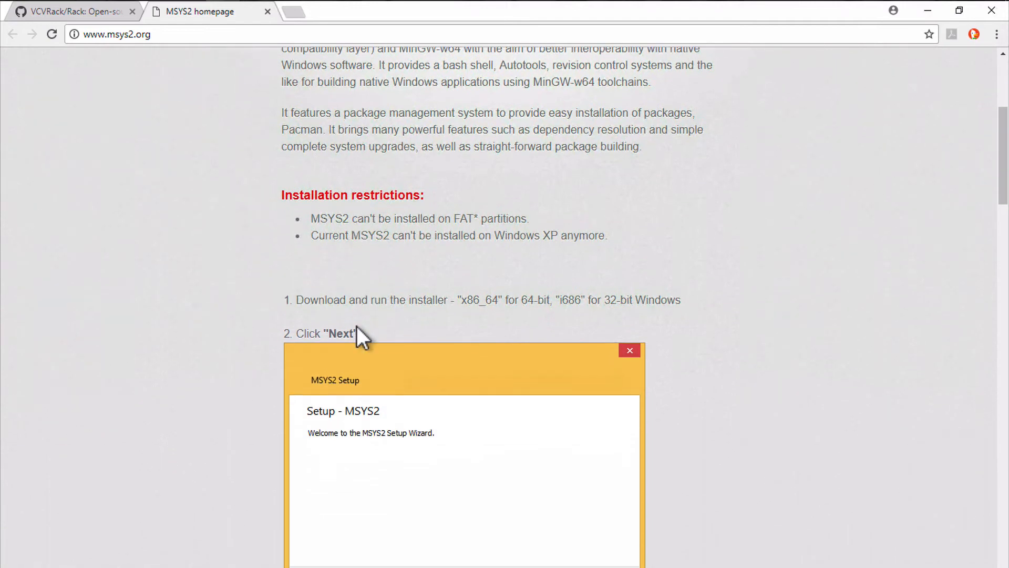
{"action": "scroll", "scroll_direction": "down", "scroll_amount": 3}
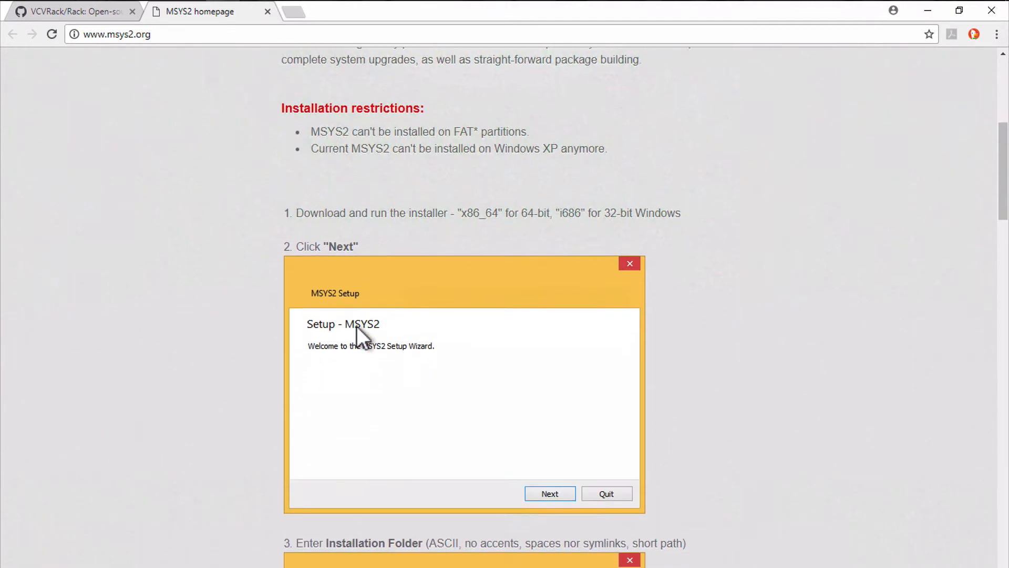
{"action": "scroll", "scroll_direction": "up", "scroll_amount": 3}
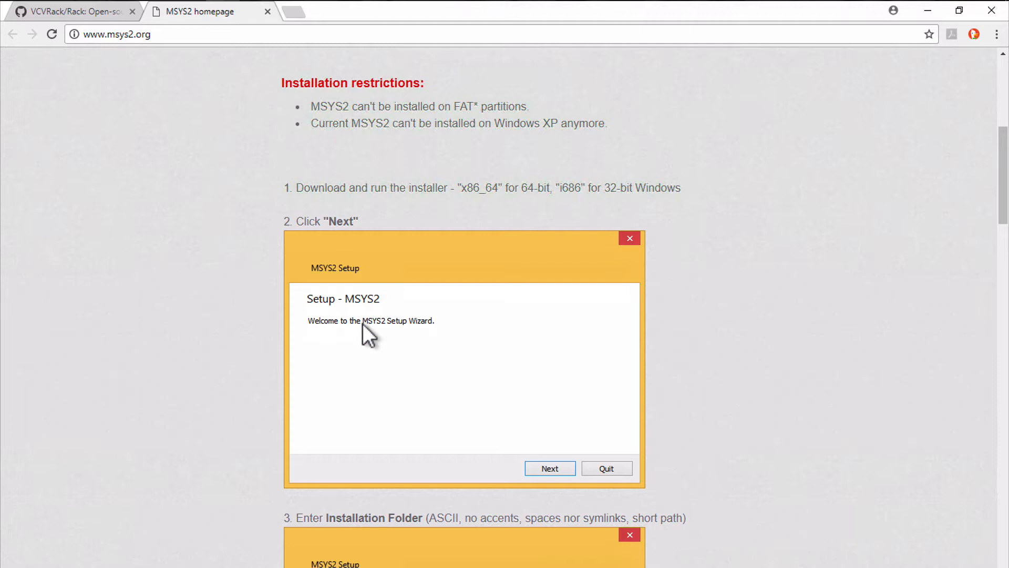
{"action": "scroll", "scroll_direction": "down", "scroll_amount": 3}
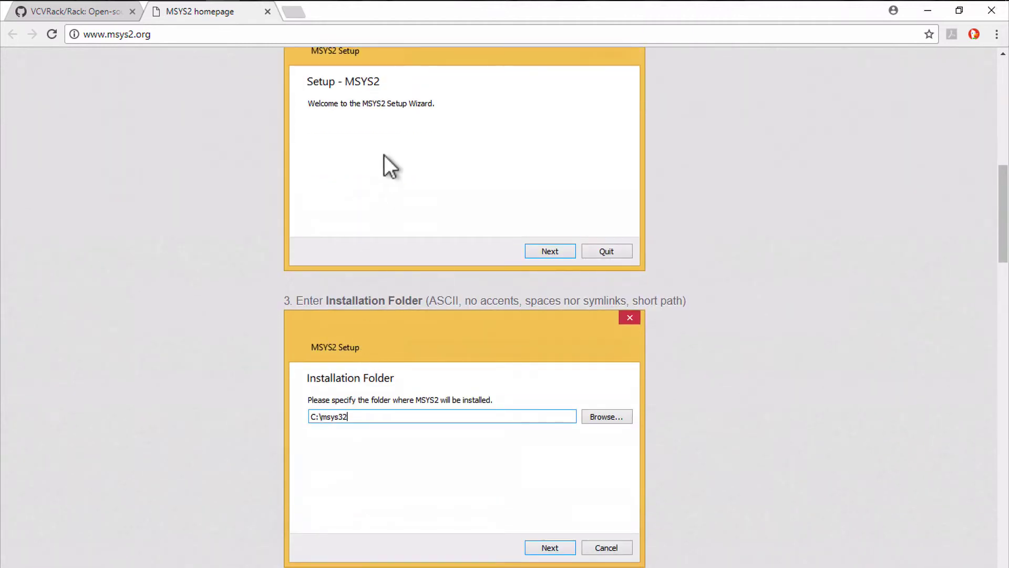
{"action": "mouse_move", "coordinate": [340, 427]}
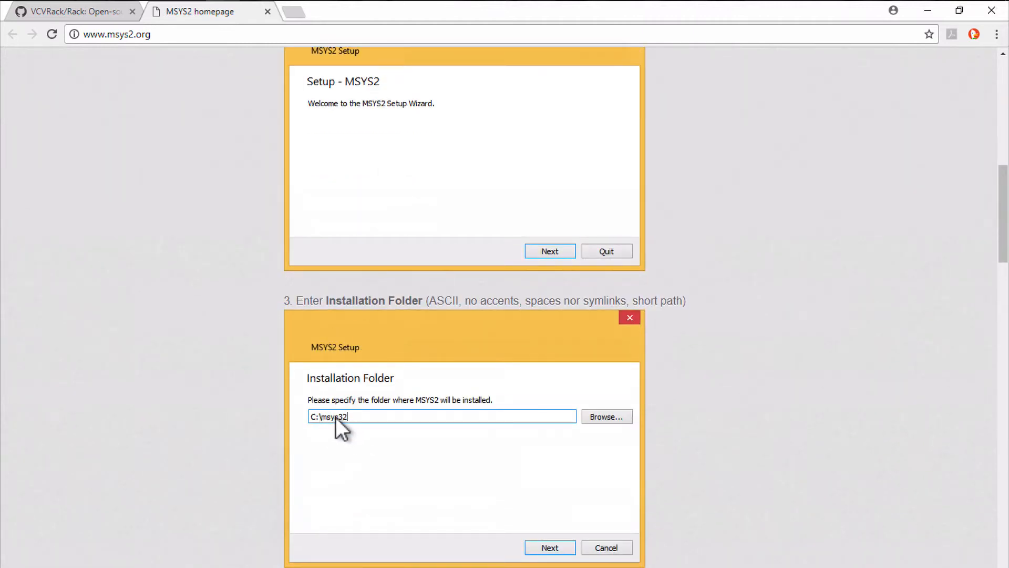
{"action": "mouse_move", "coordinate": [315, 403]}
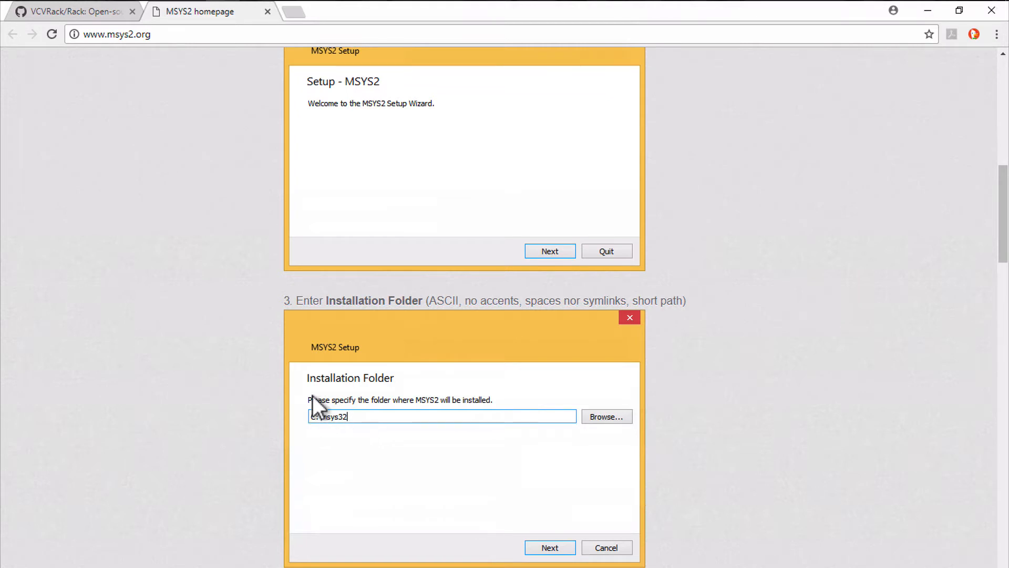
{"action": "mouse_move", "coordinate": [318, 367]}
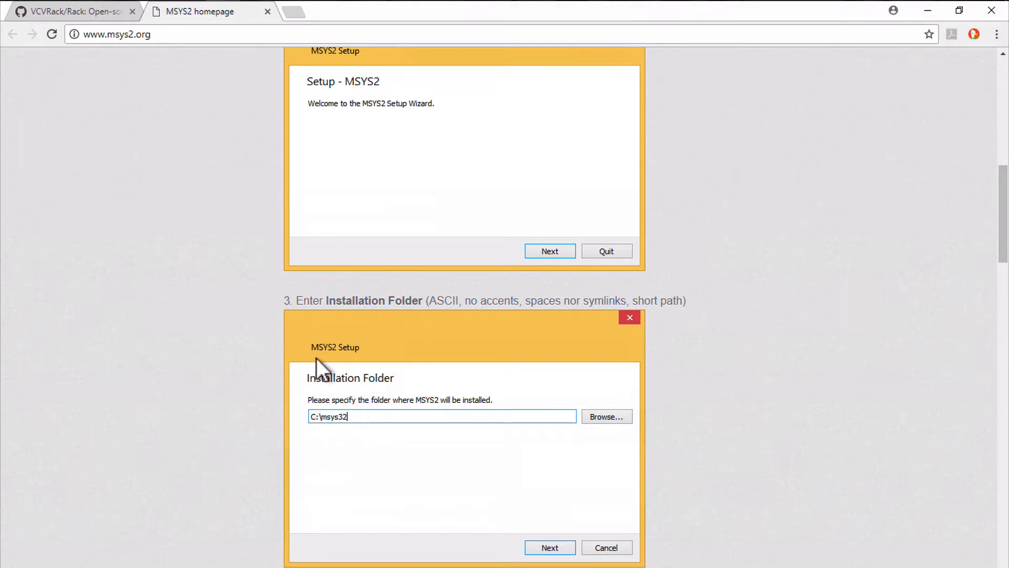
{"action": "scroll", "scroll_direction": "down", "scroll_amount": 3}
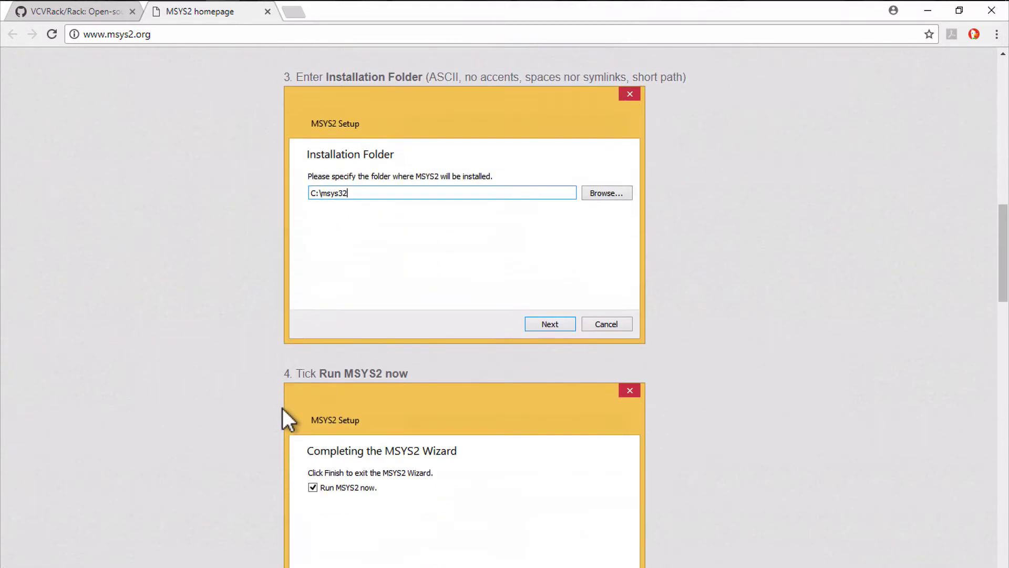
{"action": "scroll", "scroll_direction": "down", "scroll_amount": 3}
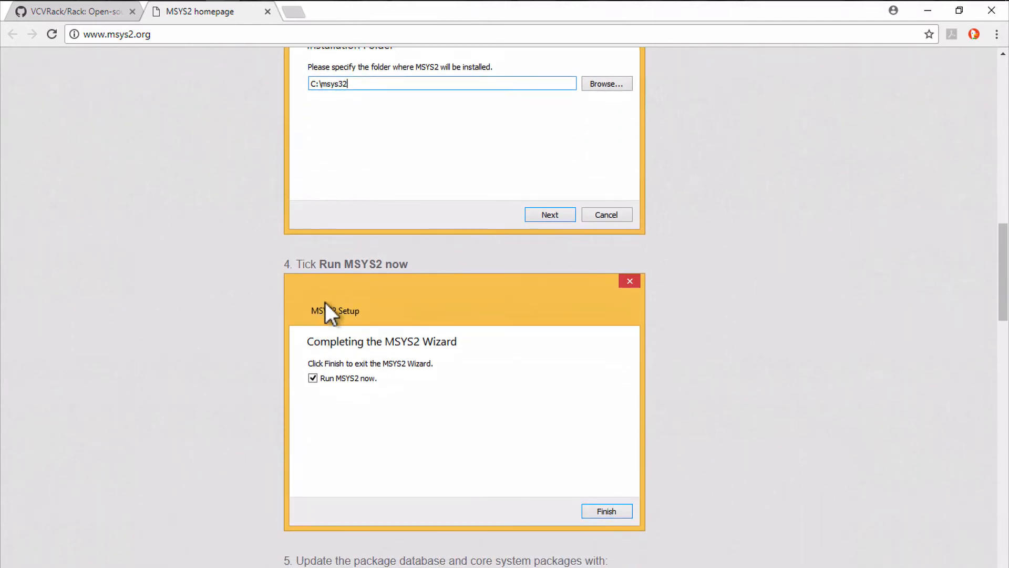
{"action": "mouse_move", "coordinate": [334, 380]}
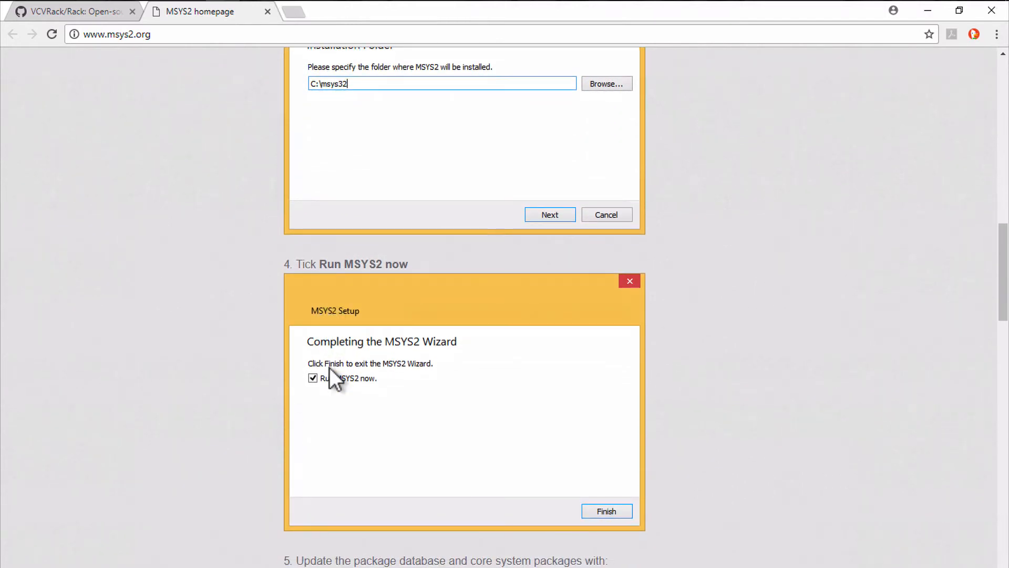
{"action": "mouse_move", "coordinate": [334, 392]}
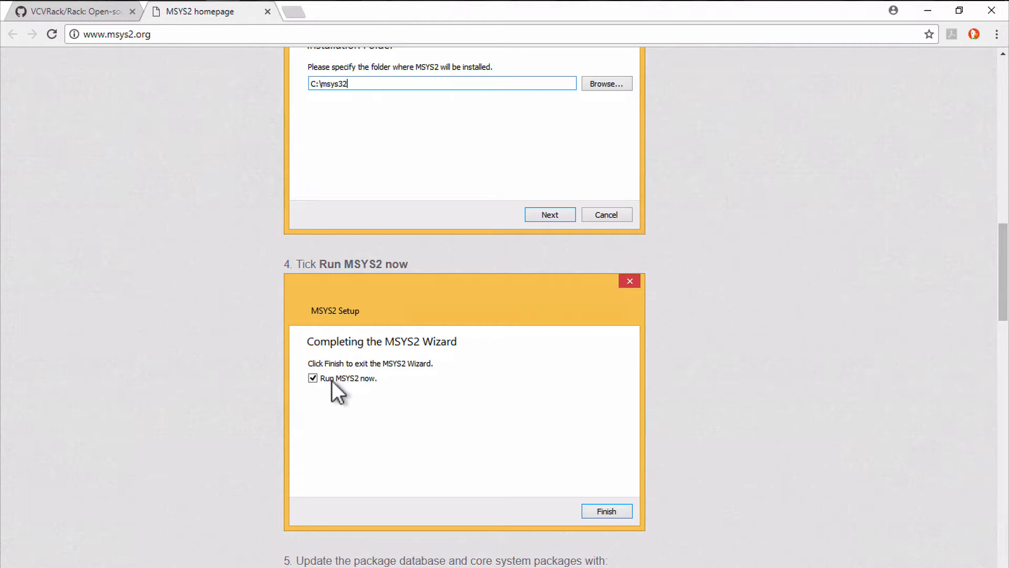
{"action": "mouse_move", "coordinate": [346, 391]}
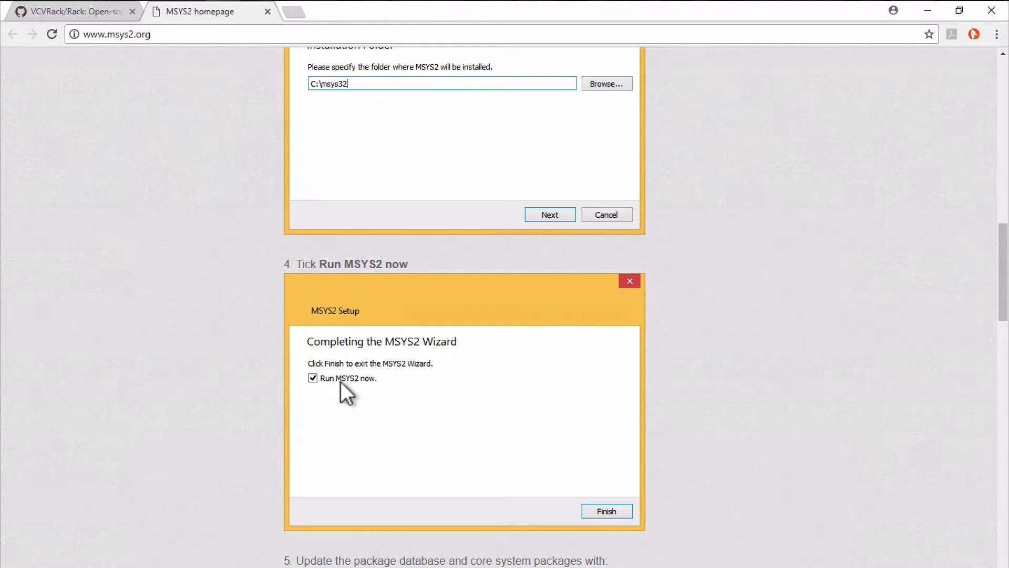
{"action": "mouse_move", "coordinate": [125, 139]}
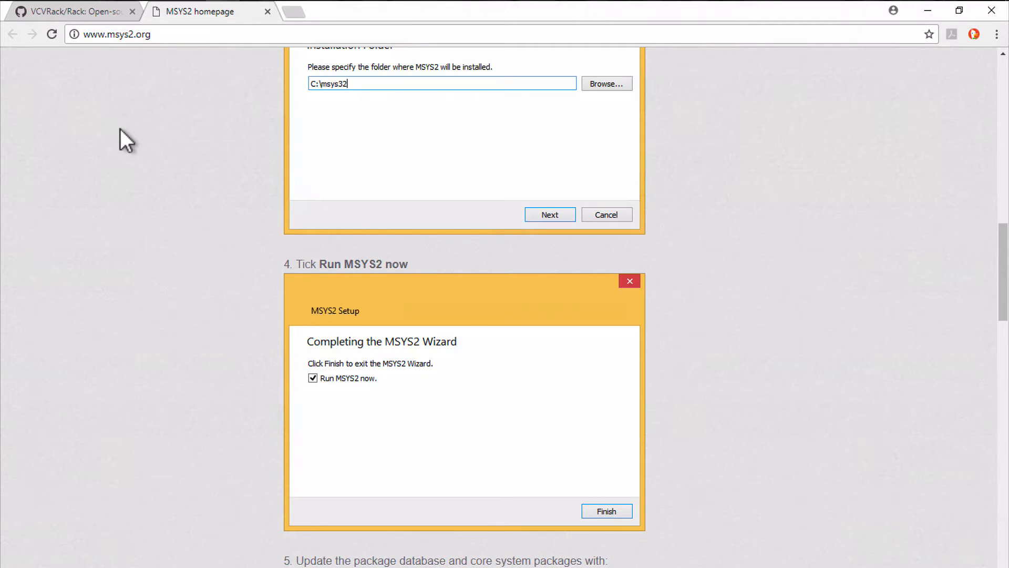
{"action": "mouse_move", "coordinate": [196, 320]}
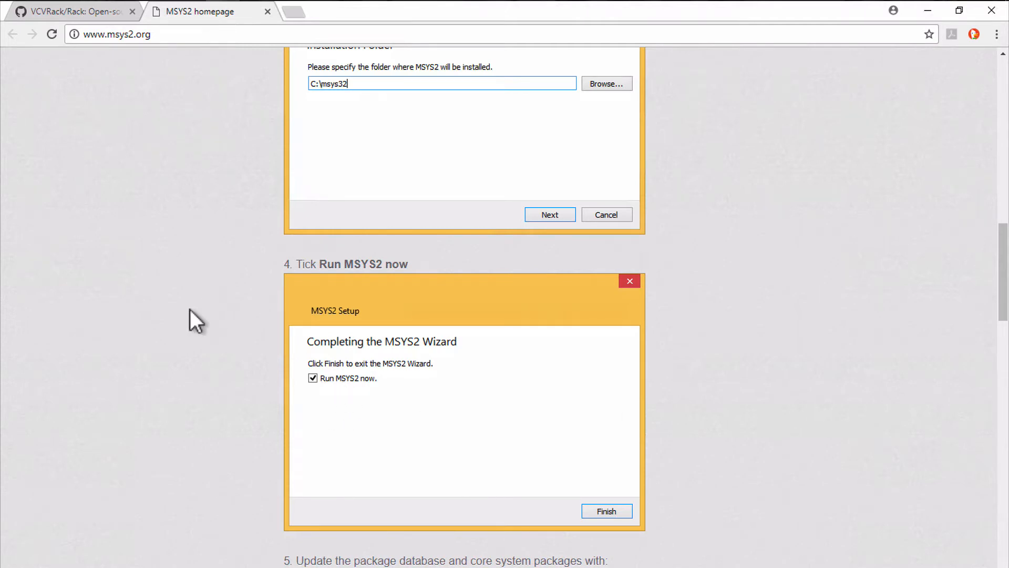
{"action": "mouse_move", "coordinate": [22, 9]}
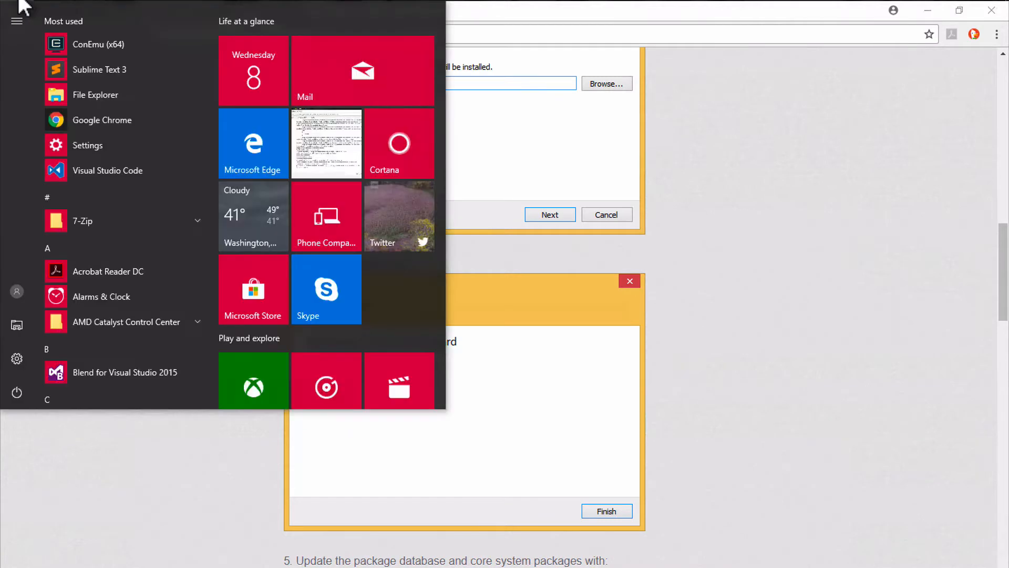
{"action": "mouse_move", "coordinate": [106, 203]}
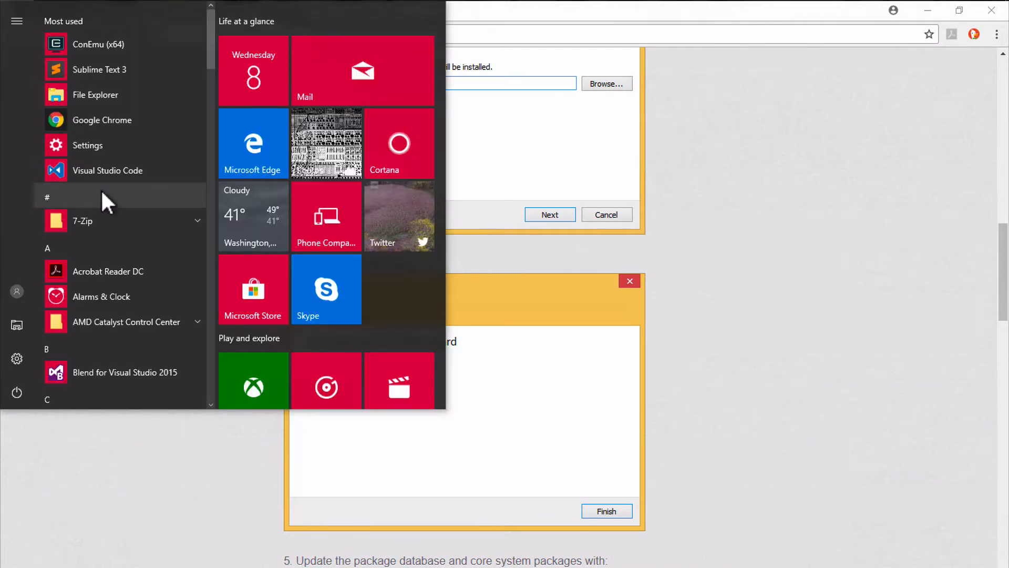
Step: Launch the MSYS2 MinGW 64-bit shell from a Start menu search for msys
{"action": "type", "text": "msys"}
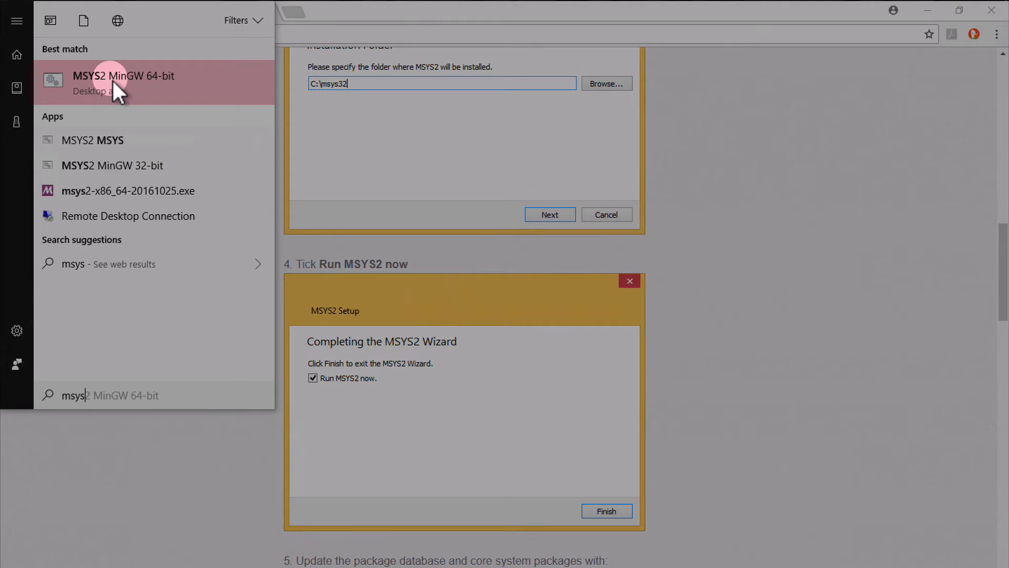
{"action": "mouse_move", "coordinate": [143, 88]}
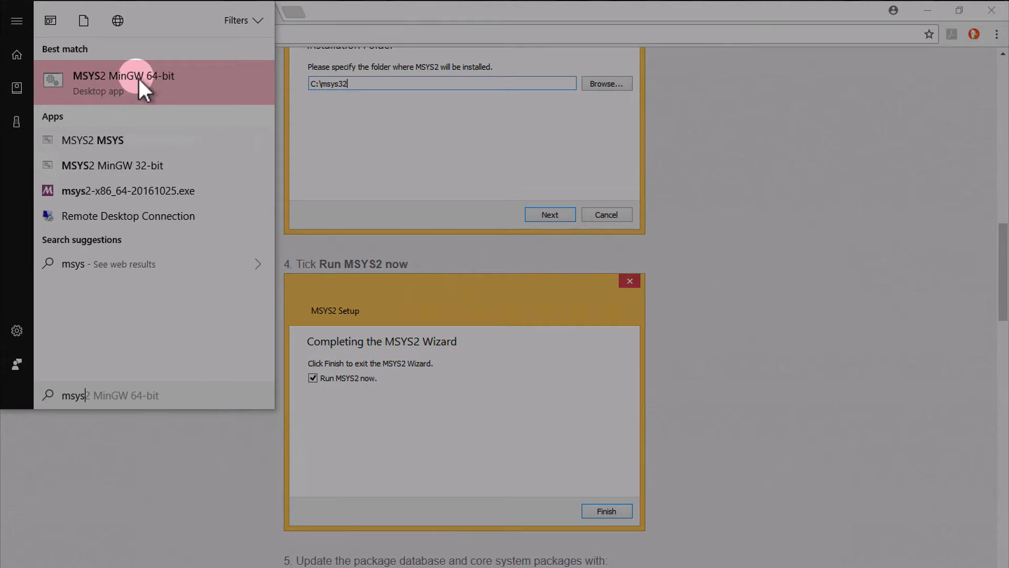
{"action": "mouse_move", "coordinate": [170, 87]}
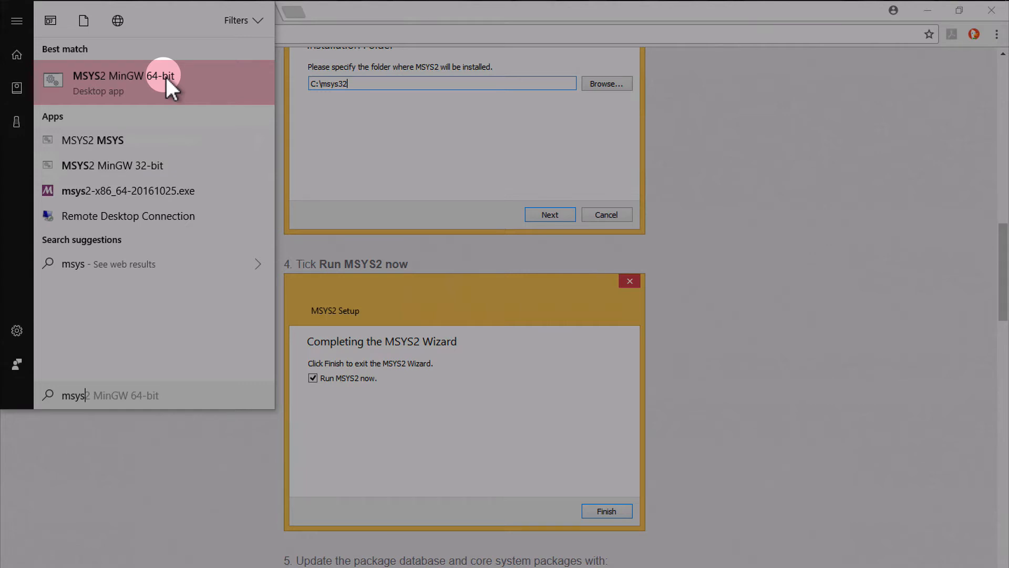
{"action": "mouse_move", "coordinate": [213, 82]}
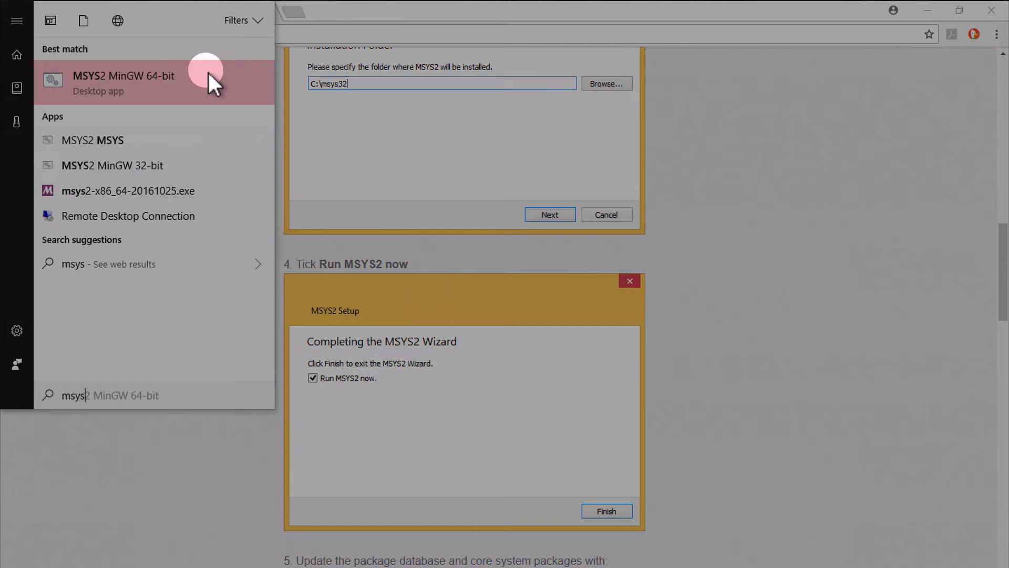
{"action": "left_click", "coordinate": [124, 81]}
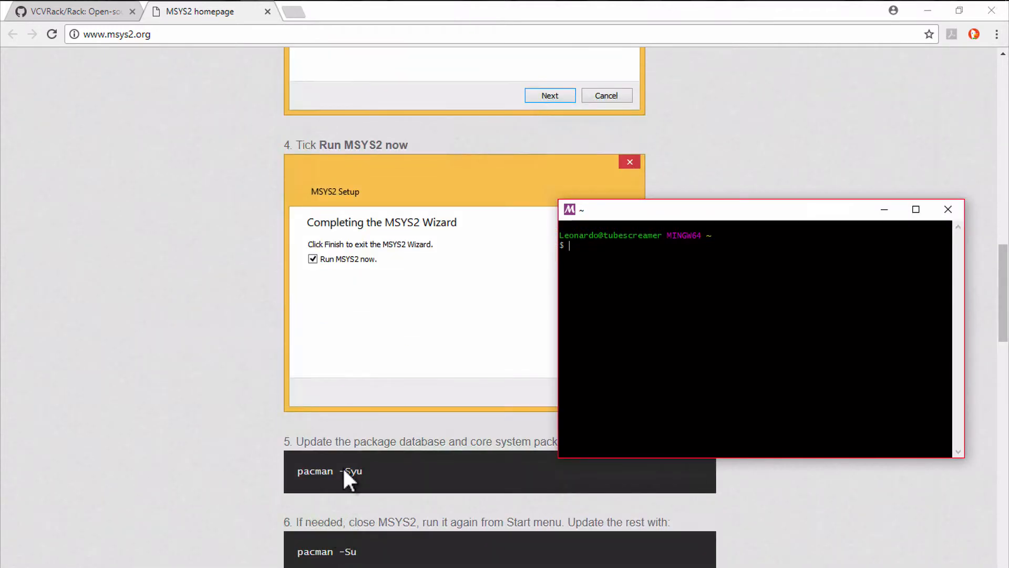
{"action": "mouse_move", "coordinate": [655, 314]}
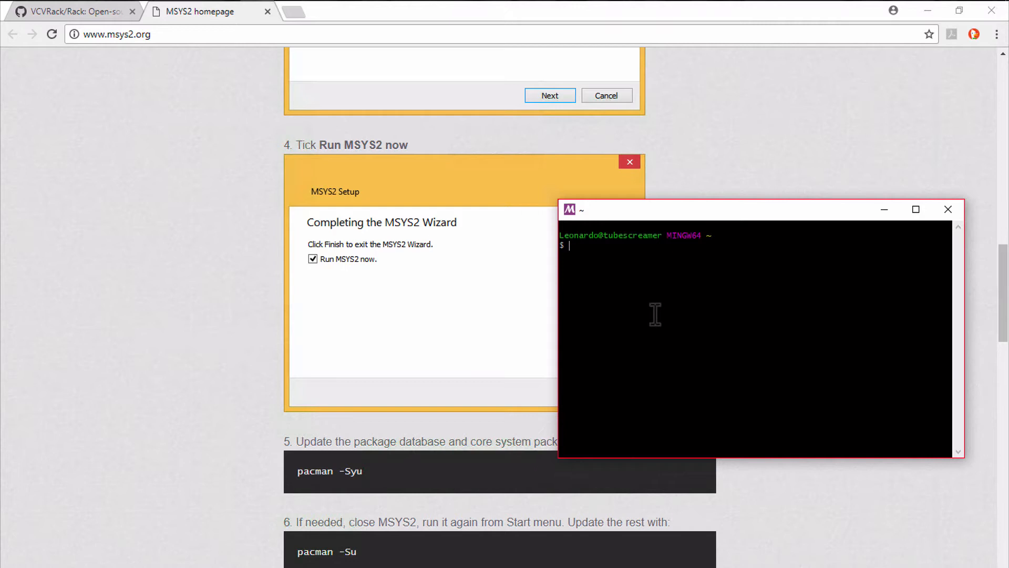
Step: Run pacman -Syu and confirm with Y to upgrade all 18 core system packages
{"action": "type", "text": "pa"}
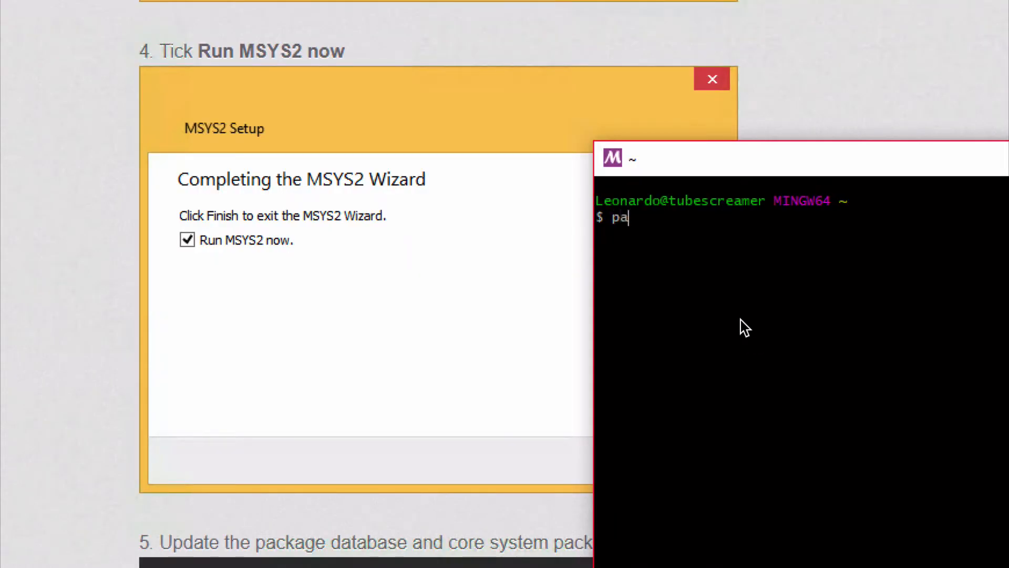
{"action": "type", "text": "cma"}
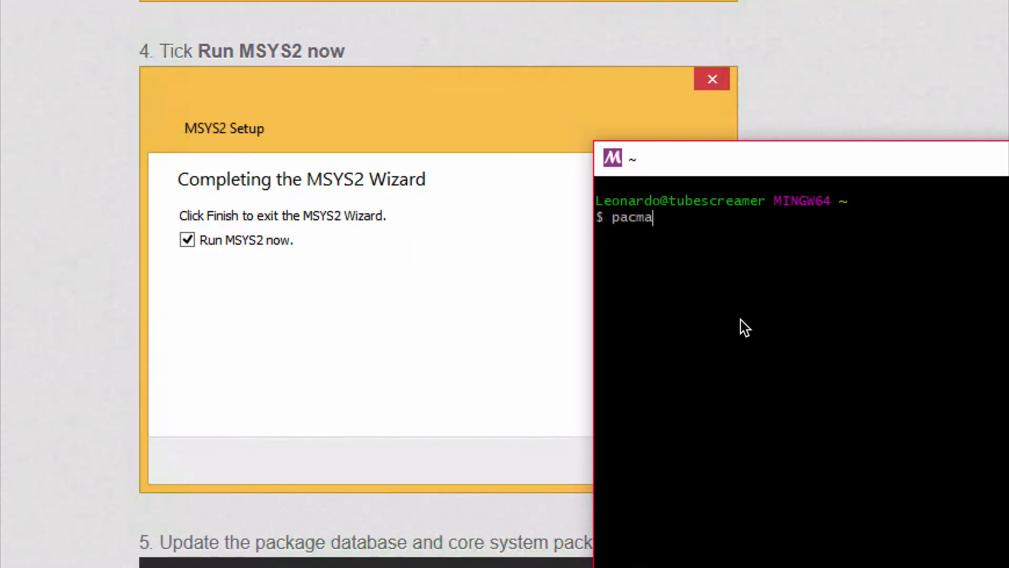
{"action": "type", "text": "c -"}
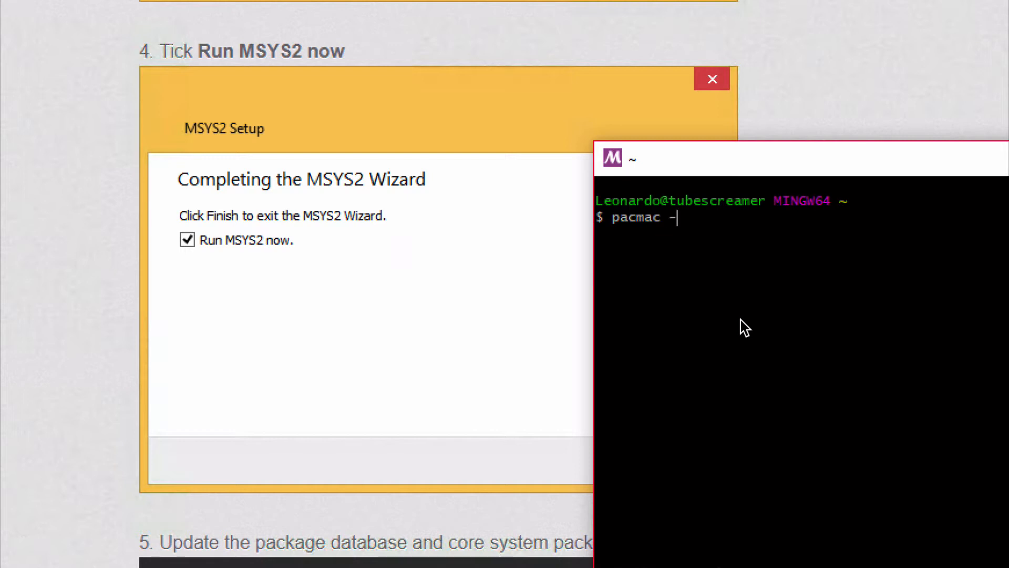
{"action": "type", "text": "S"}
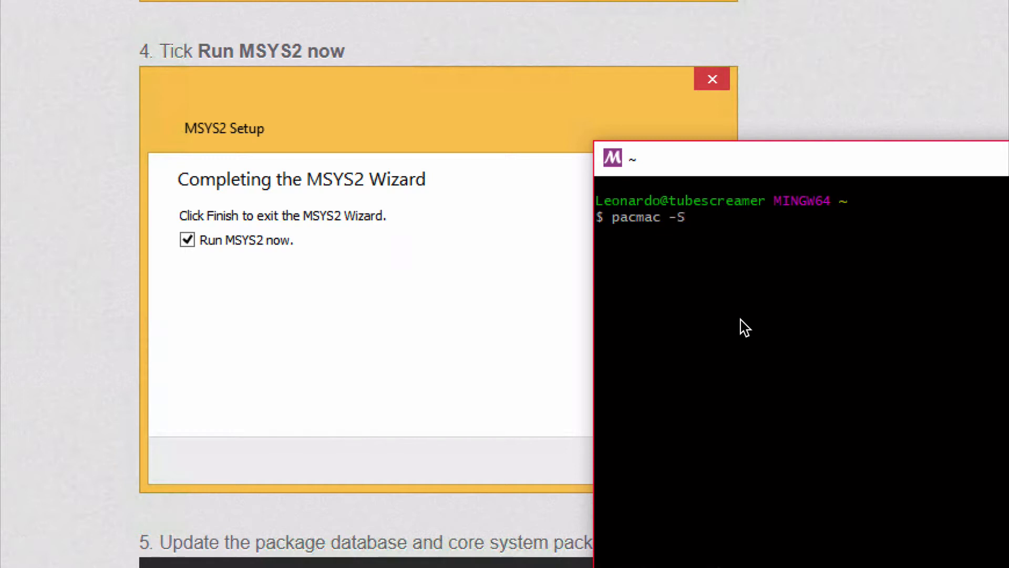
{"action": "key", "text": "Return"}
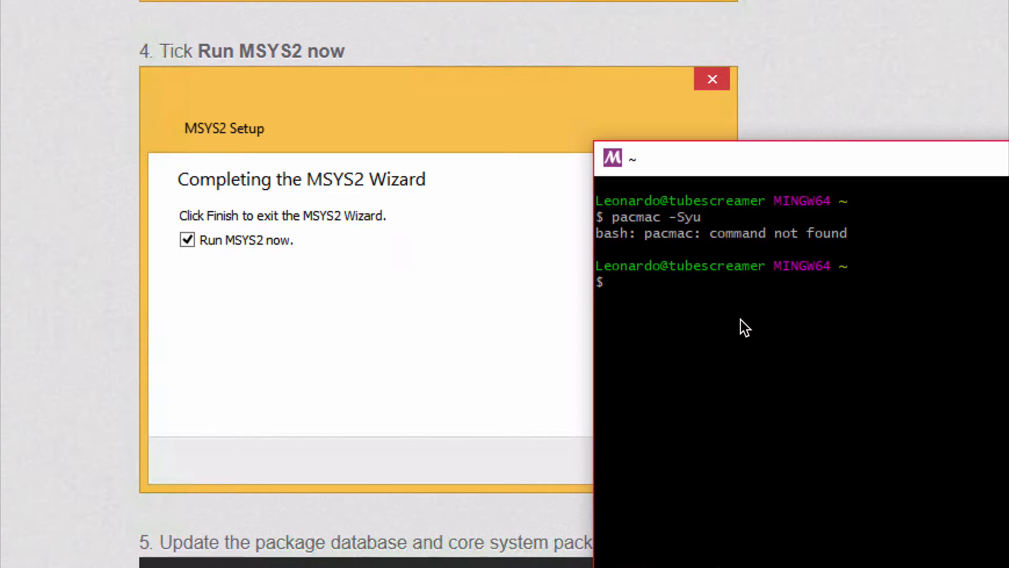
{"action": "type", "text": "pacmac -Syu"}
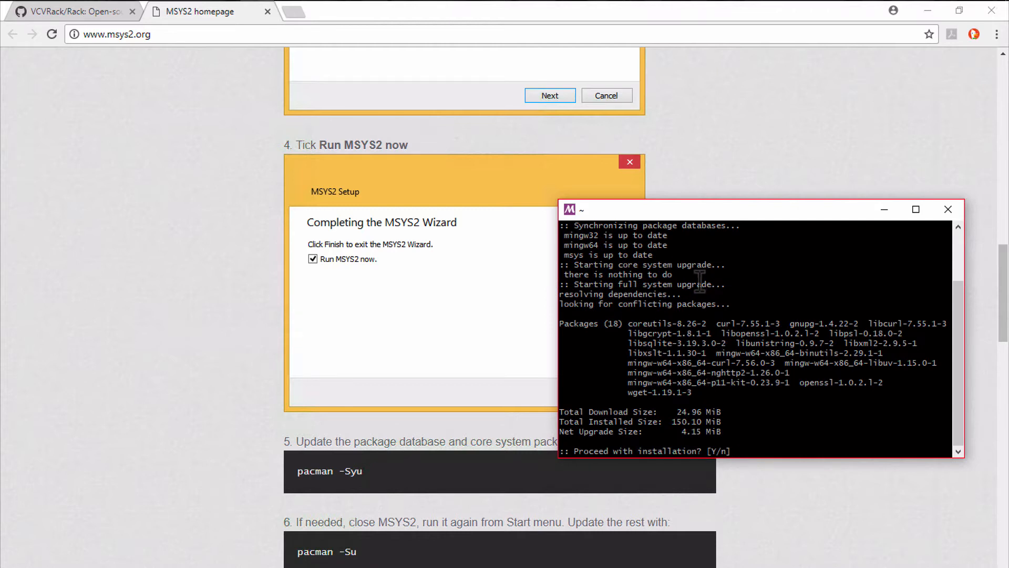
{"action": "mouse_move", "coordinate": [728, 380]}
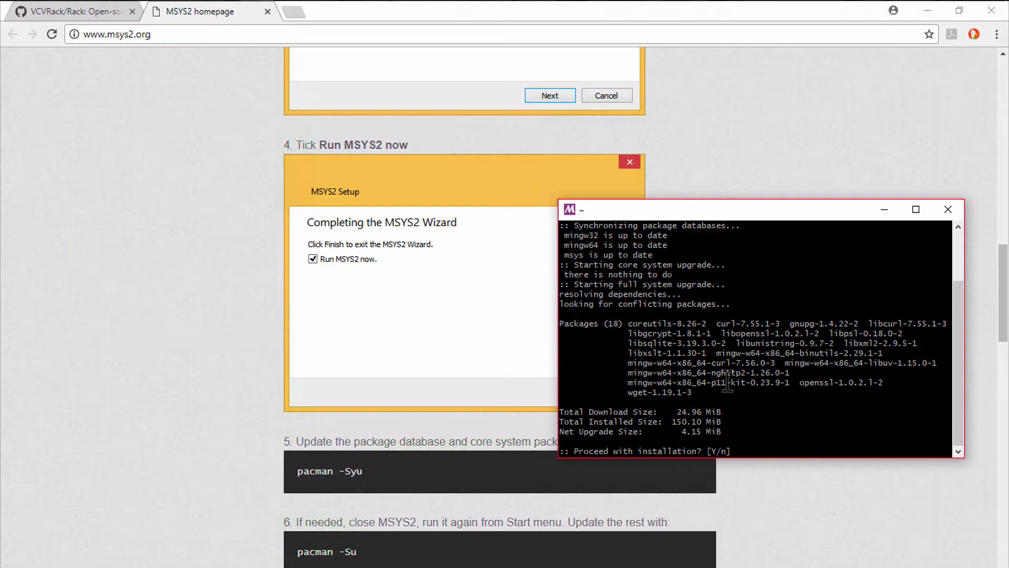
{"action": "type", "text": "Y"}
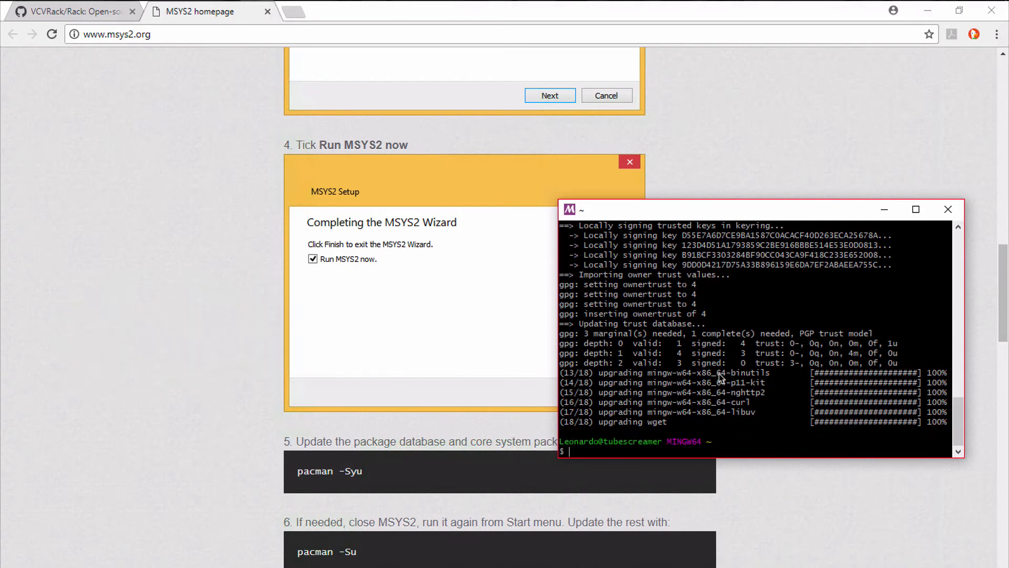
{"action": "mouse_move", "coordinate": [701, 317]}
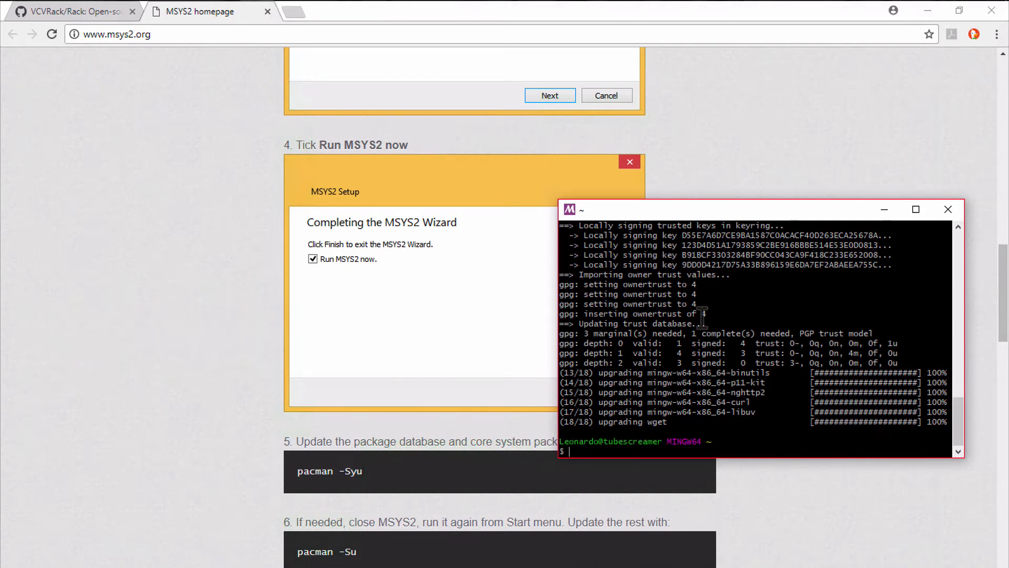
{"action": "mouse_move", "coordinate": [741, 475]}
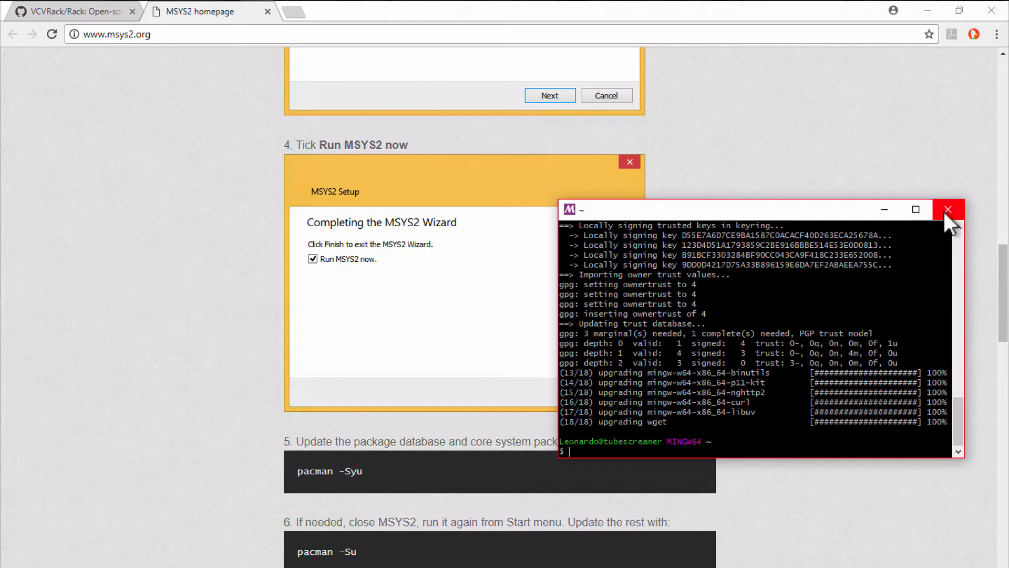
Step: Close the updated shell and relaunch a fresh MSYS2 MinGW 64-bit shell from Start search
{"action": "left_click", "coordinate": [947, 210]}
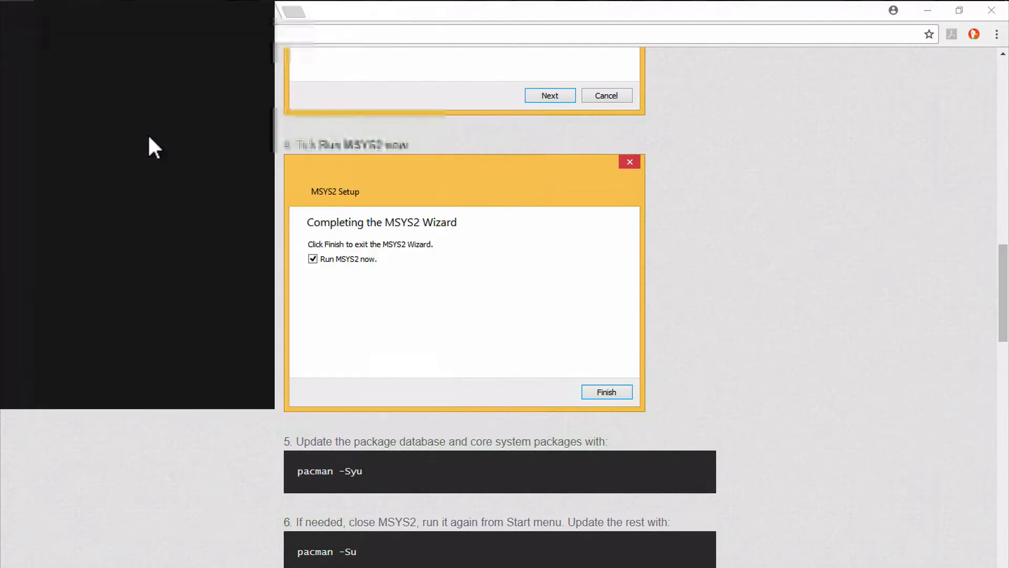
{"action": "type", "text": "msys"}
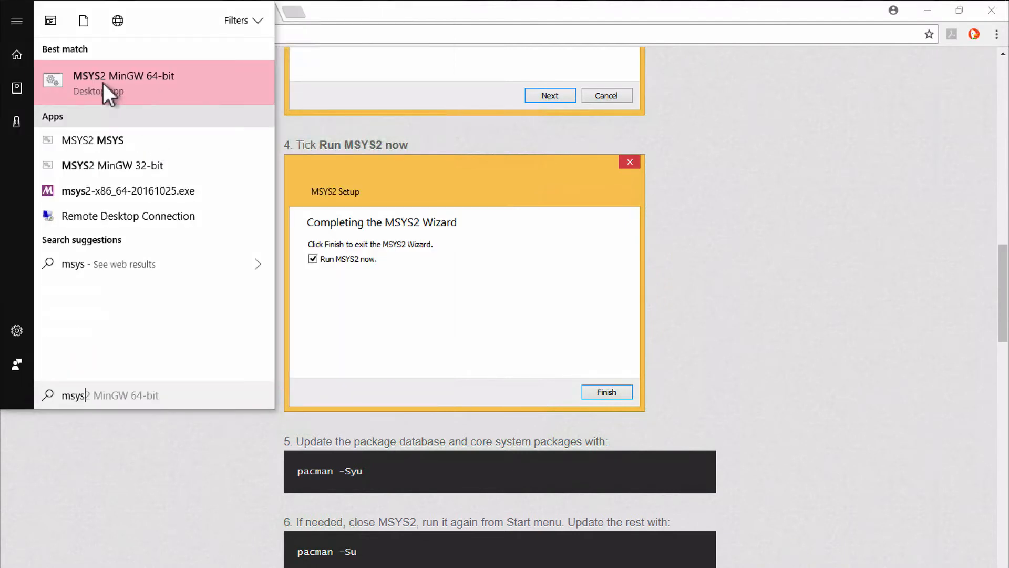
{"action": "mouse_move", "coordinate": [168, 91]}
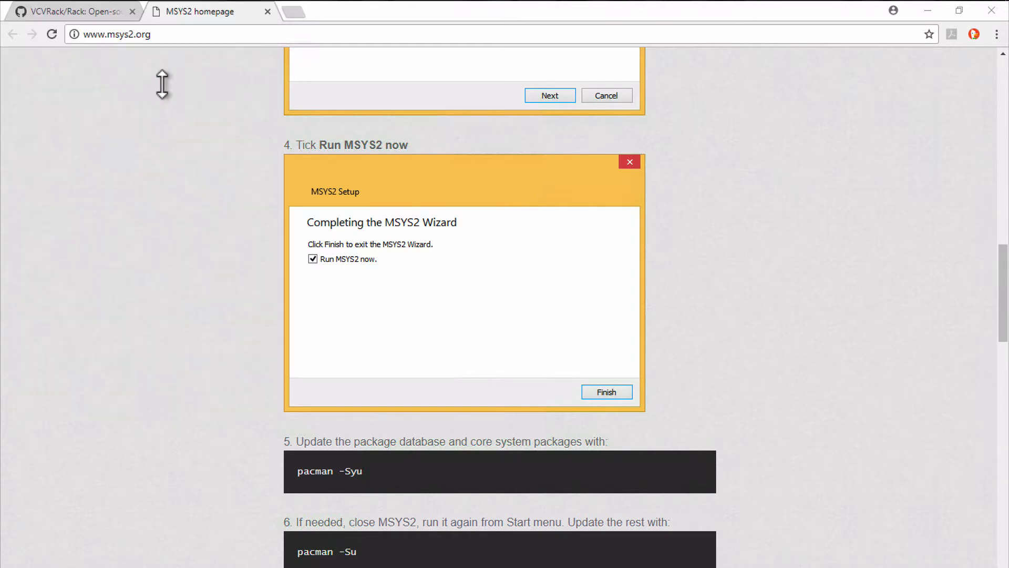
{"action": "left_click", "coordinate": [605, 391]}
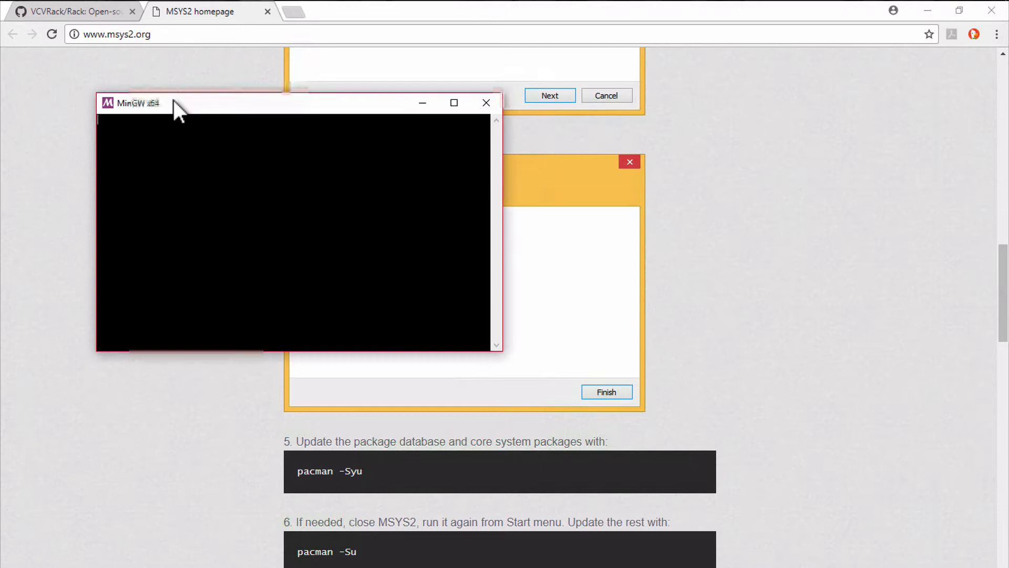
{"action": "mouse_move", "coordinate": [791, 152]}
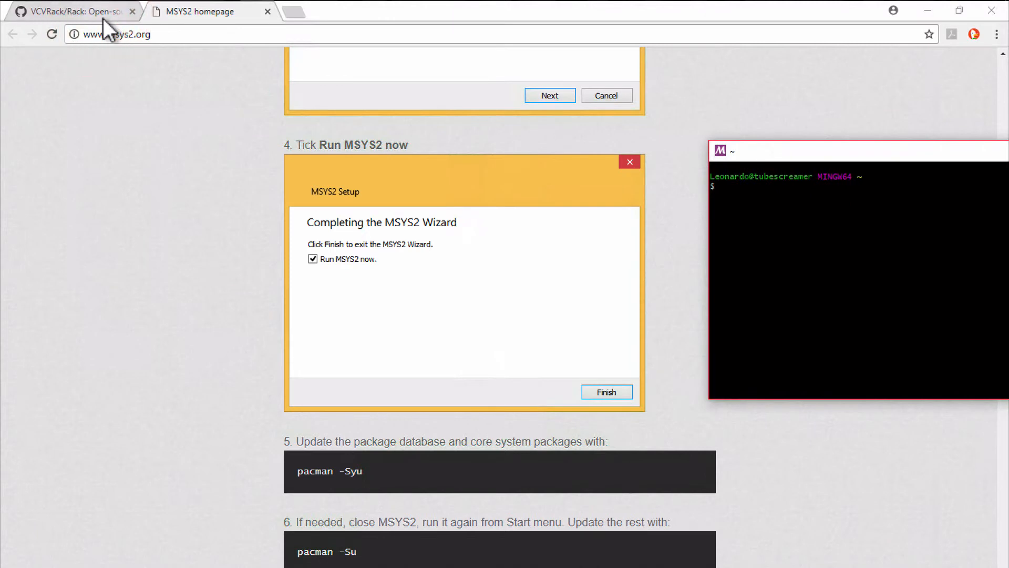
Step: Copy the README's pacman -S build-dependency command and paste it at the MinGW64 prompt
{"action": "left_click", "coordinate": [71, 10]}
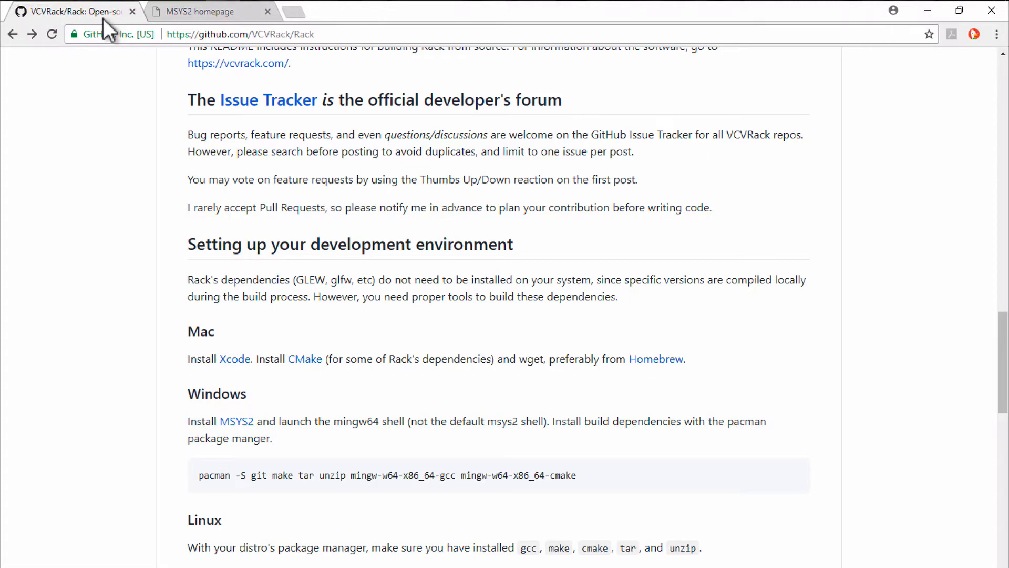
{"action": "mouse_move", "coordinate": [188, 317]}
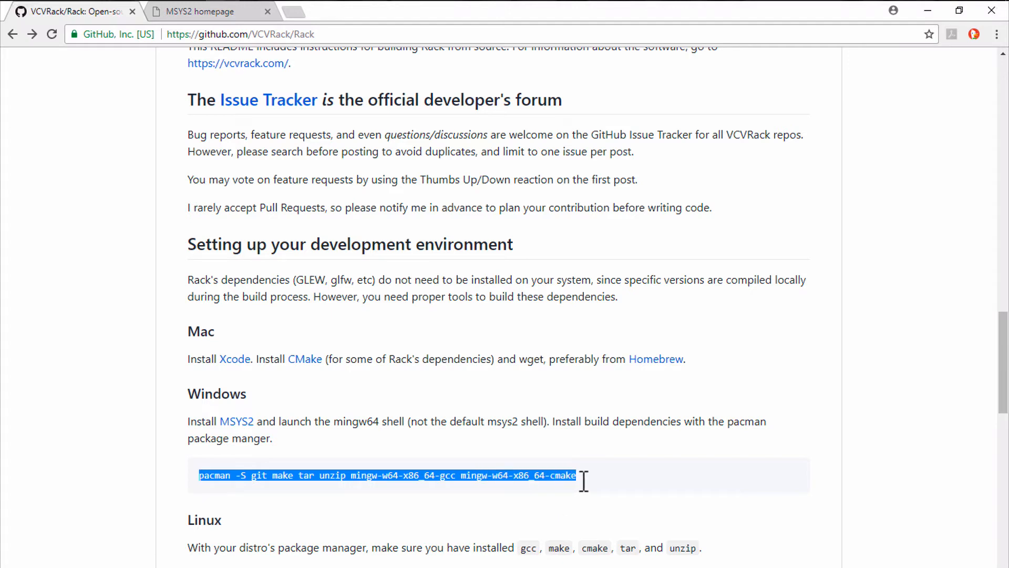
{"action": "right_click", "coordinate": [563, 476]}
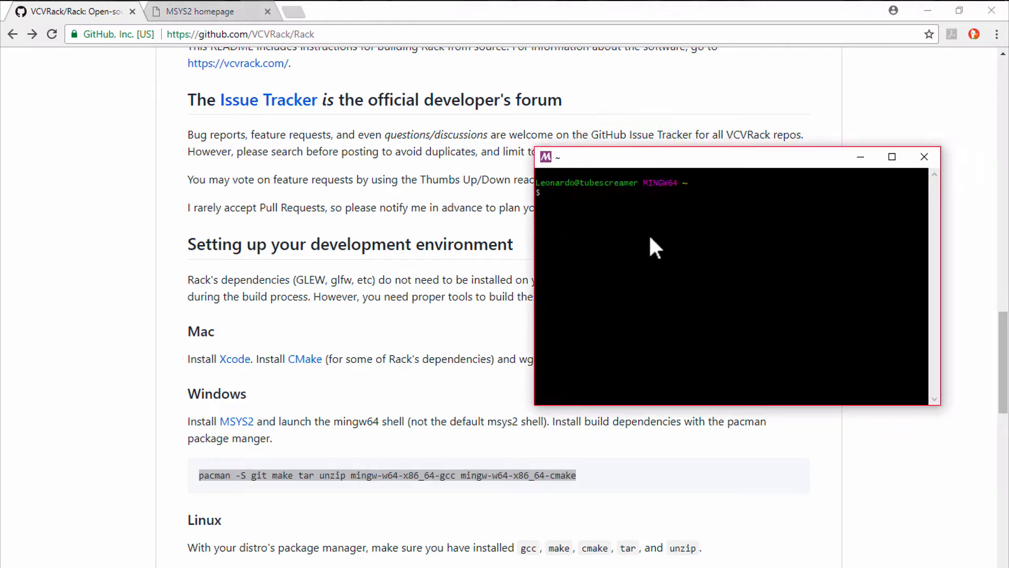
{"action": "left_click", "coordinate": [655, 242]}
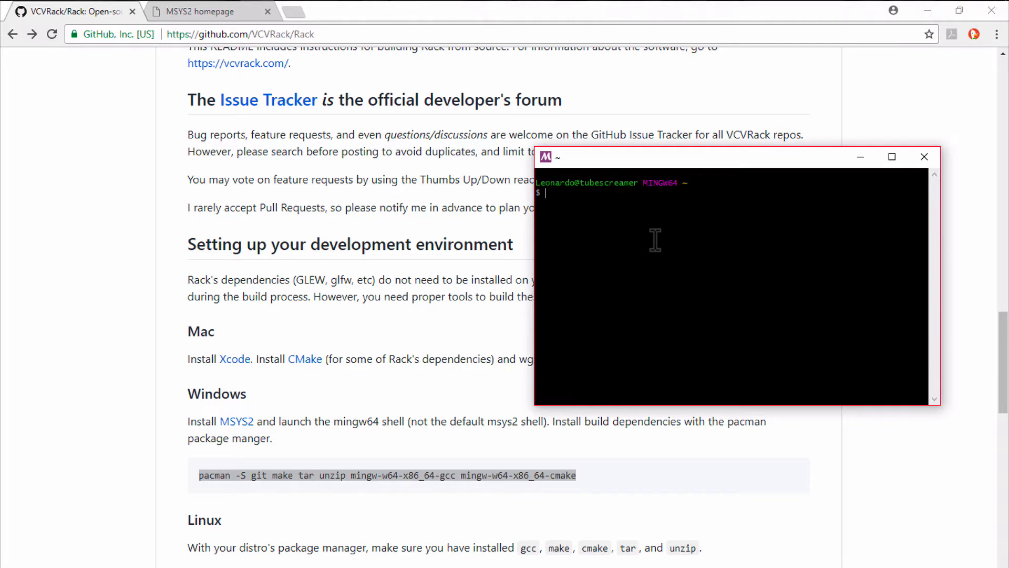
{"action": "right_click", "coordinate": [655, 242]}
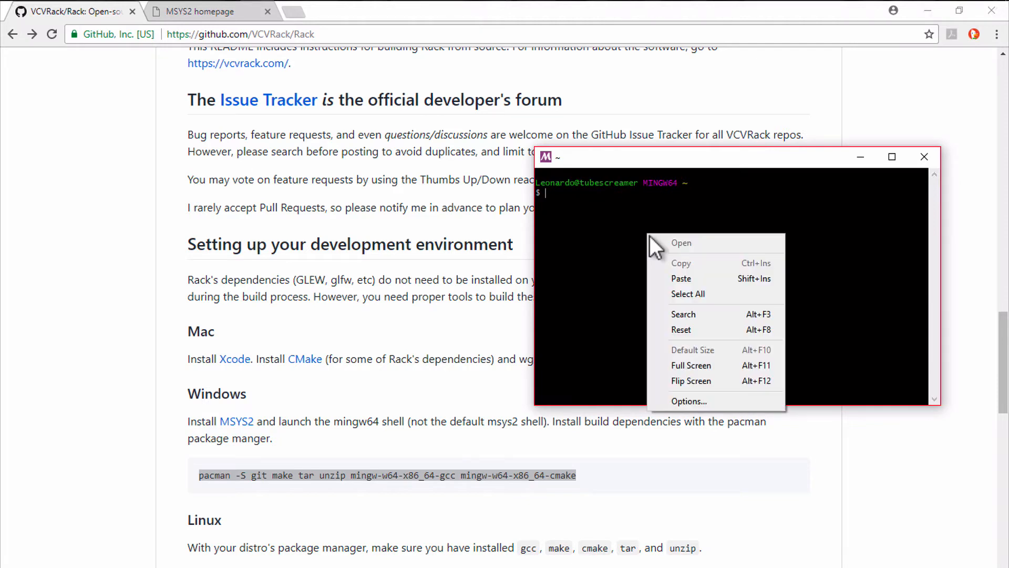
{"action": "mouse_move", "coordinate": [680, 278]}
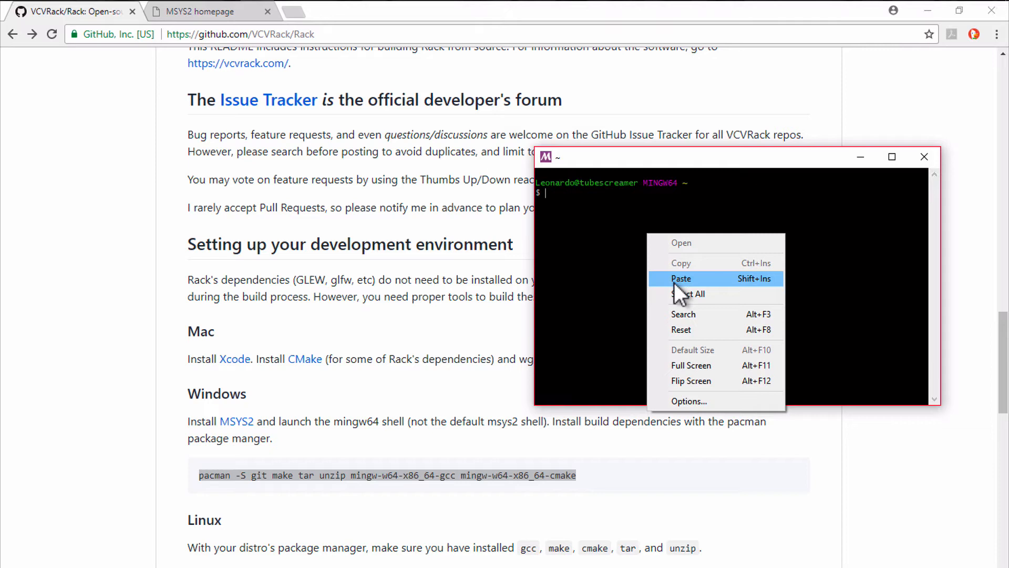
{"action": "left_click", "coordinate": [681, 278]}
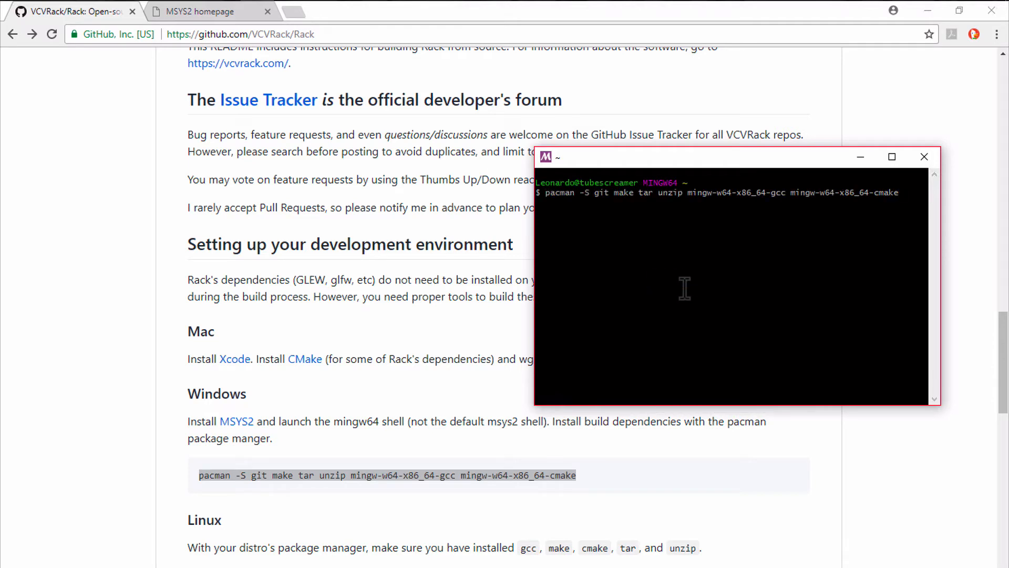
Step: Run the pacman -S install of git, make, tar, unzip, mingw-w64 gcc and cmake, confirming with Y
{"action": "key", "text": "Return"}
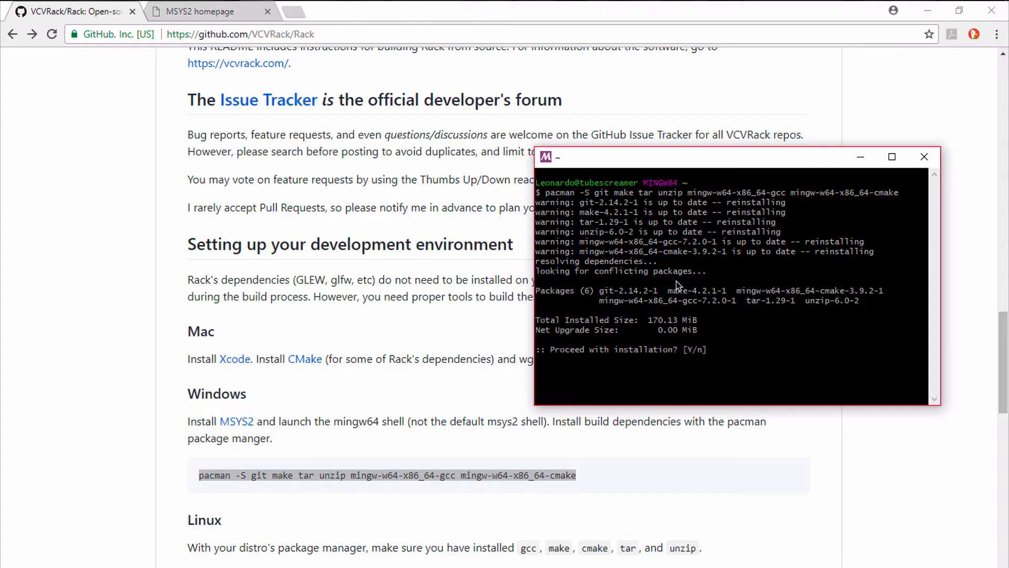
{"action": "type", "text": "Y"}
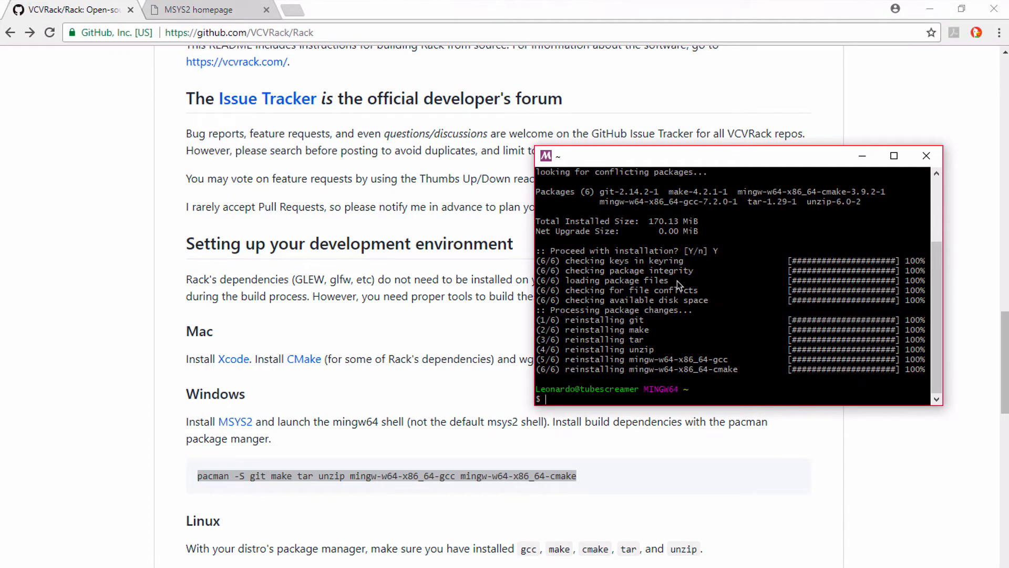
{"action": "mouse_move", "coordinate": [704, 270]}
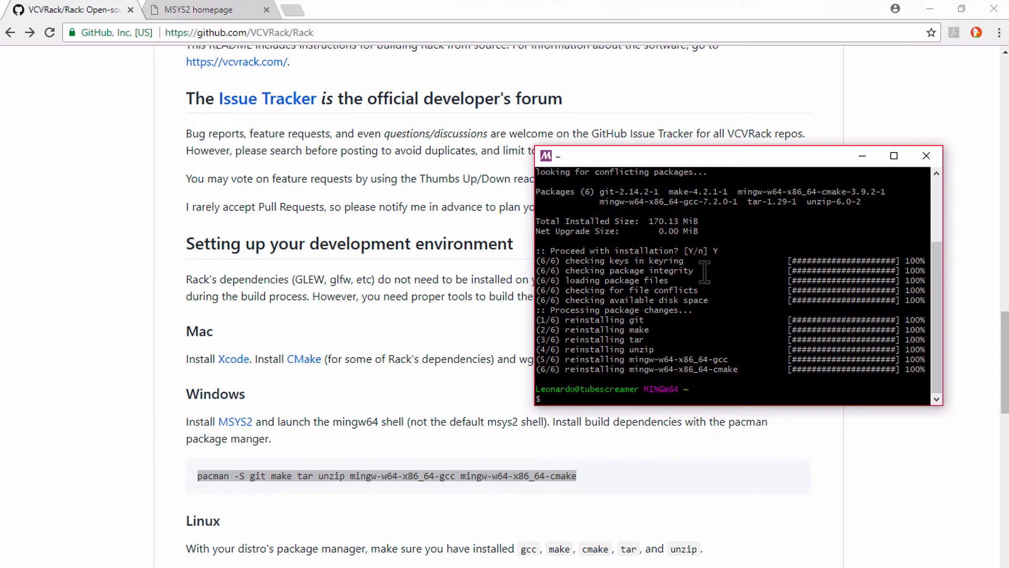
{"action": "mouse_move", "coordinate": [719, 287]}
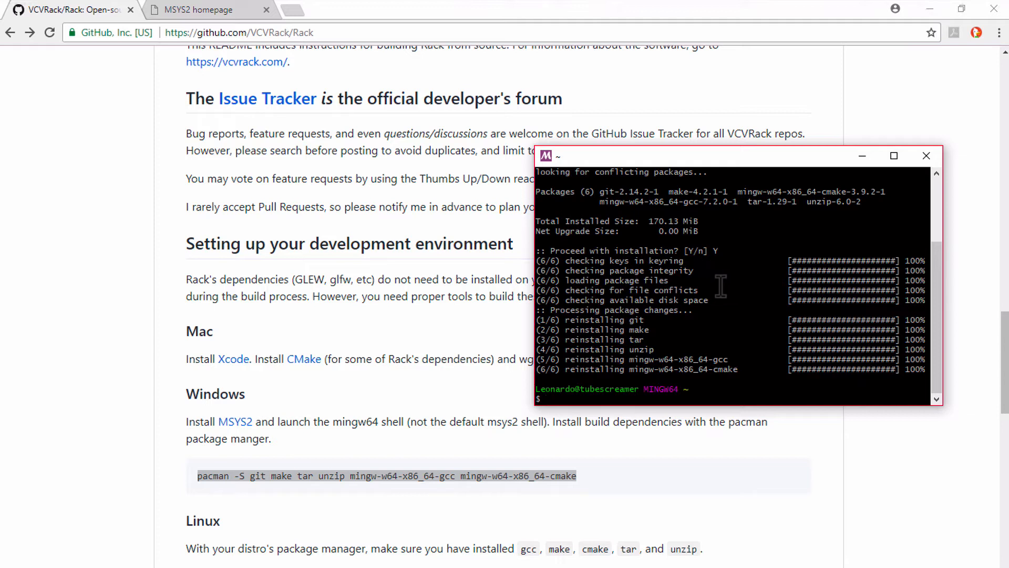
{"action": "mouse_move", "coordinate": [449, 220]}
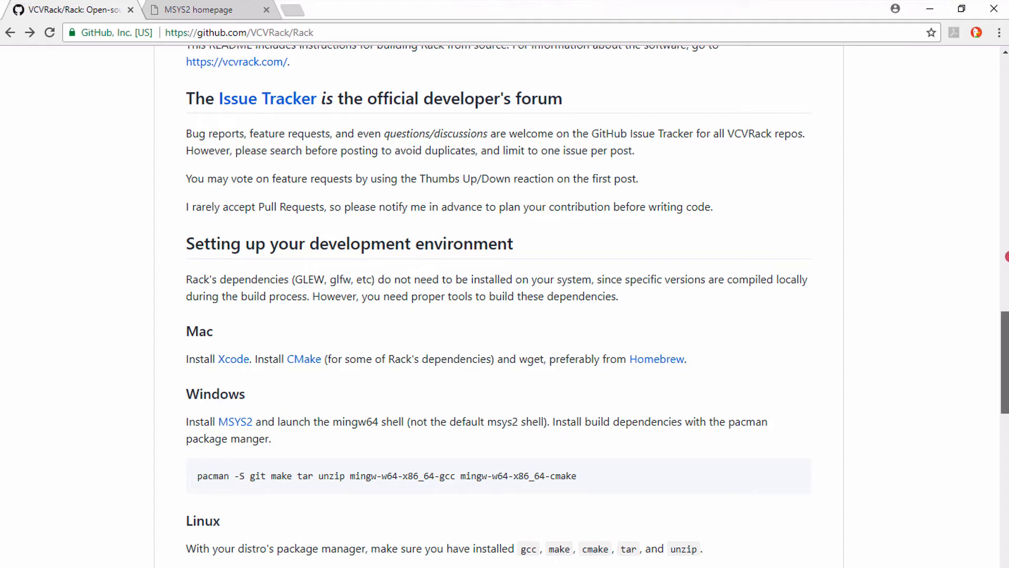
Step: Scroll to the top of the Rack repo and reveal its HTTPS clone URL under 'Clone or download'
{"action": "scroll", "scroll_direction": "up", "scroll_amount": 3}
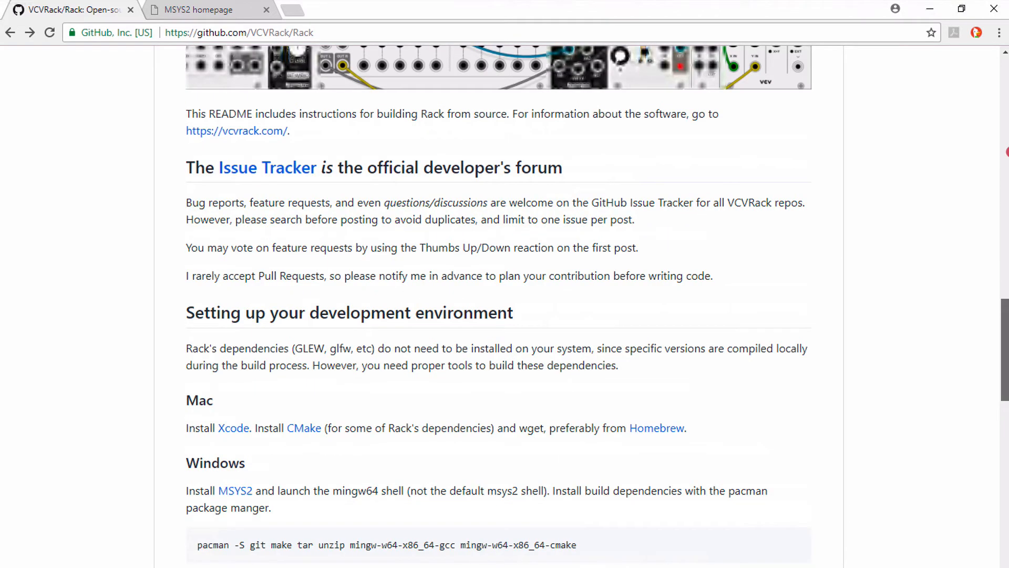
{"action": "scroll", "scroll_direction": "up", "scroll_amount": 3}
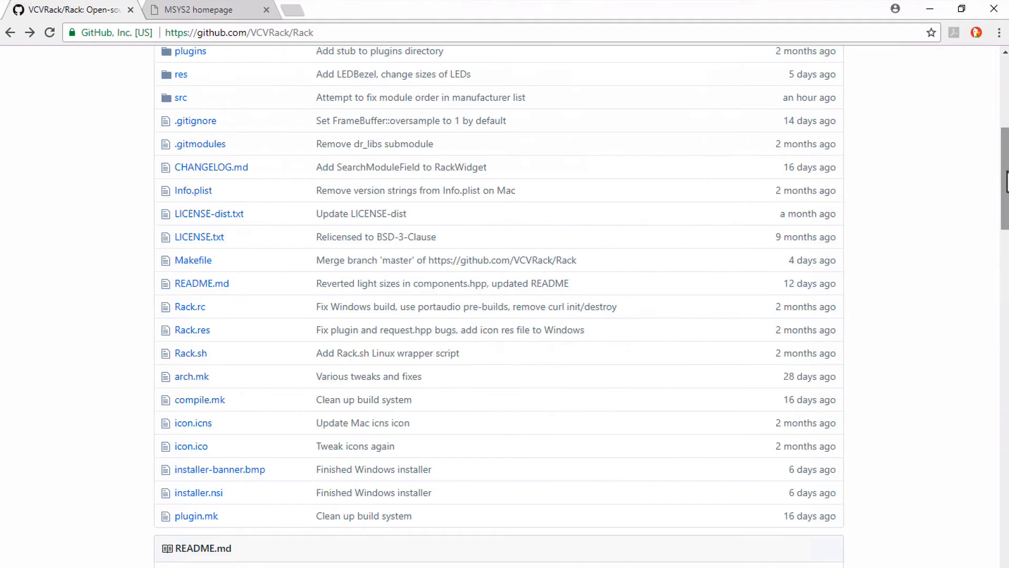
{"action": "scroll", "scroll_direction": "up", "scroll_amount": 3}
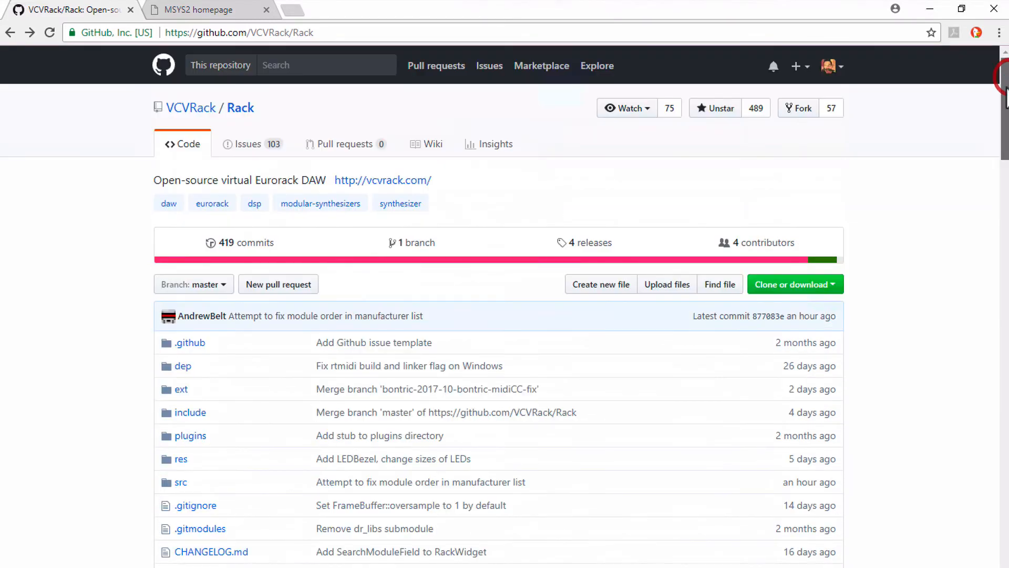
{"action": "mouse_move", "coordinate": [818, 306]}
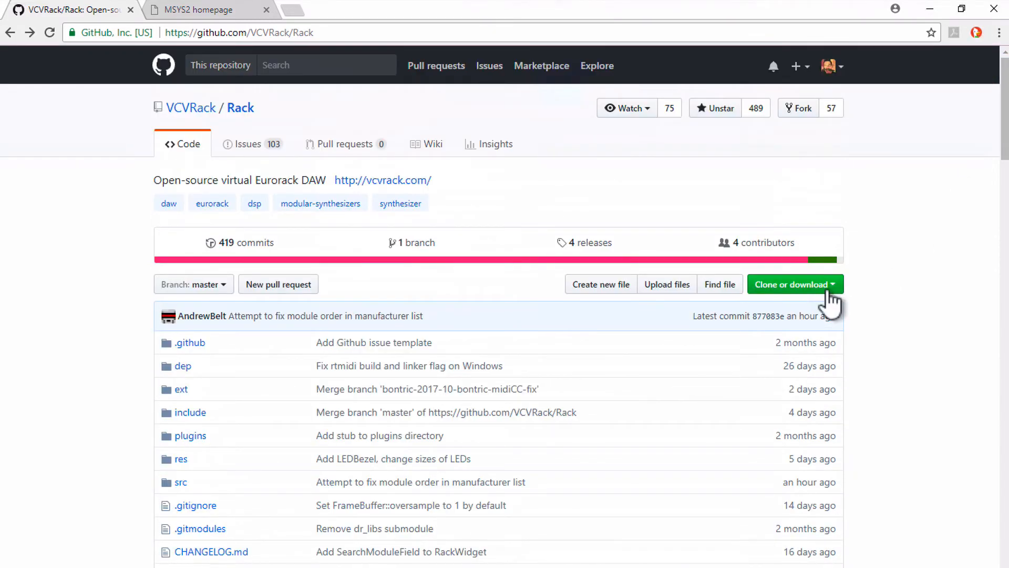
{"action": "left_click", "coordinate": [791, 284]}
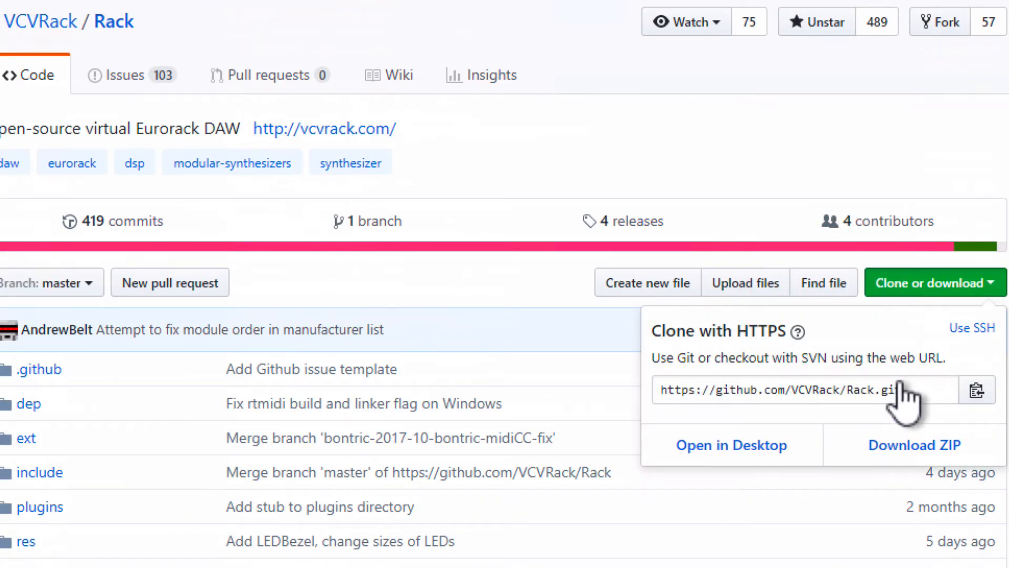
{"action": "mouse_move", "coordinate": [927, 348]}
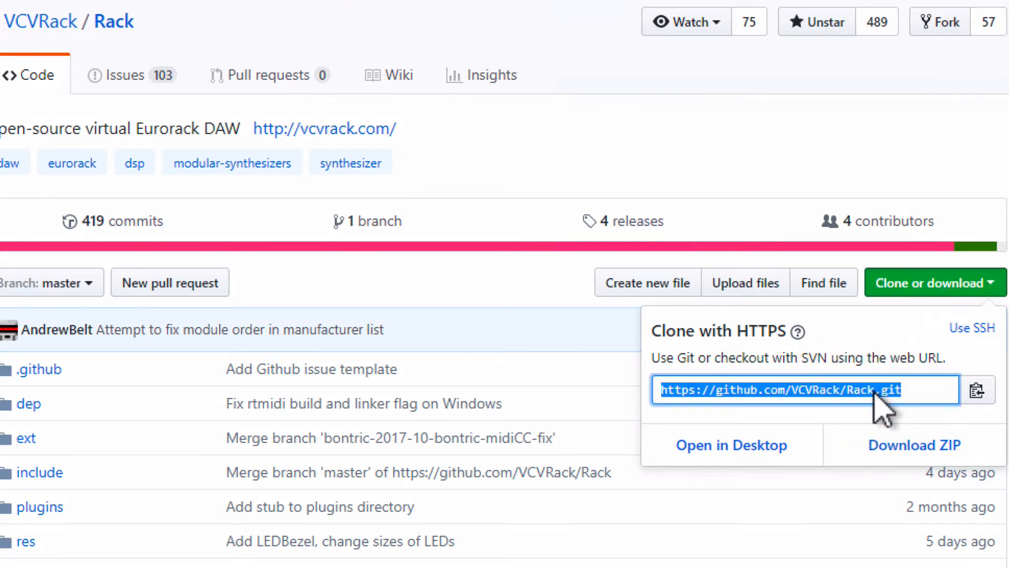
{"action": "mouse_move", "coordinate": [888, 397]}
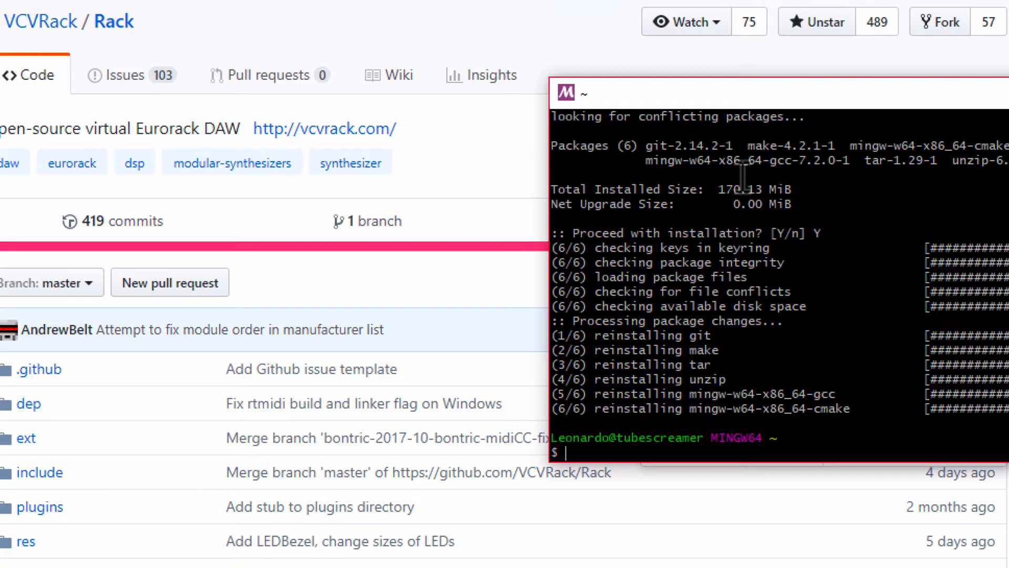
{"action": "type", "text": "git"}
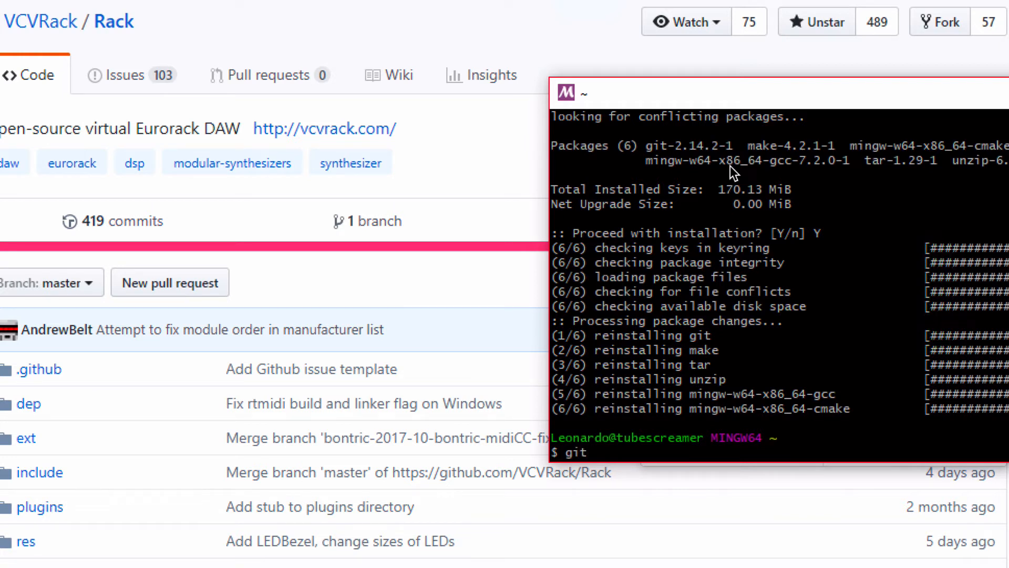
{"action": "type", "text": "clone"}
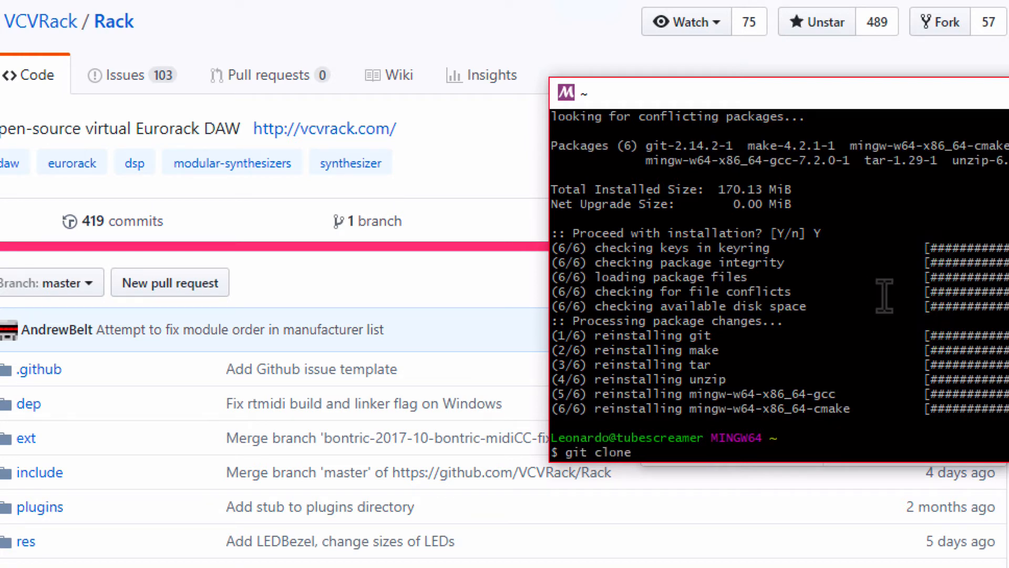
{"action": "type", "text": "https://github.com/VCVRack/Rack.git"}
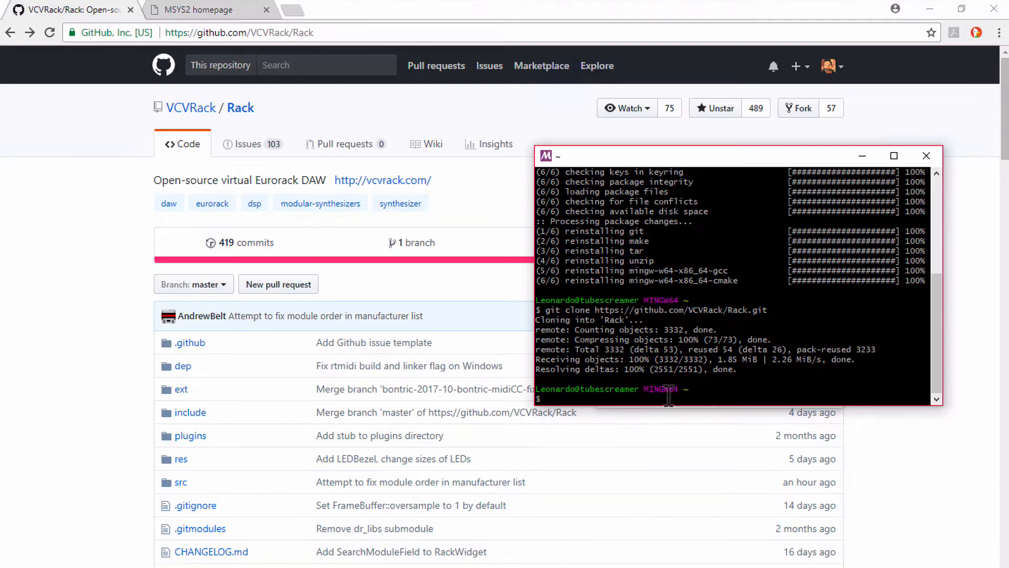
{"action": "mouse_move", "coordinate": [190, 69]}
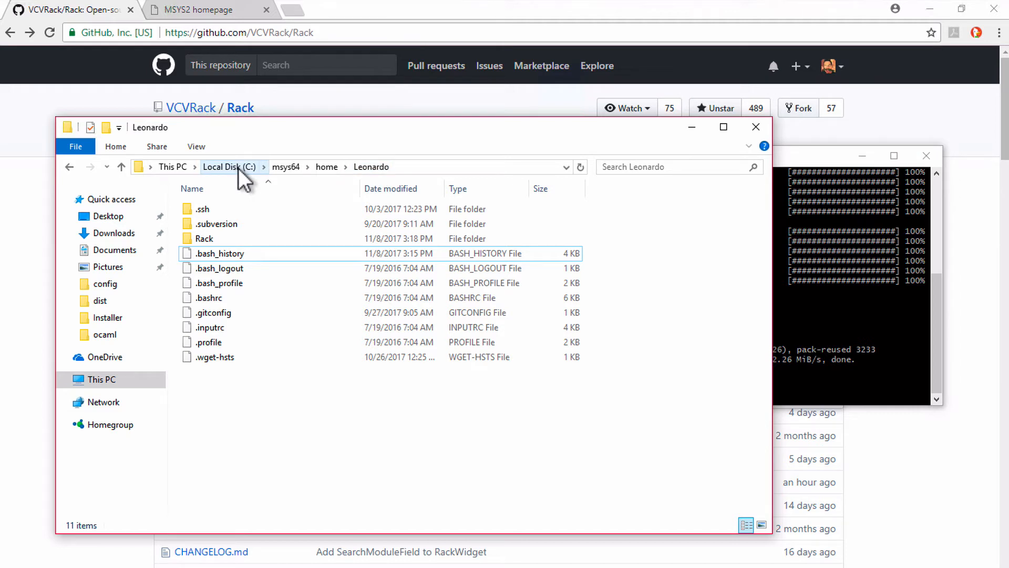
{"action": "mouse_move", "coordinate": [286, 167]}
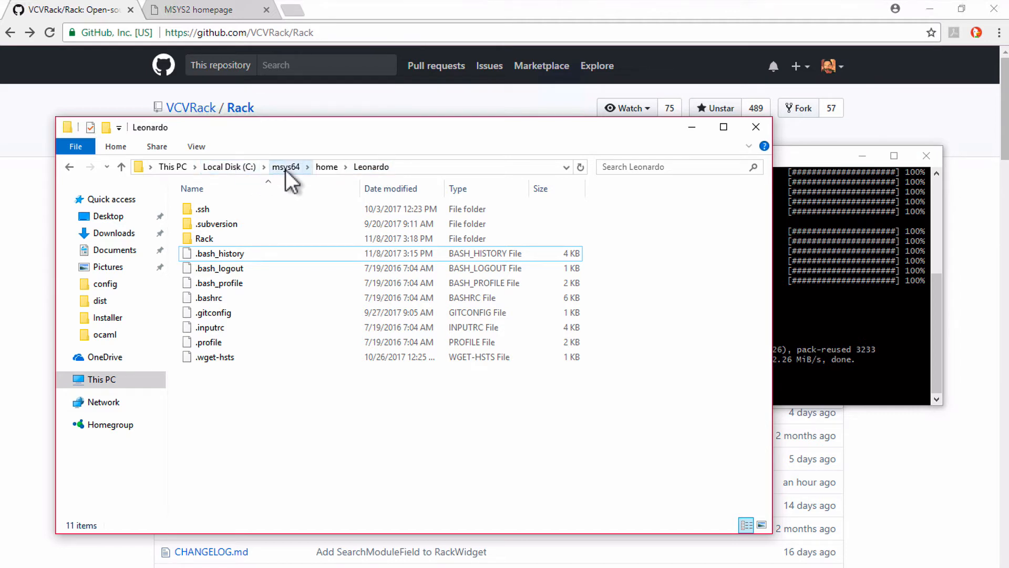
{"action": "mouse_move", "coordinate": [386, 177]}
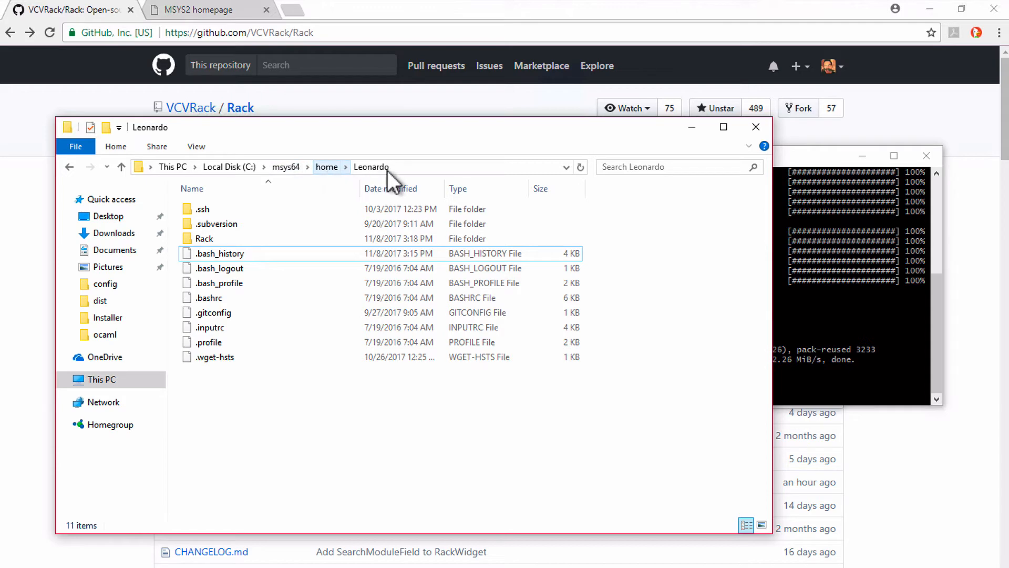
{"action": "mouse_move", "coordinate": [204, 238]}
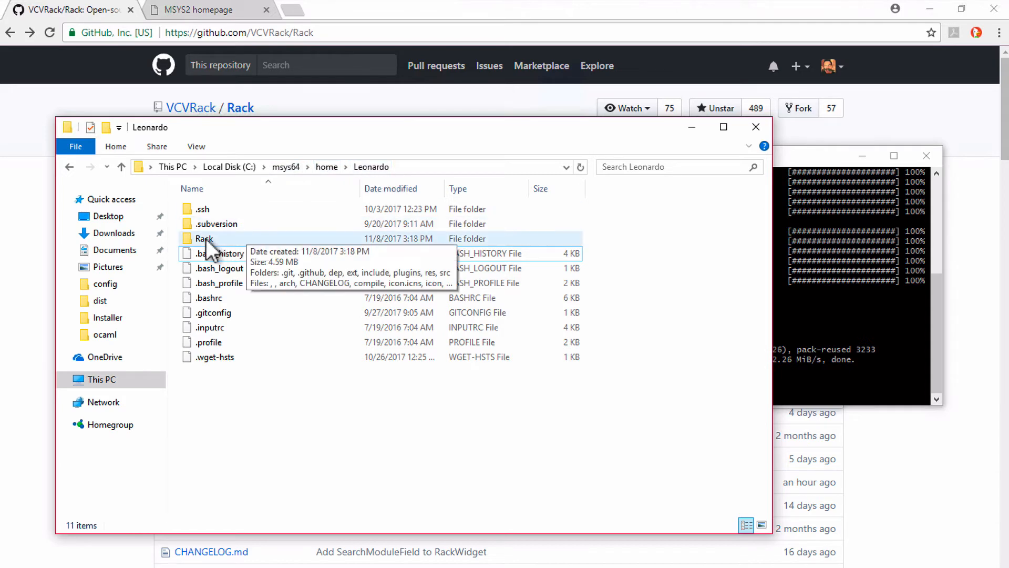
{"action": "double_click", "coordinate": [203, 239]}
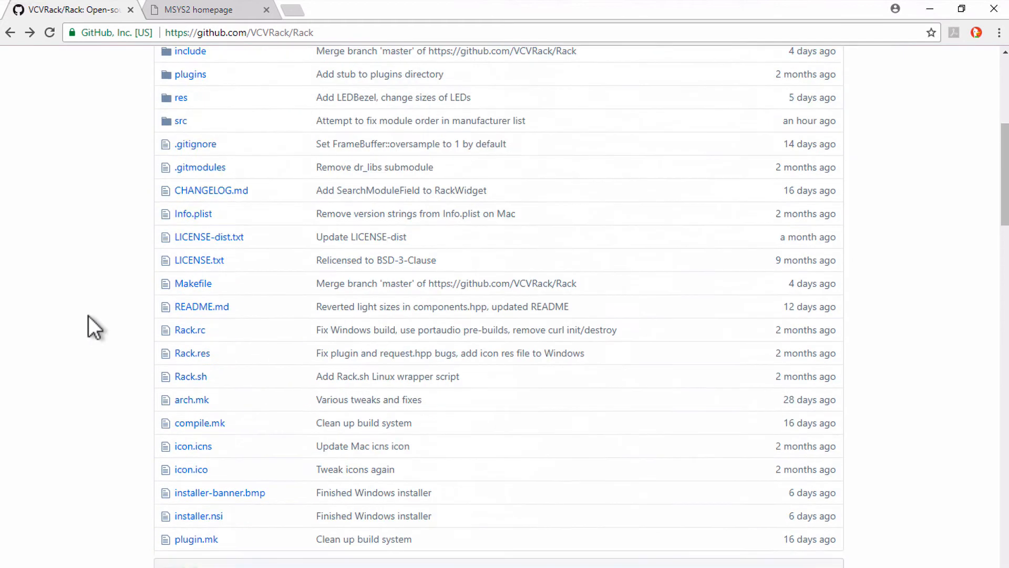
Step: Copy git submodule update --init --recursive from the README's Building section
{"action": "scroll", "scroll_direction": "down", "scroll_amount": 3}
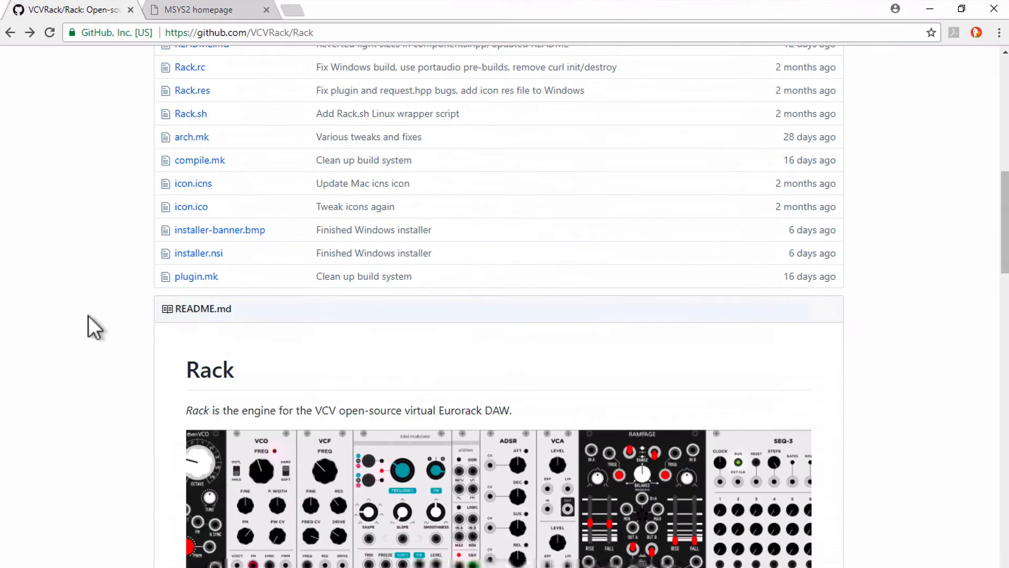
{"action": "scroll", "scroll_direction": "down", "scroll_amount": 3}
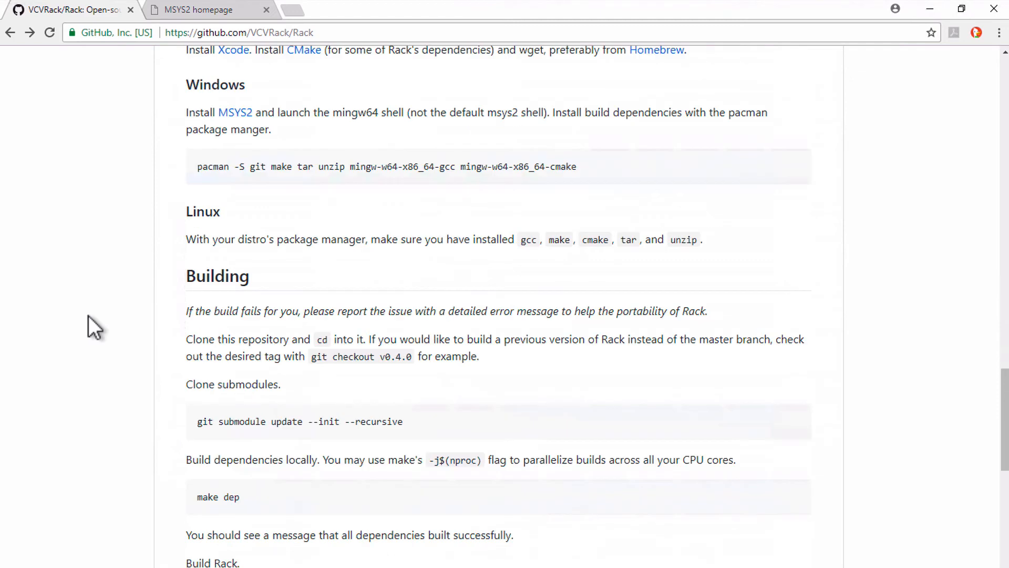
{"action": "mouse_move", "coordinate": [296, 199]}
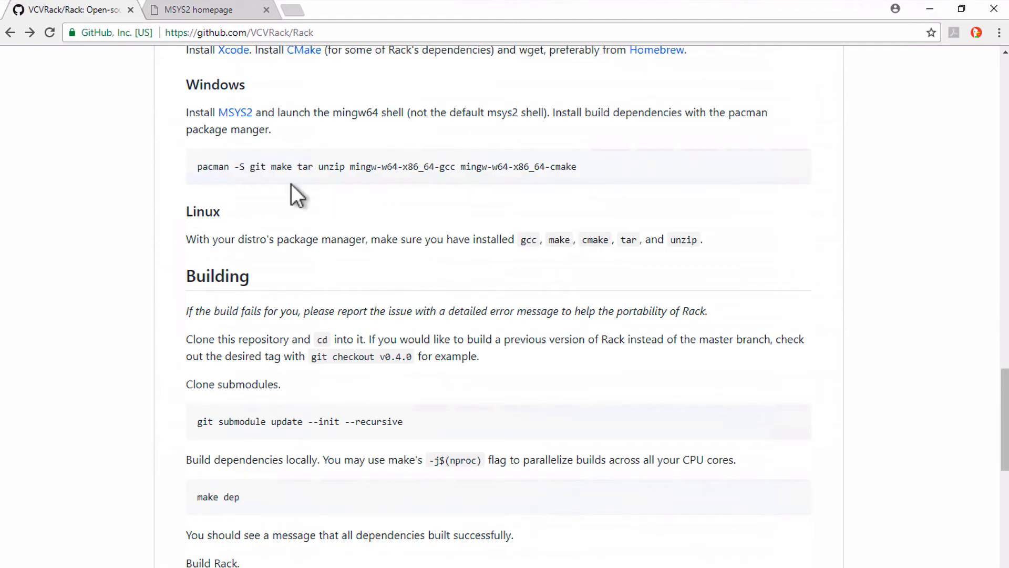
{"action": "mouse_move", "coordinate": [409, 425]}
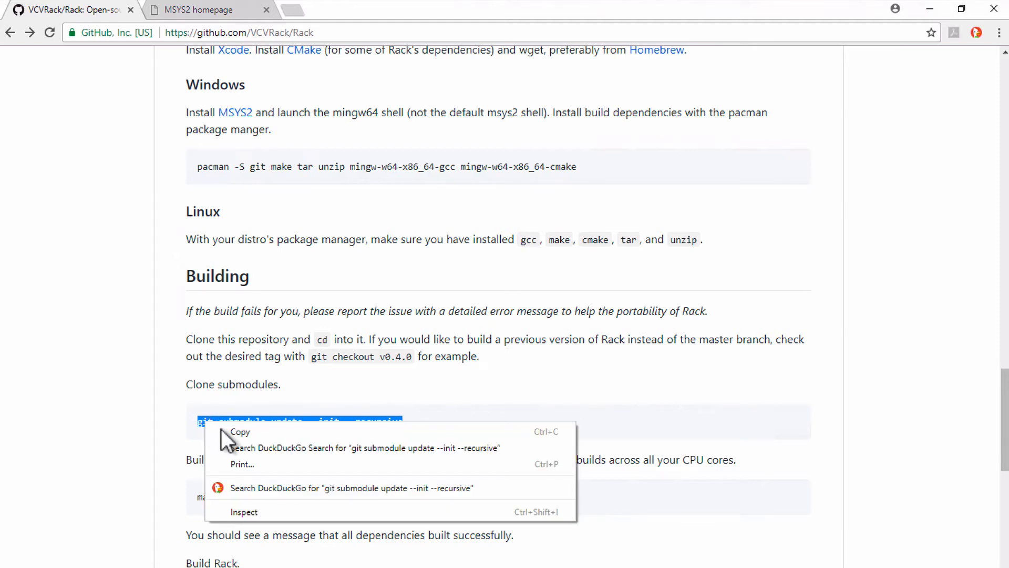
{"action": "left_click", "coordinate": [240, 431]}
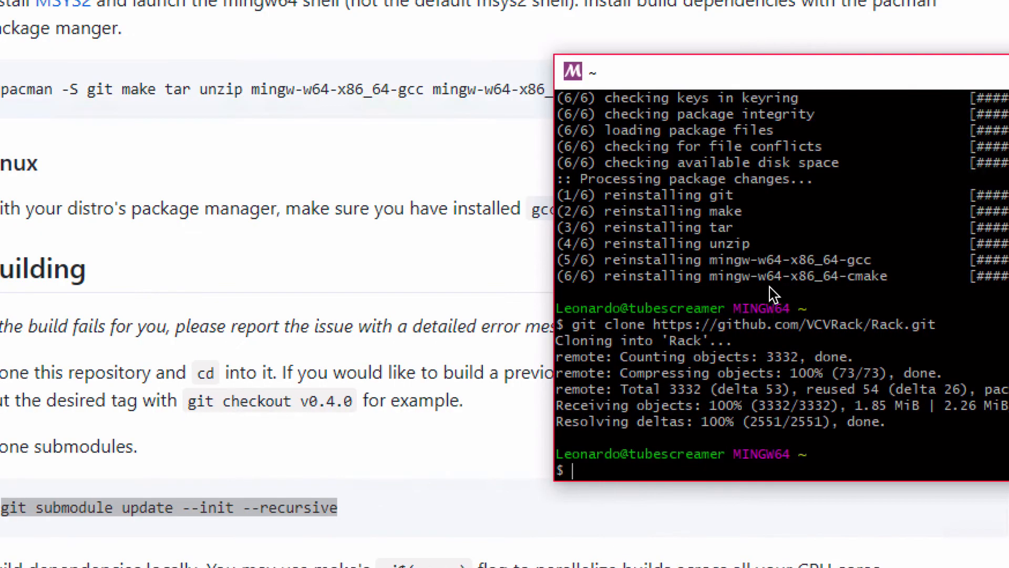
Step: Enter ~/Rack and run git submodule update --init --recursive to fetch nanosvg, nanovg, osdialog and oui-blendish
{"action": "type", "text": "cd"}
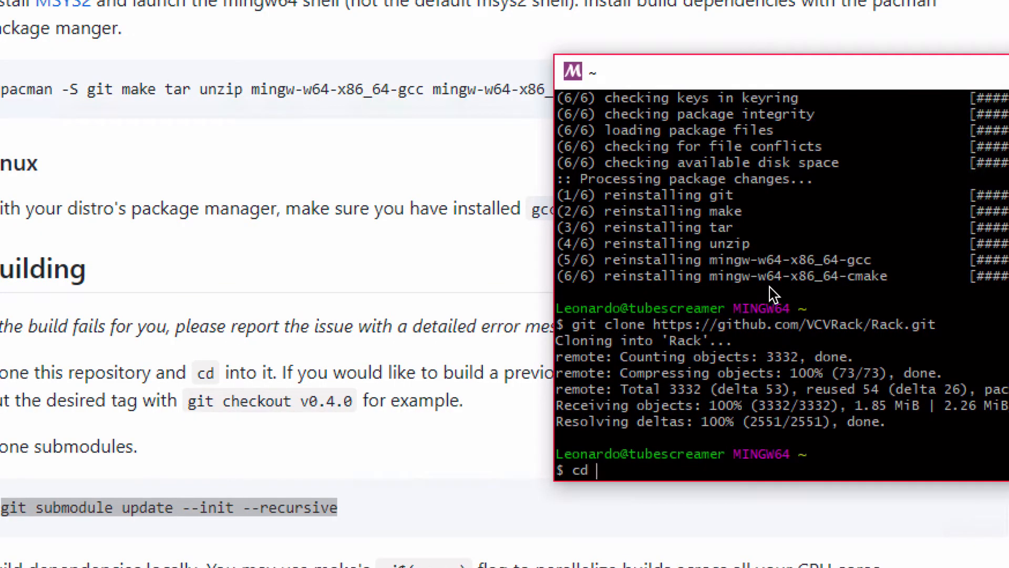
{"action": "type", "text": "Rack"}
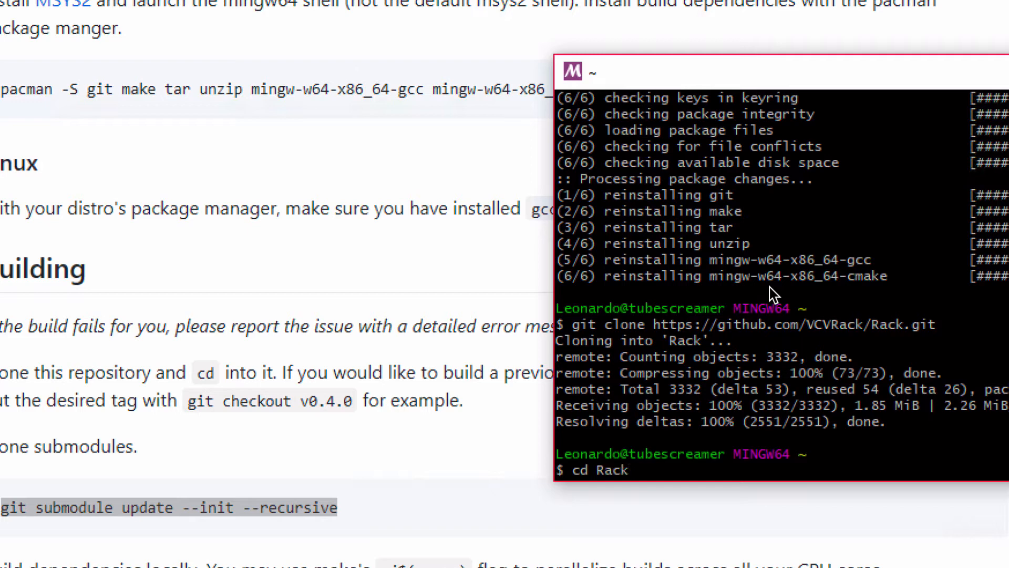
{"action": "key", "text": "Return"}
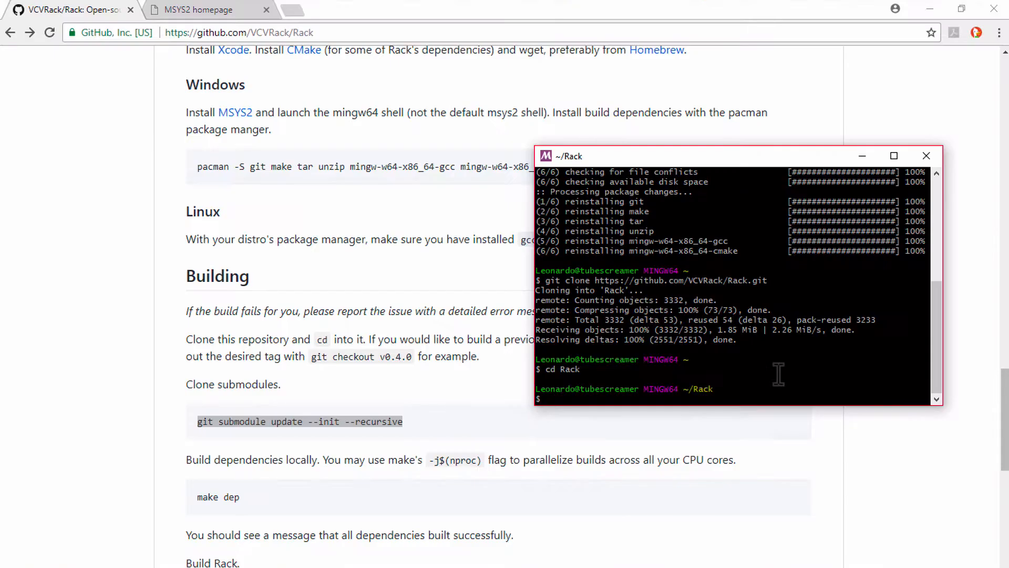
{"action": "right_click", "coordinate": [734, 389]}
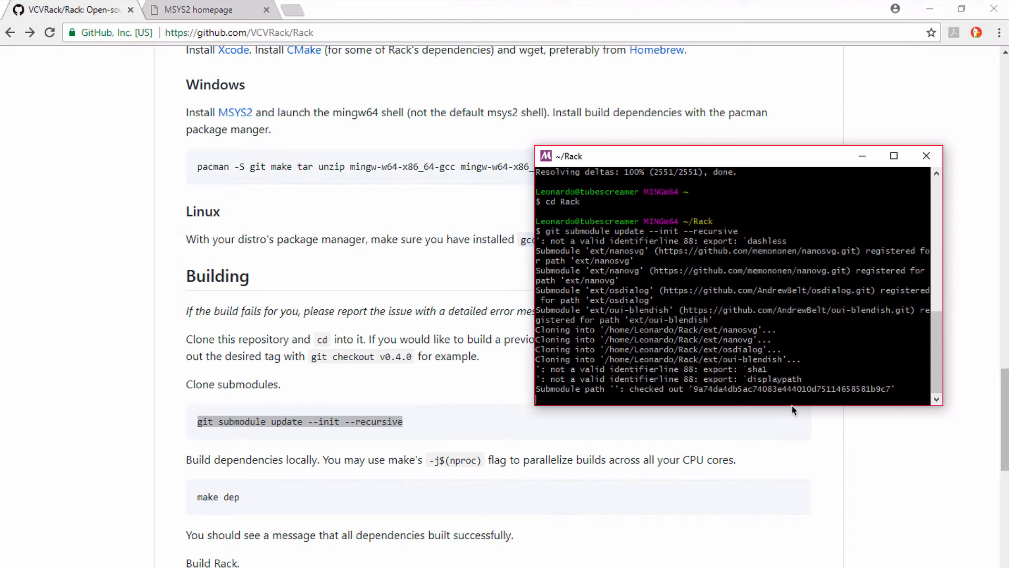
{"action": "scroll", "scroll_direction": "down", "scroll_amount": 3}
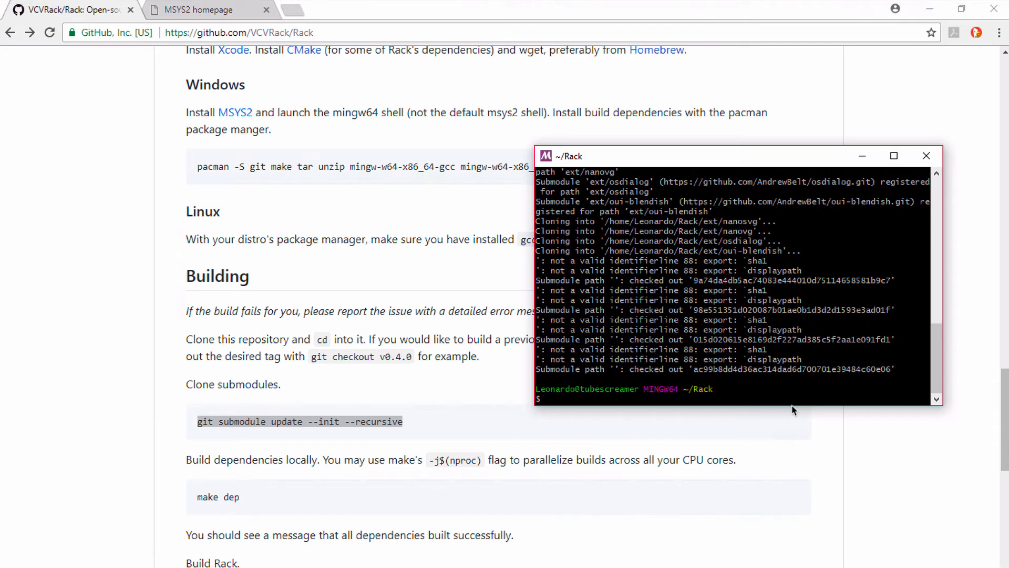
{"action": "mouse_move", "coordinate": [392, 427]}
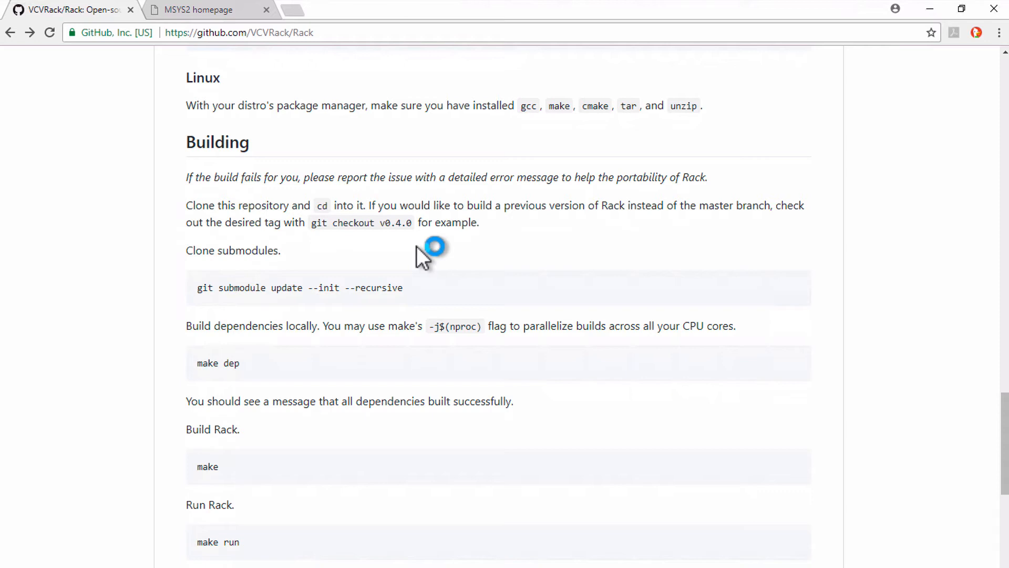
{"action": "mouse_move", "coordinate": [348, 267]}
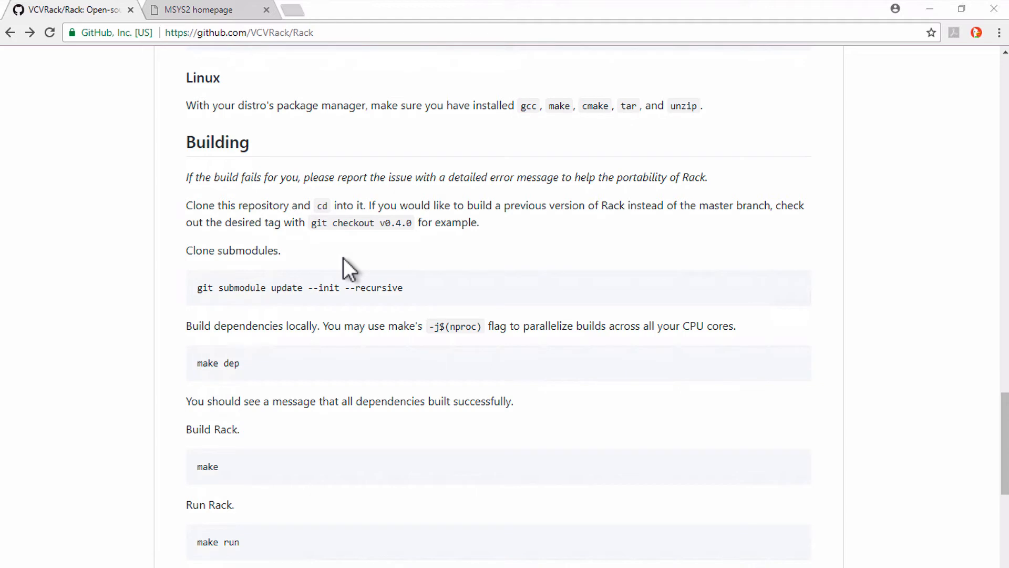
{"action": "mouse_move", "coordinate": [391, 260]}
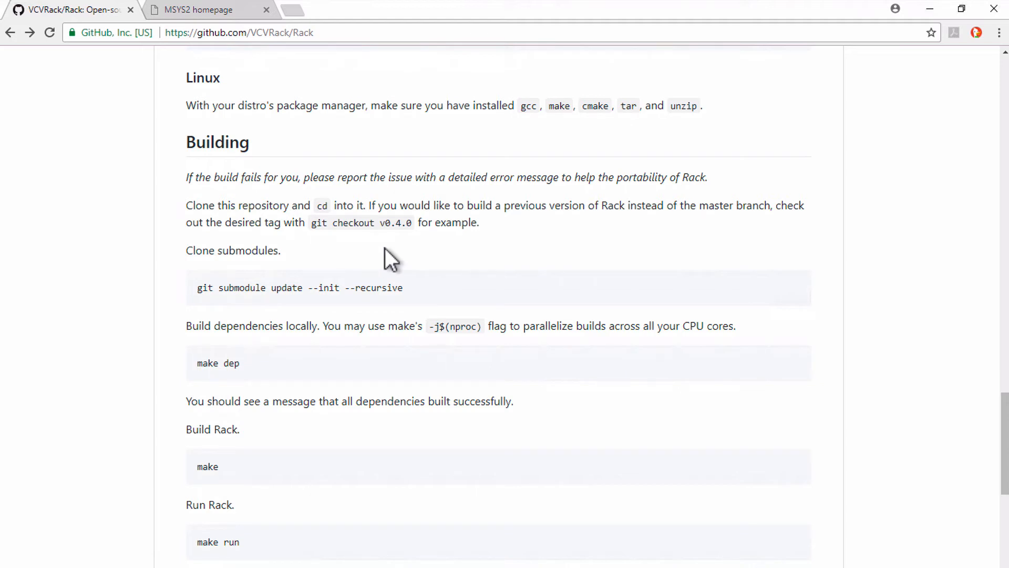
{"action": "mouse_move", "coordinate": [322, 235]}
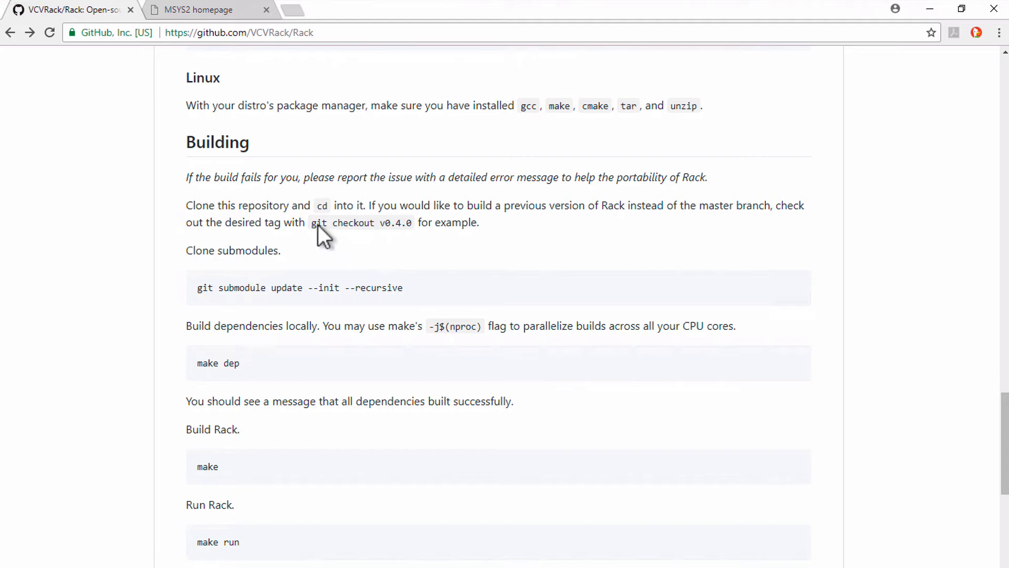
Step: Select the git checkout example in the README's Building steps
{"action": "left_click_drag", "start_coordinate": [311, 223], "coordinate": [403, 226]}
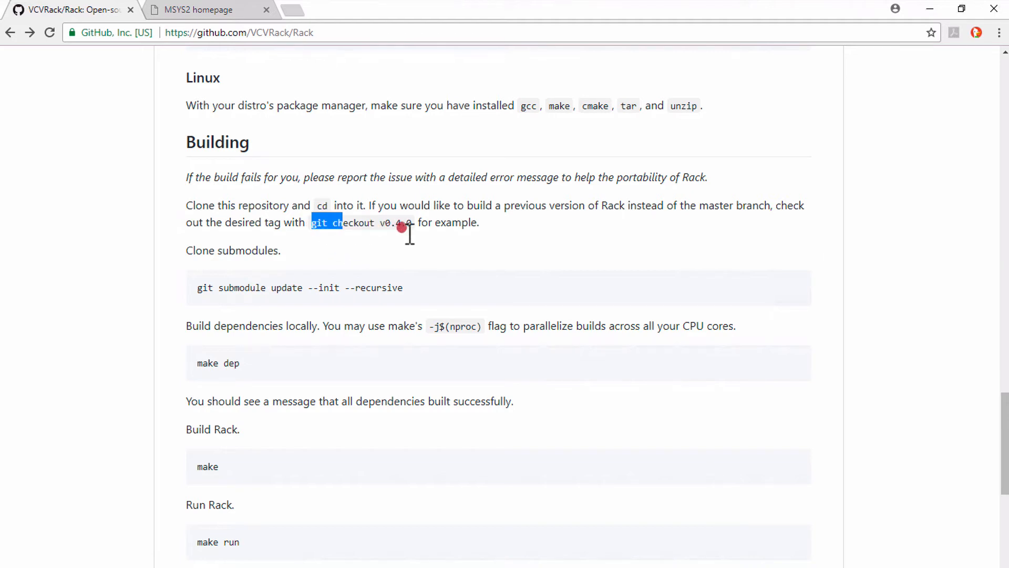
{"action": "left_click_drag", "start_coordinate": [311, 222], "coordinate": [411, 222]}
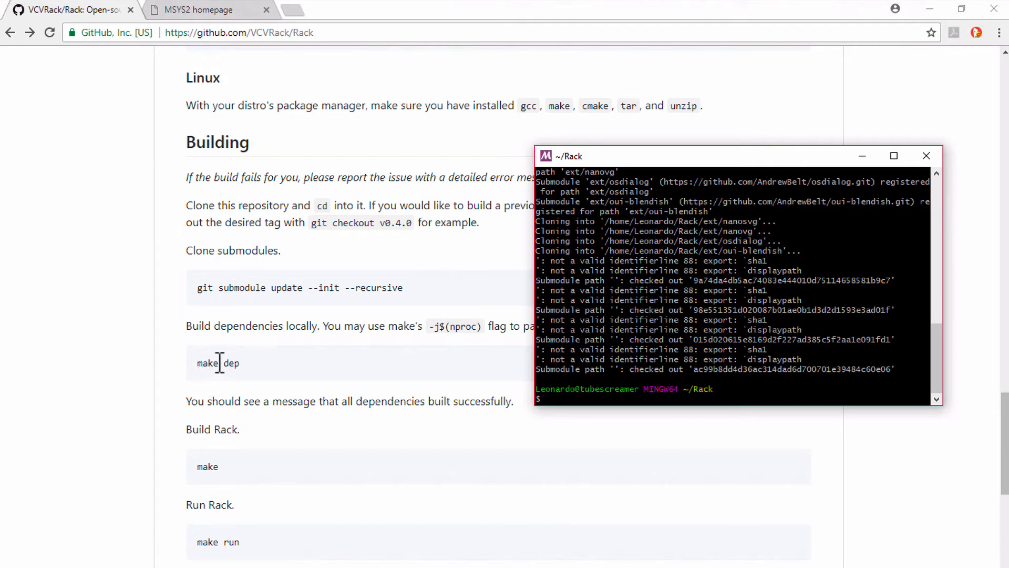
{"action": "mouse_move", "coordinate": [633, 369]}
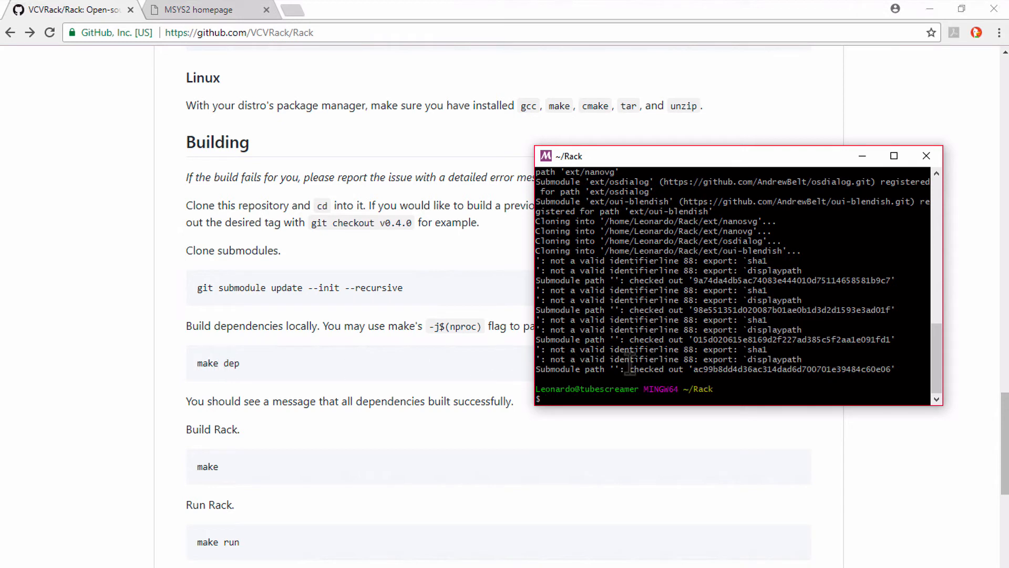
Step: Enter make dep -j4 at the ~/Rack prompt to build dependencies with four jobs
{"action": "type", "text": "make"}
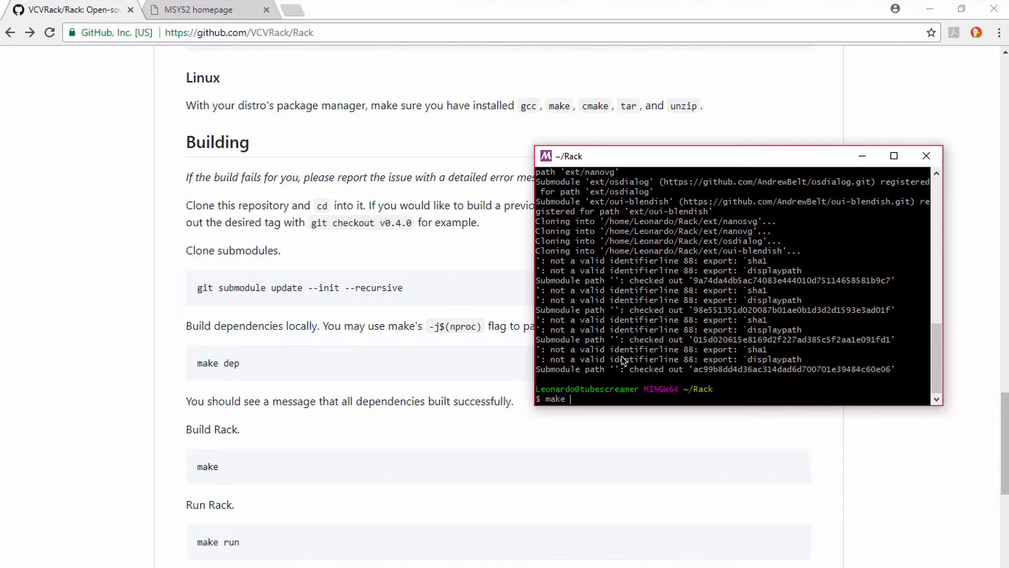
{"action": "type", "text": "dep"}
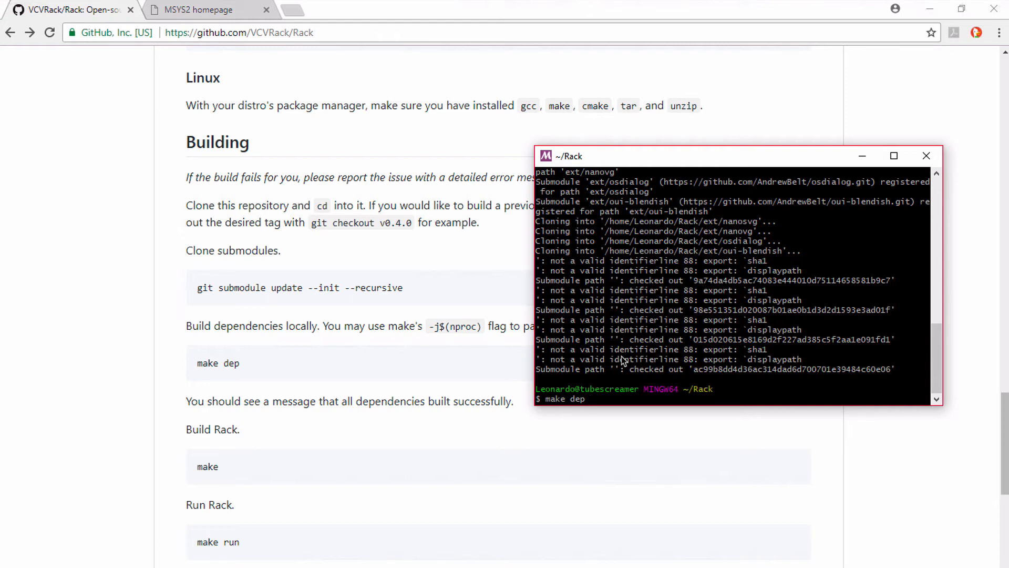
{"action": "type", "text": "-j"}
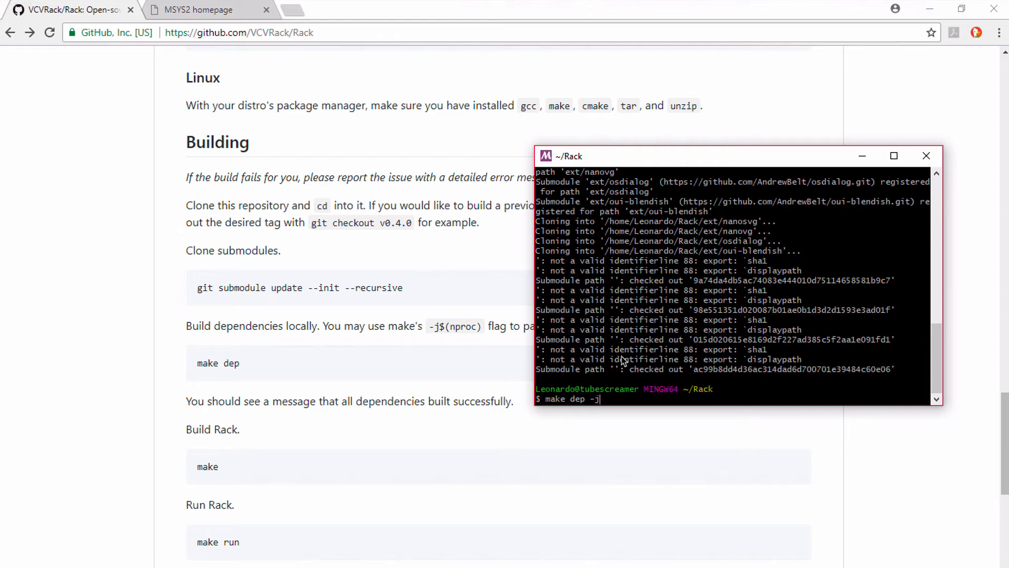
{"action": "type", "text": "4"}
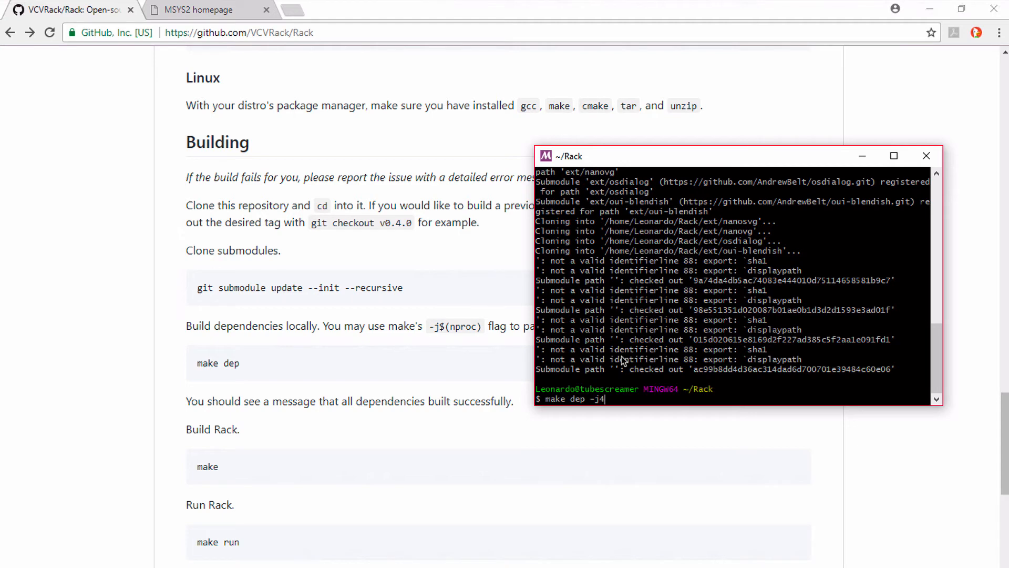
{"action": "mouse_move", "coordinate": [597, 406]}
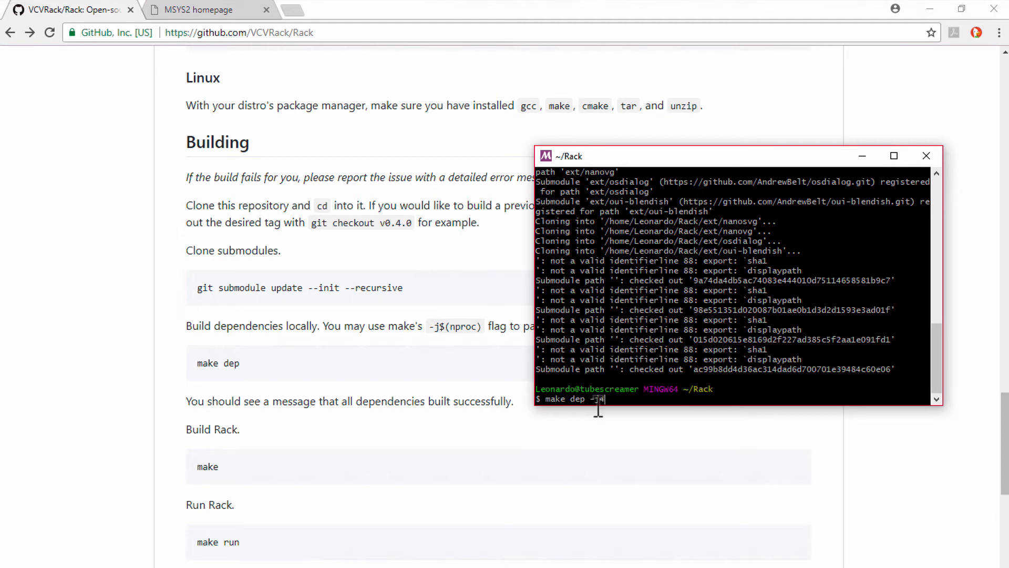
{"action": "mouse_move", "coordinate": [627, 405]}
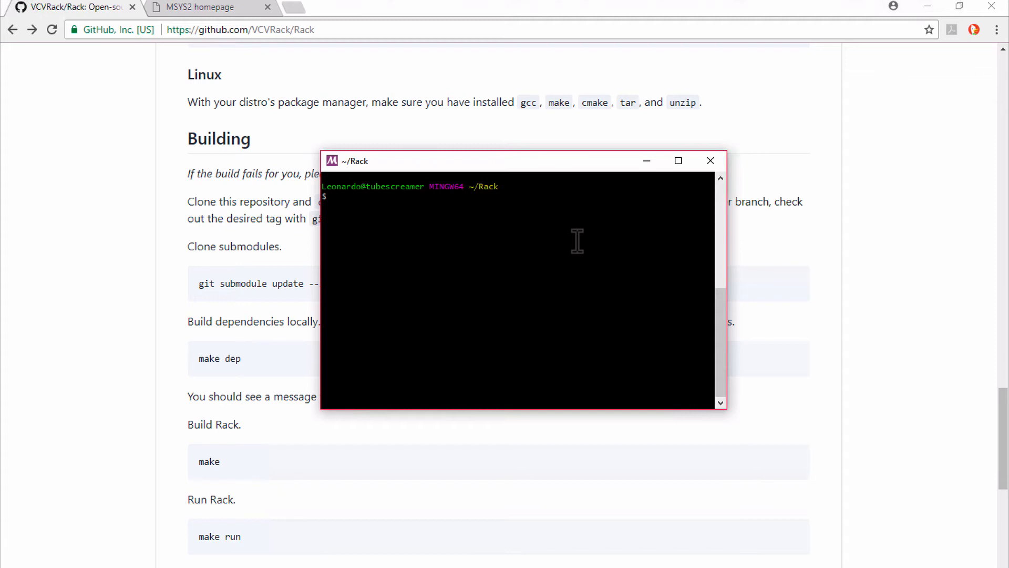
Step: Compile Rack with make -j 4, then launch it with make run
{"action": "type", "text": "make"}
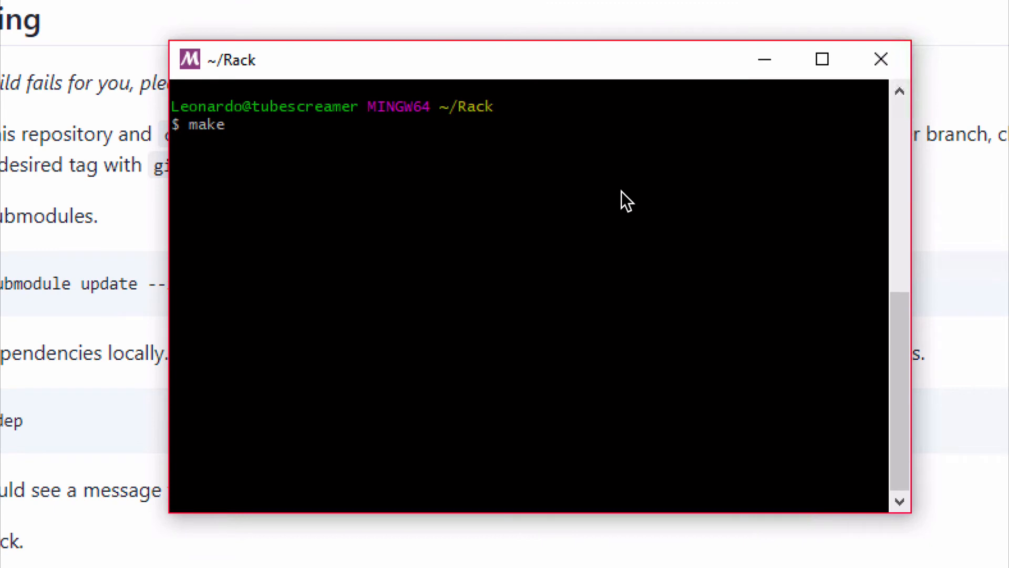
{"action": "type", "text": "-j 4"}
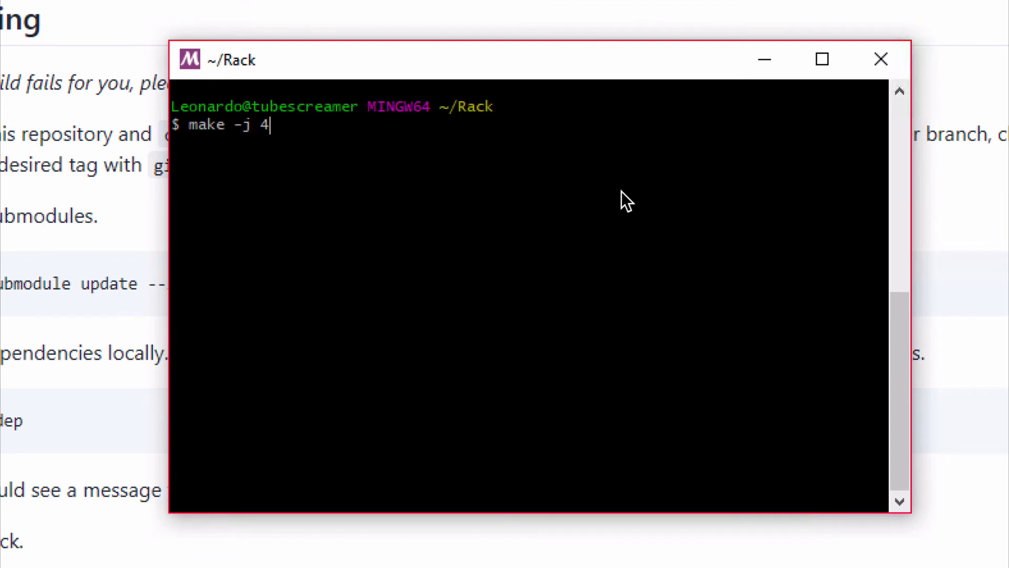
{"action": "key", "text": "Return"}
{"action": "type", "text": "m"}
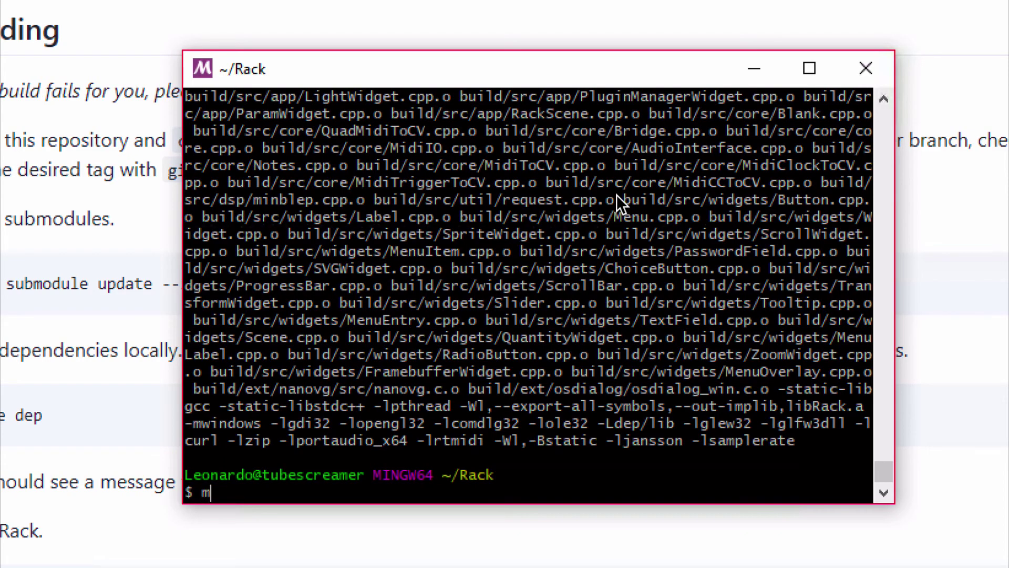
{"action": "type", "text": "ake run"}
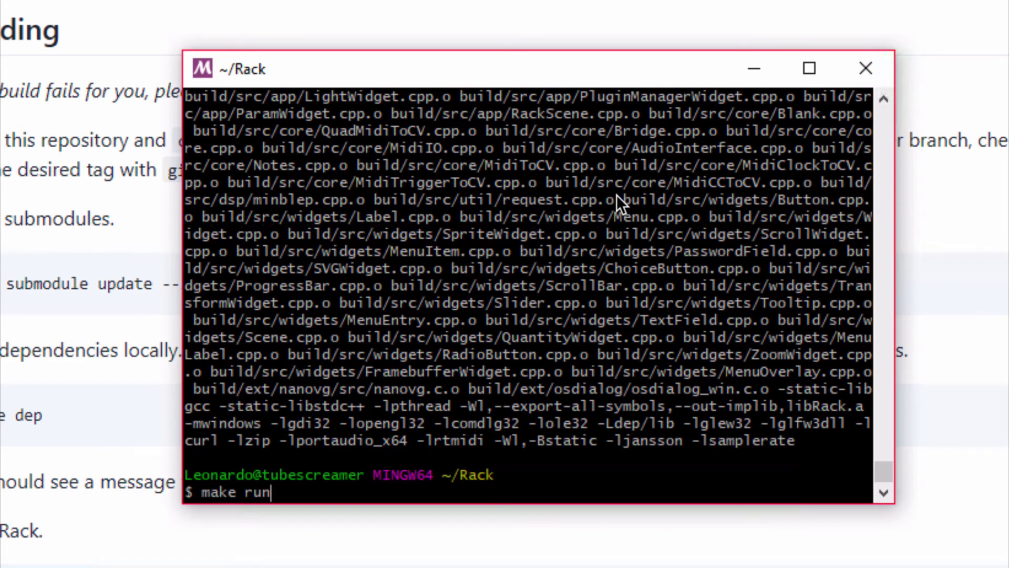
{"action": "key", "text": "Return"}
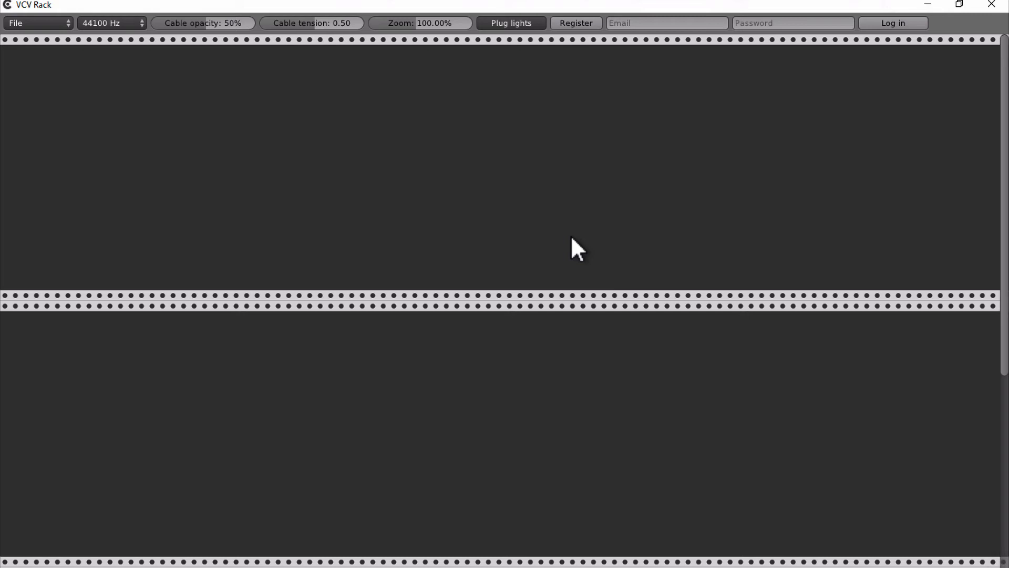
Step: Check the empty rack's context menu for available modules
{"action": "right_click", "coordinate": [582, 255]}
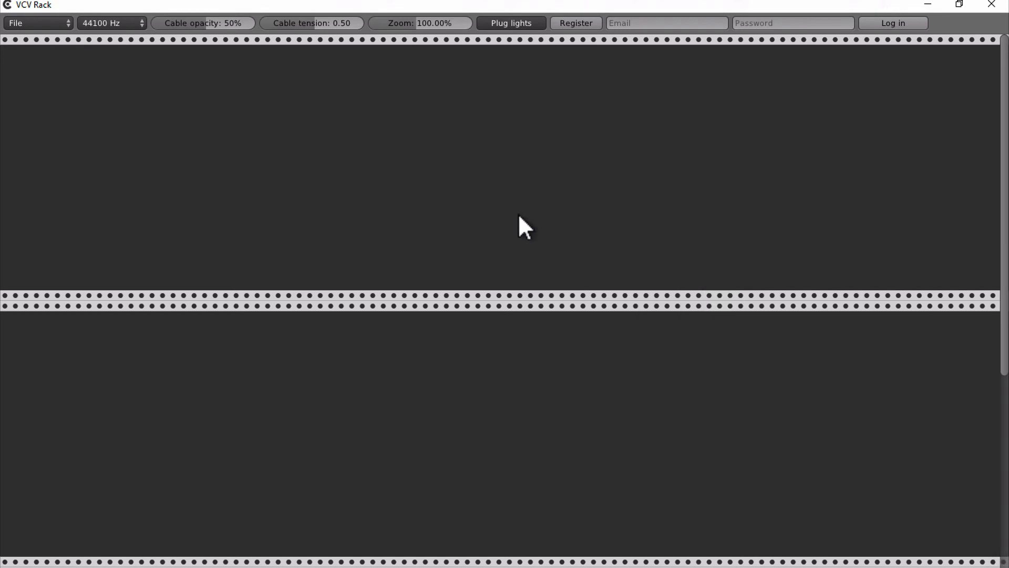
{"action": "mouse_move", "coordinate": [828, 122]}
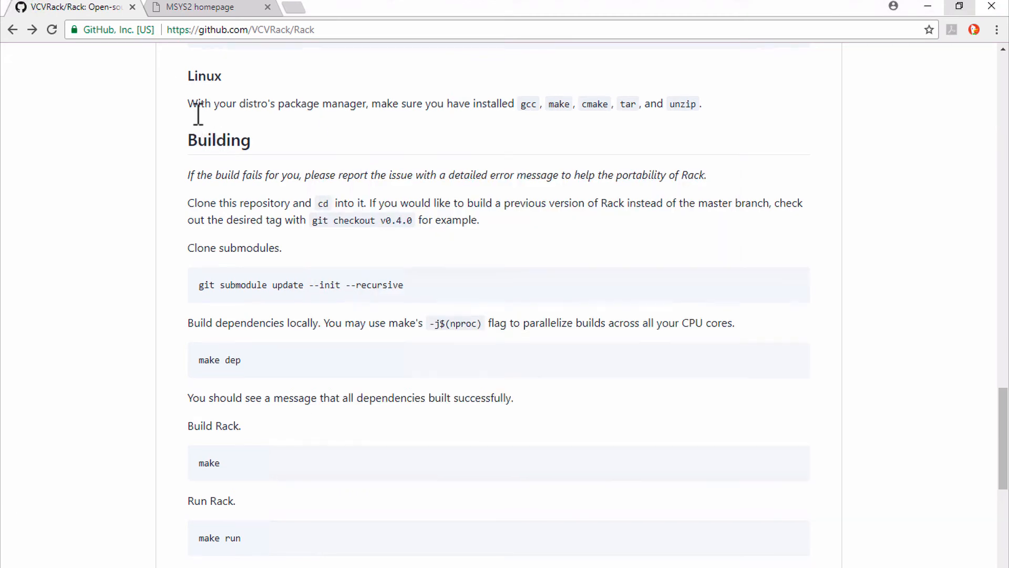
Step: Navigate to the VCVRack/Fundamental repository and show its HTTPS clone URL
{"action": "scroll", "scroll_direction": "up", "scroll_amount": 3}
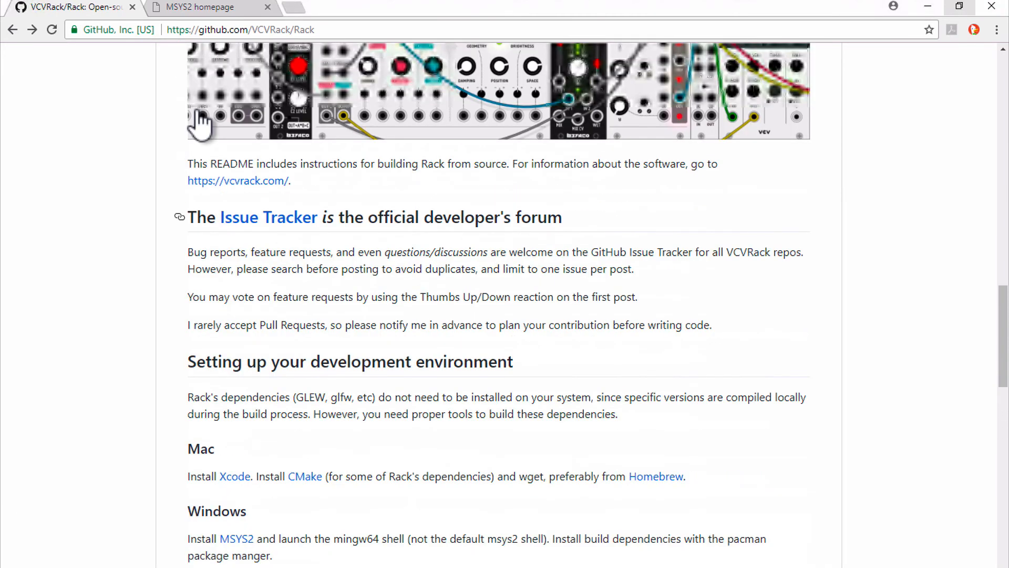
{"action": "scroll", "scroll_direction": "up", "scroll_amount": 3}
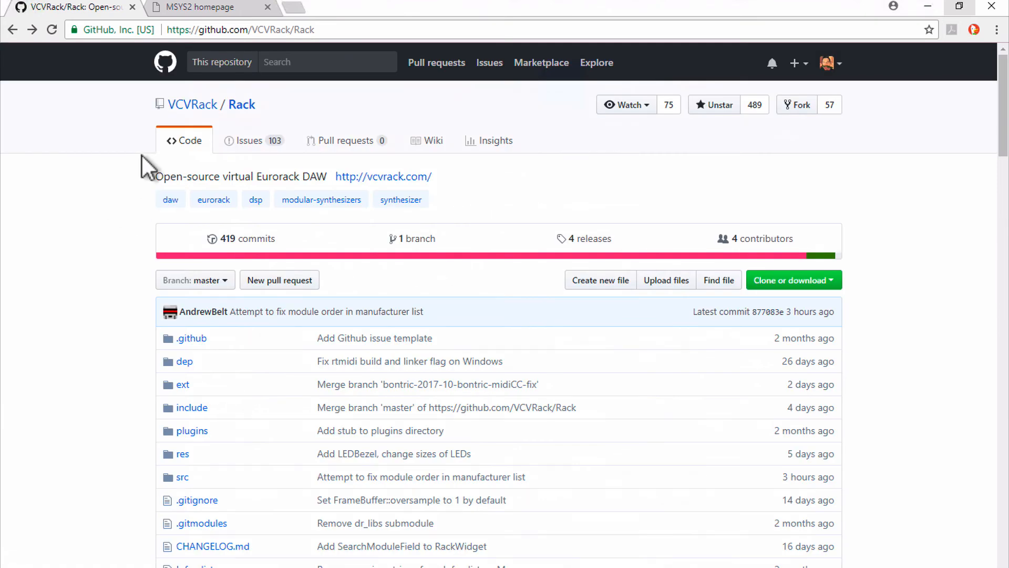
{"action": "left_click", "coordinate": [192, 104]}
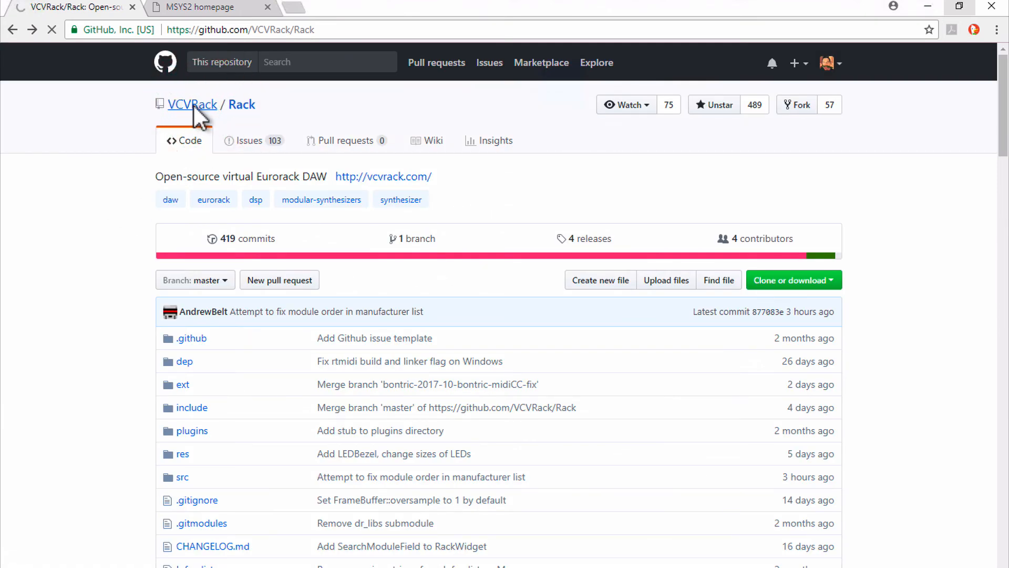
{"action": "left_click", "coordinate": [191, 104]}
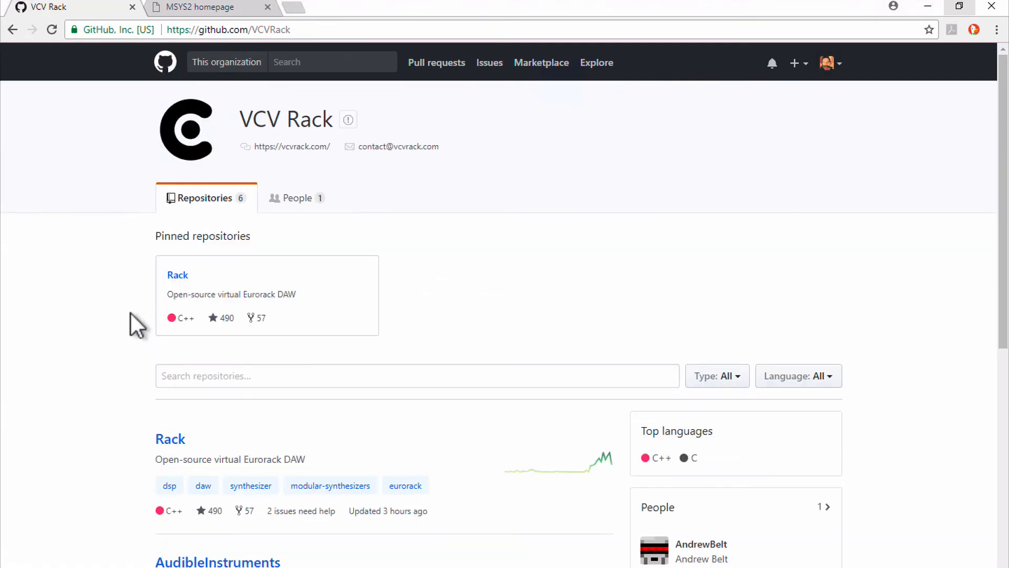
{"action": "scroll", "scroll_direction": "down", "scroll_amount": 3}
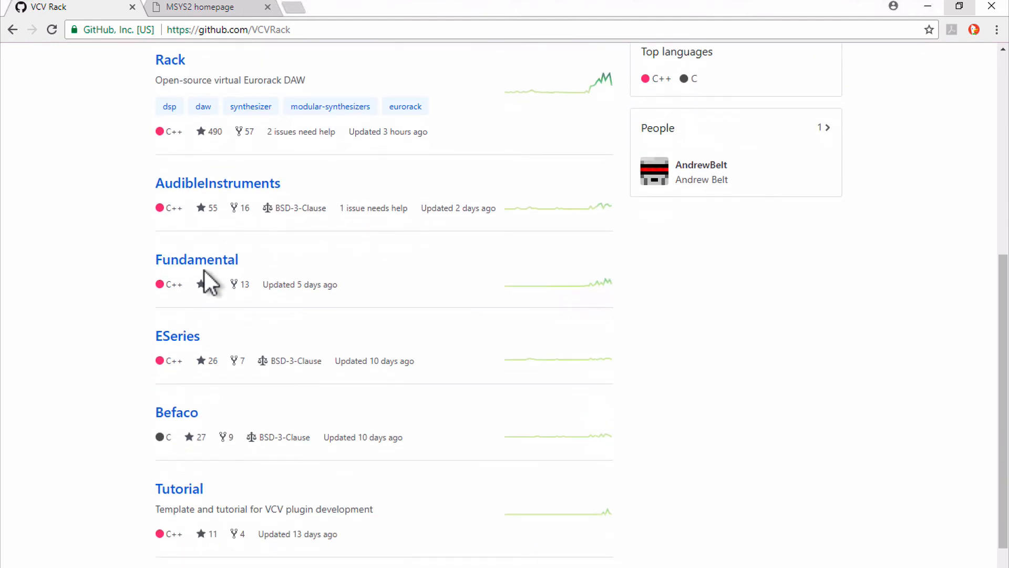
{"action": "left_click", "coordinate": [196, 259]}
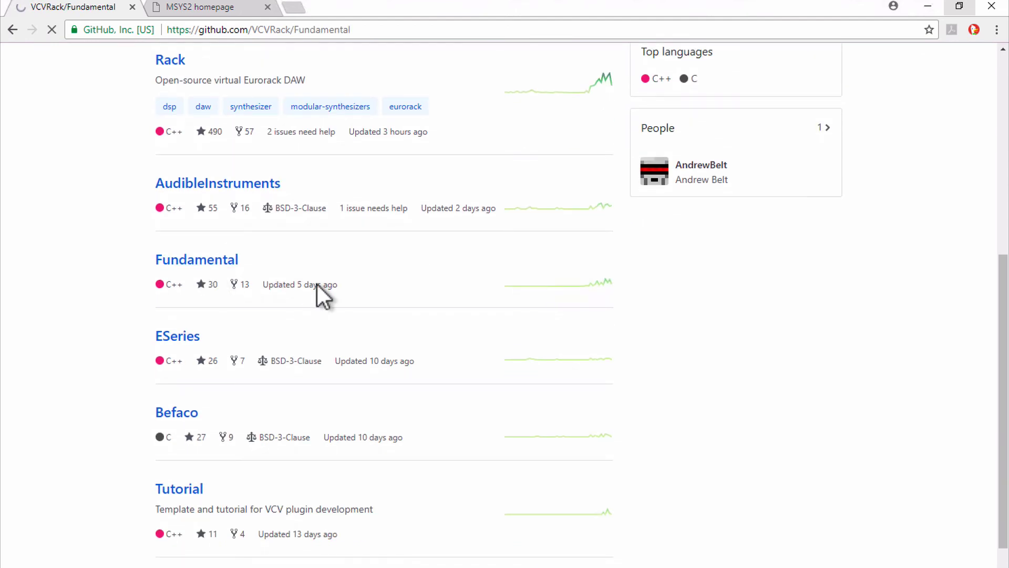
{"action": "left_click", "coordinate": [196, 260]}
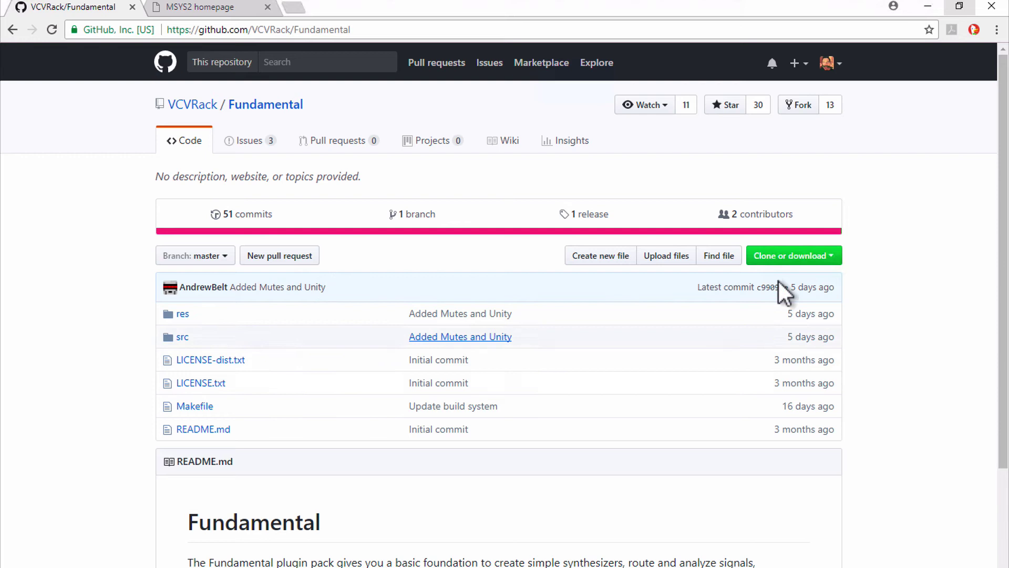
{"action": "mouse_move", "coordinate": [793, 254]}
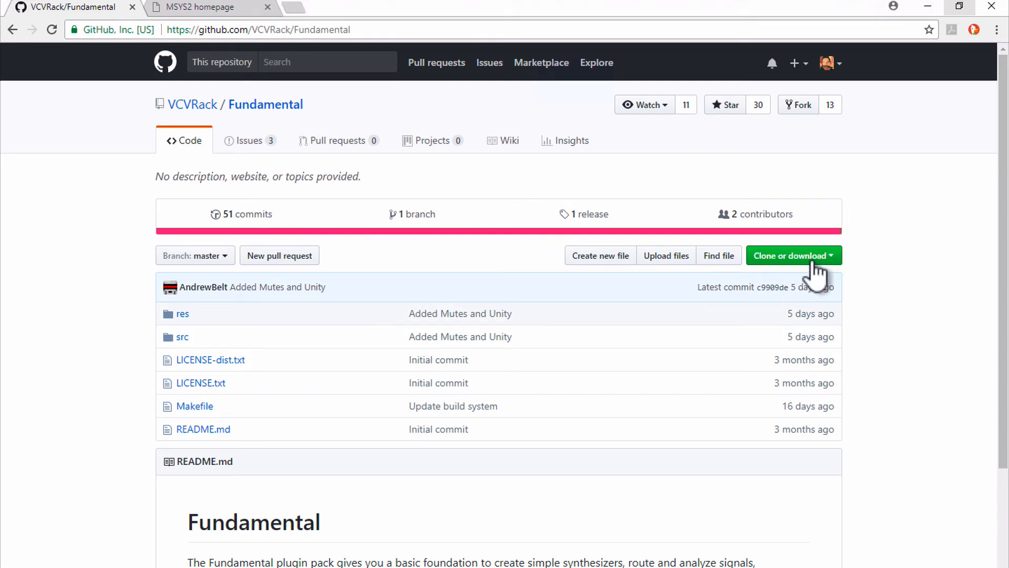
{"action": "left_click", "coordinate": [792, 255]}
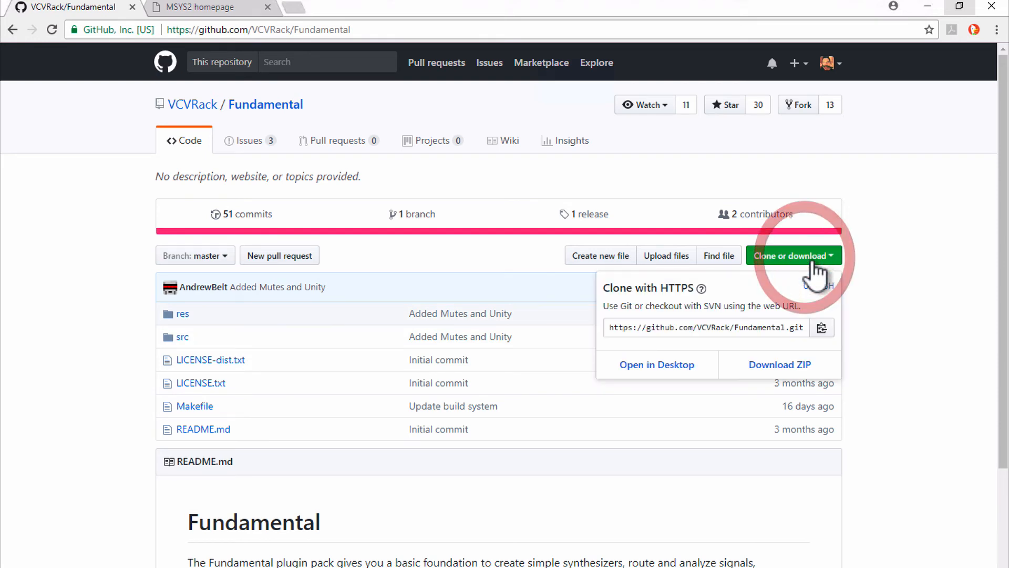
{"action": "mouse_move", "coordinate": [743, 338]}
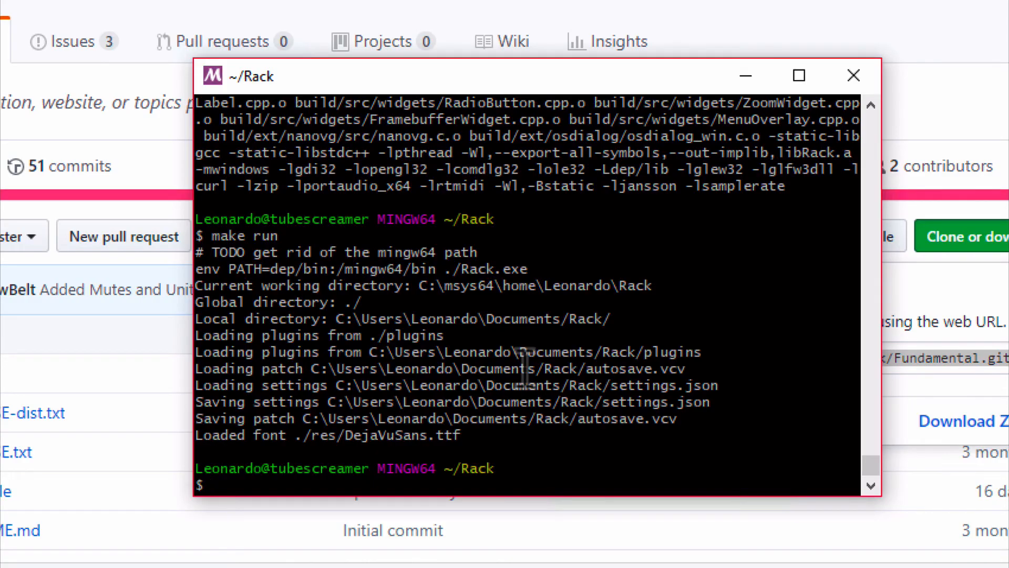
{"action": "type", "text": "cd plu"}
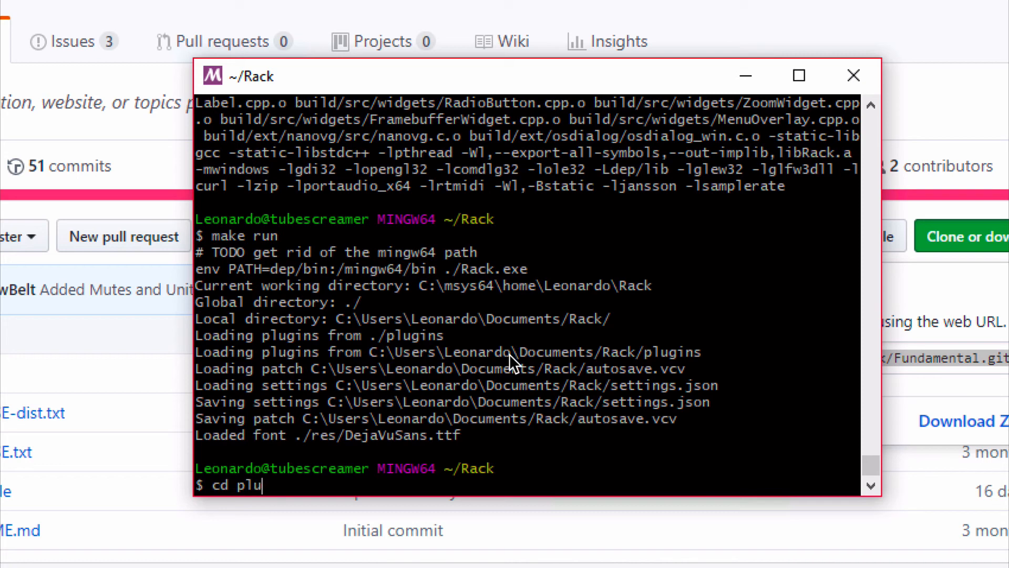
{"action": "type", "text": "gins/"}
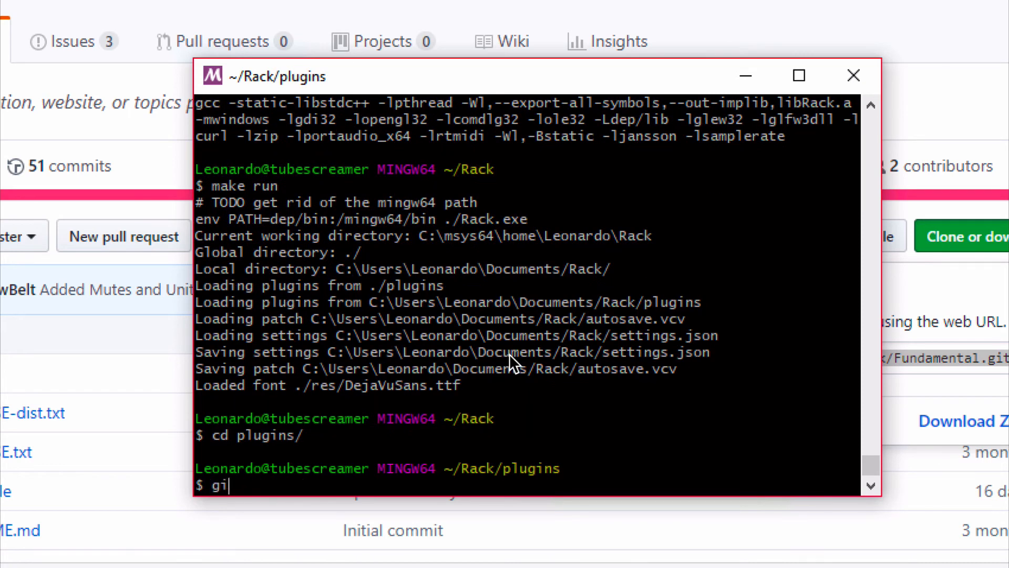
{"action": "type", "text": "t clone"}
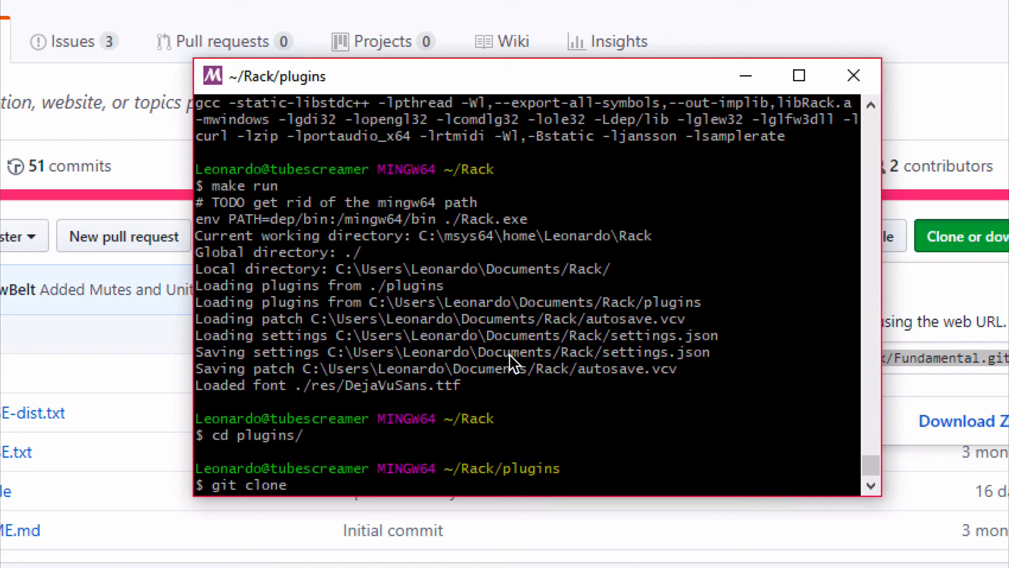
{"action": "type", "text": "https://github.com/VCVRack/Fundamental.git"}
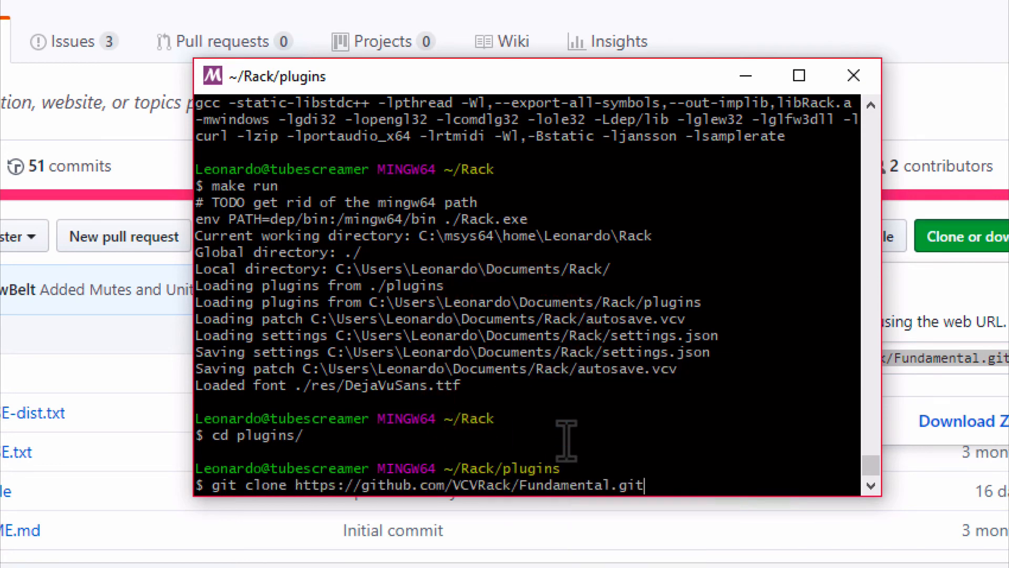
{"action": "key", "text": "Return"}
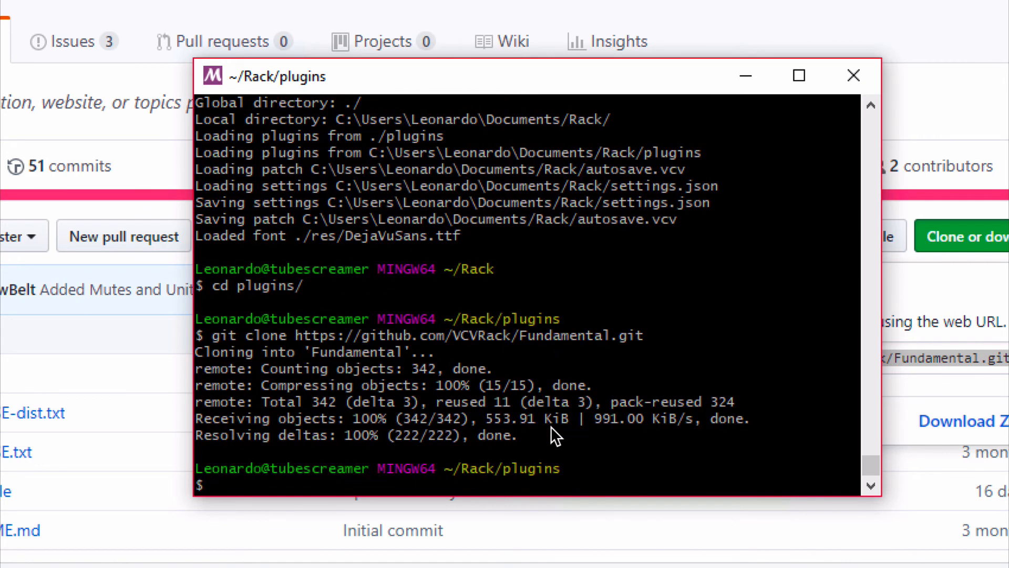
{"action": "type", "text": "cd Fundamental/"}
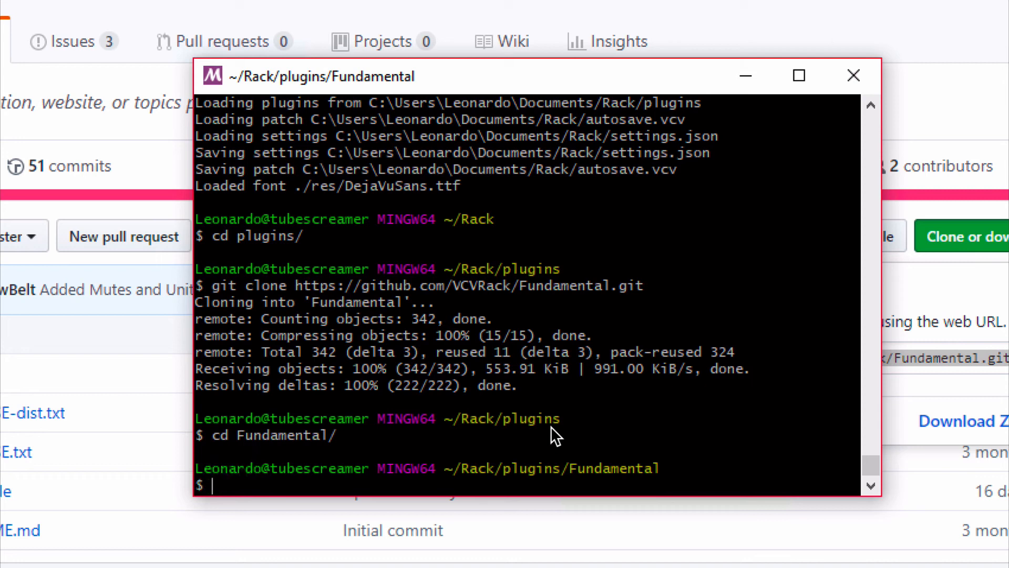
Step: Compile the Fundamental plugin into plugin.dll with make -j 4
{"action": "type", "text": "mak"}
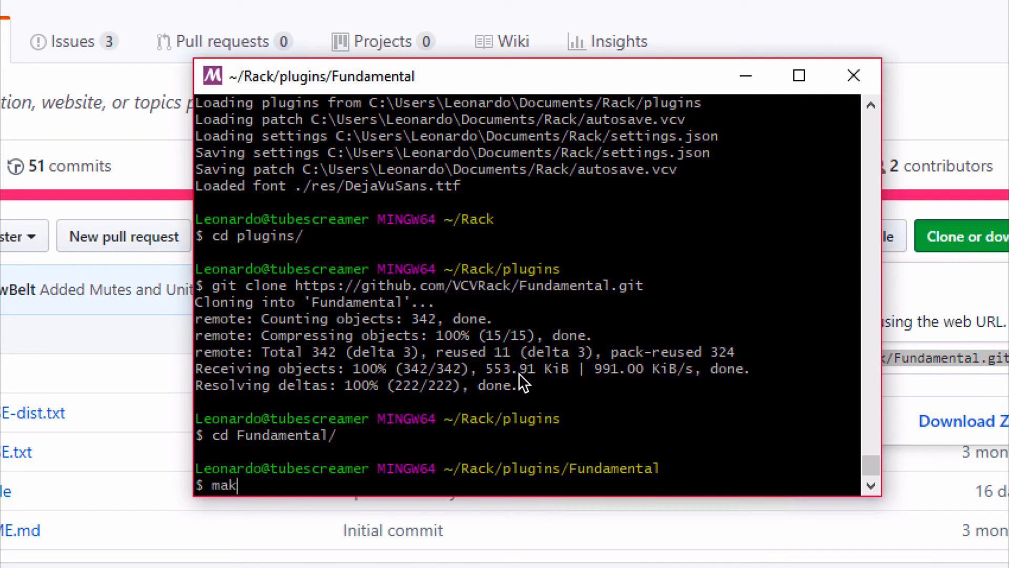
{"action": "type", "text": "e -j 4"}
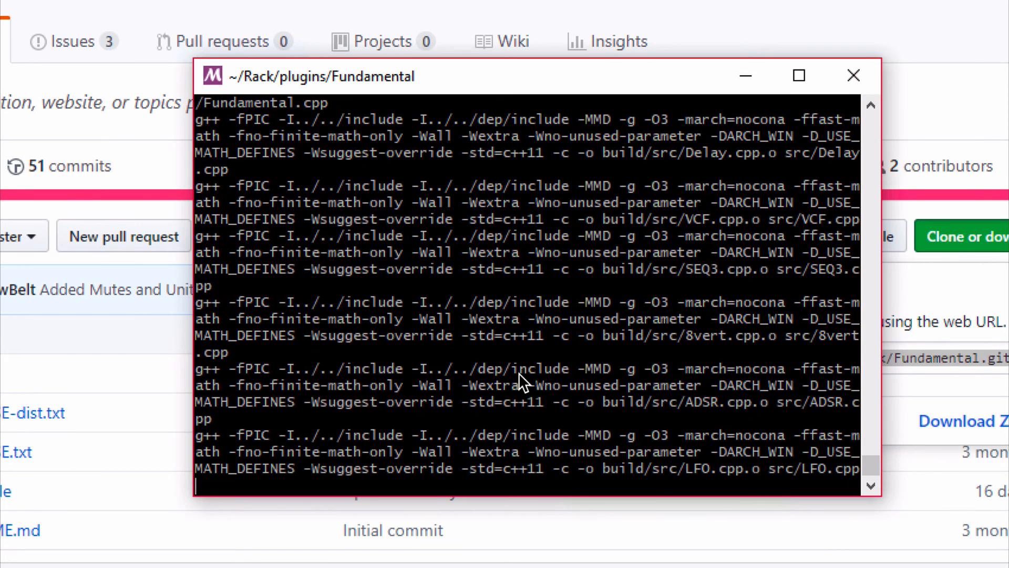
{"action": "scroll", "scroll_direction": "down", "scroll_amount": 3}
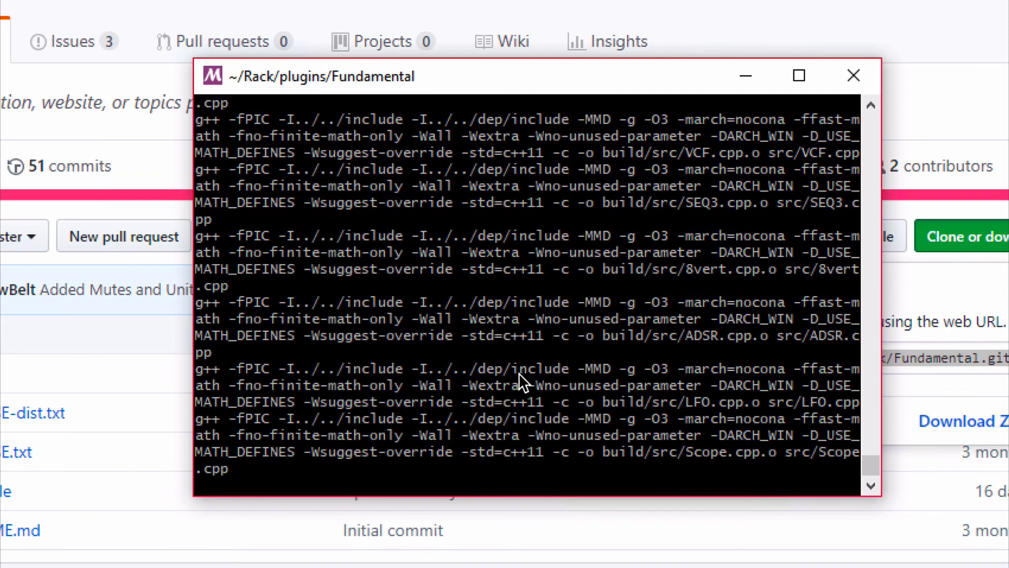
{"action": "scroll", "scroll_direction": "down", "scroll_amount": 3}
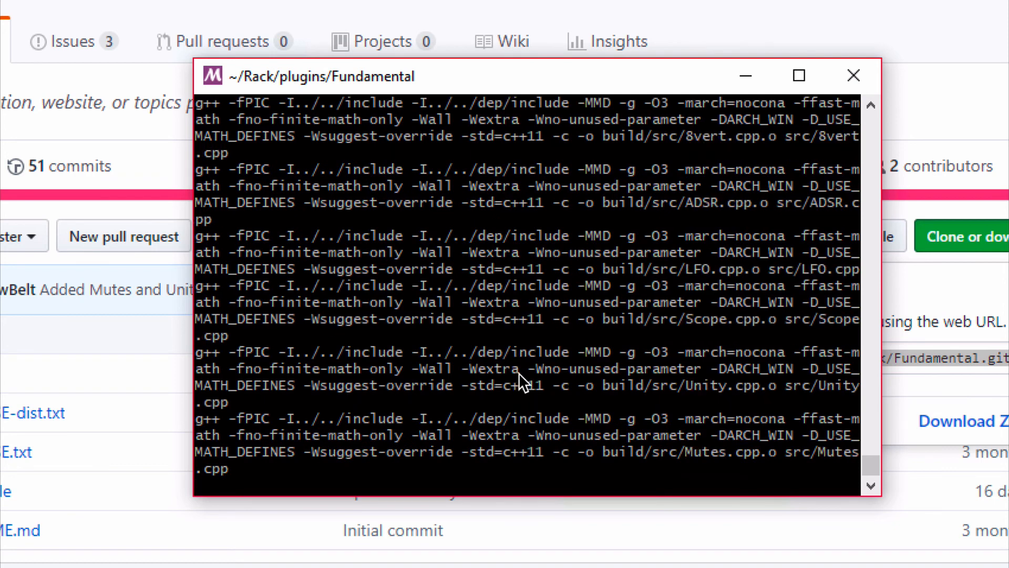
{"action": "scroll", "scroll_direction": "down", "scroll_amount": 3}
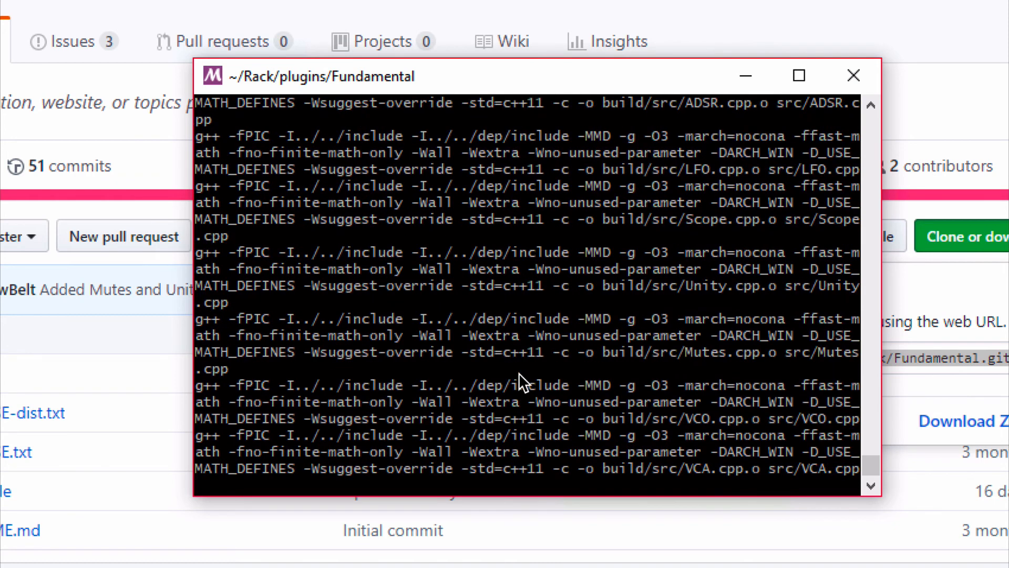
{"action": "scroll", "scroll_direction": "down", "scroll_amount": 3}
{"action": "type", "text": "cd .."}
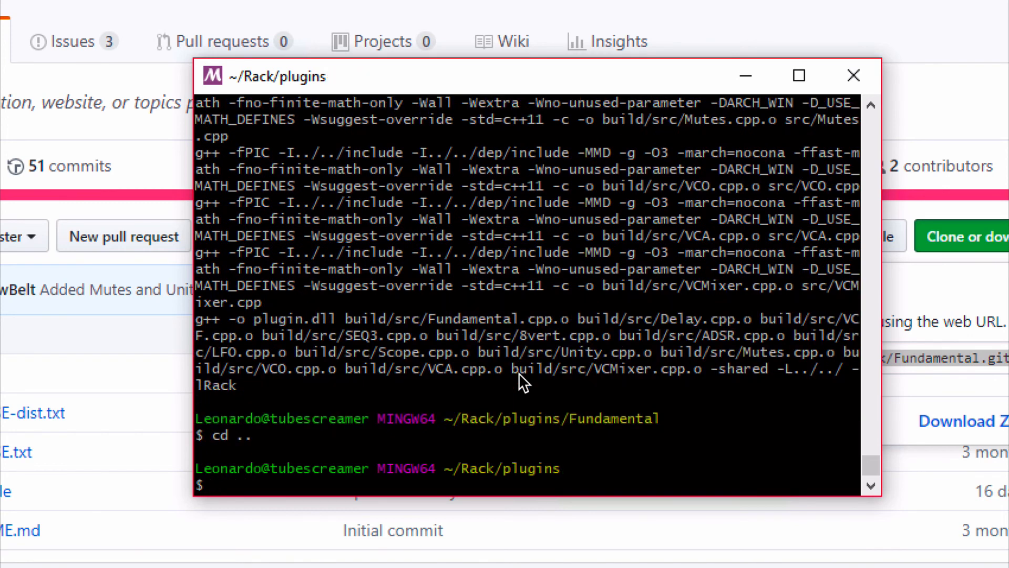
Step: Return to ~/Rack and relaunch VCV Rack with make run so the plugin loads
{"action": "key", "text": "Return"}
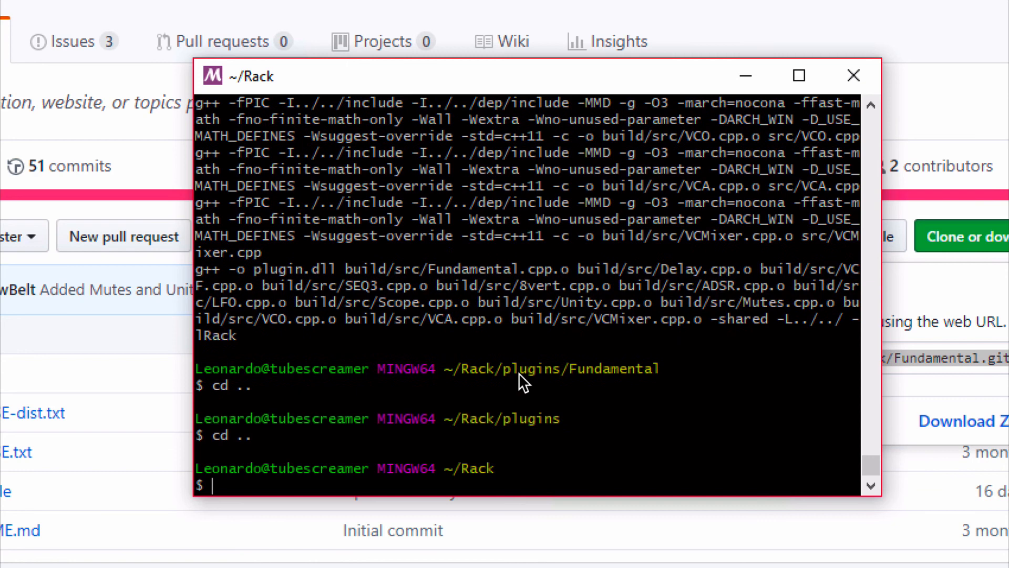
{"action": "type", "text": "make"}
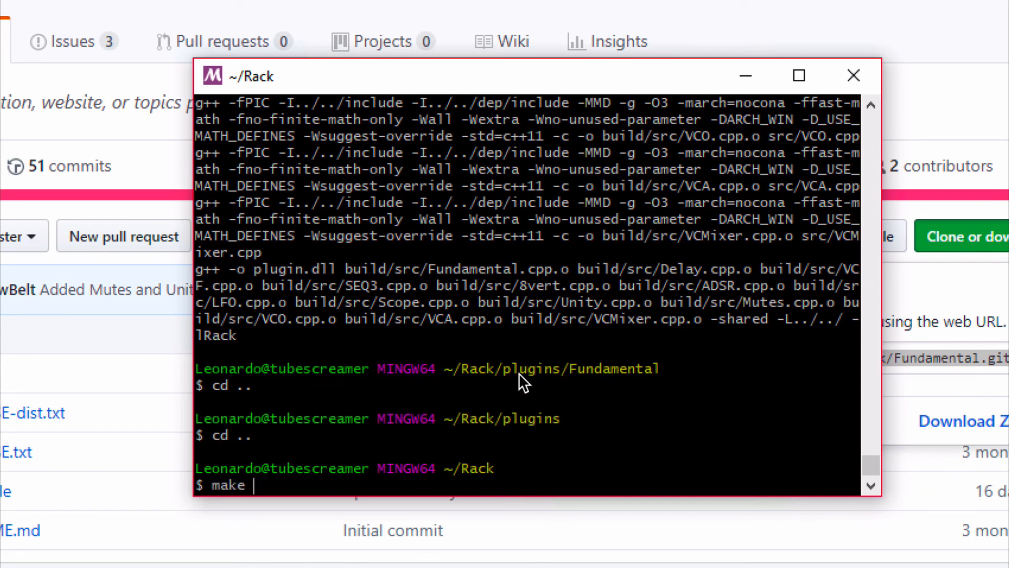
{"action": "type", "text": "run"}
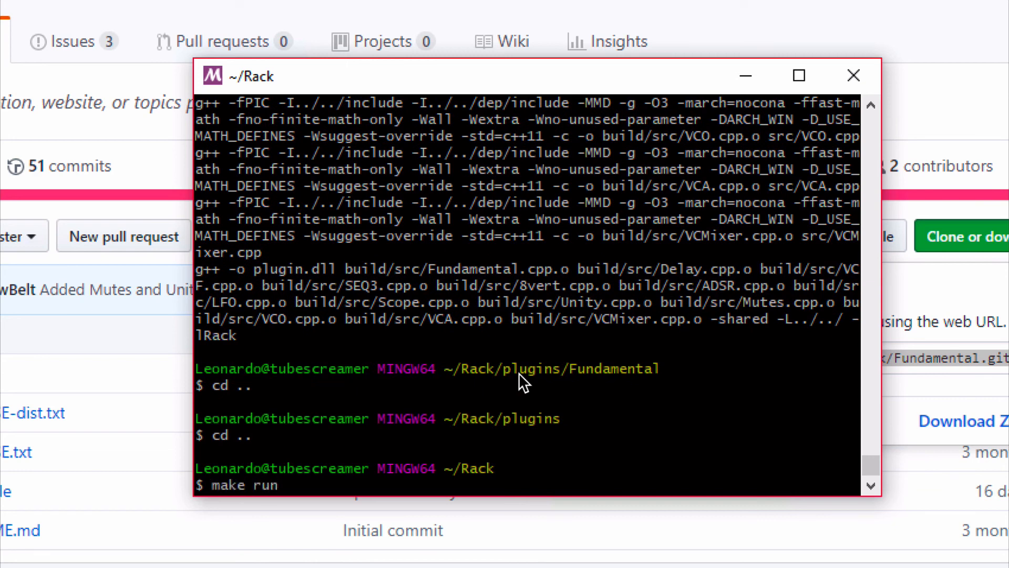
{"action": "key", "text": "Return"}
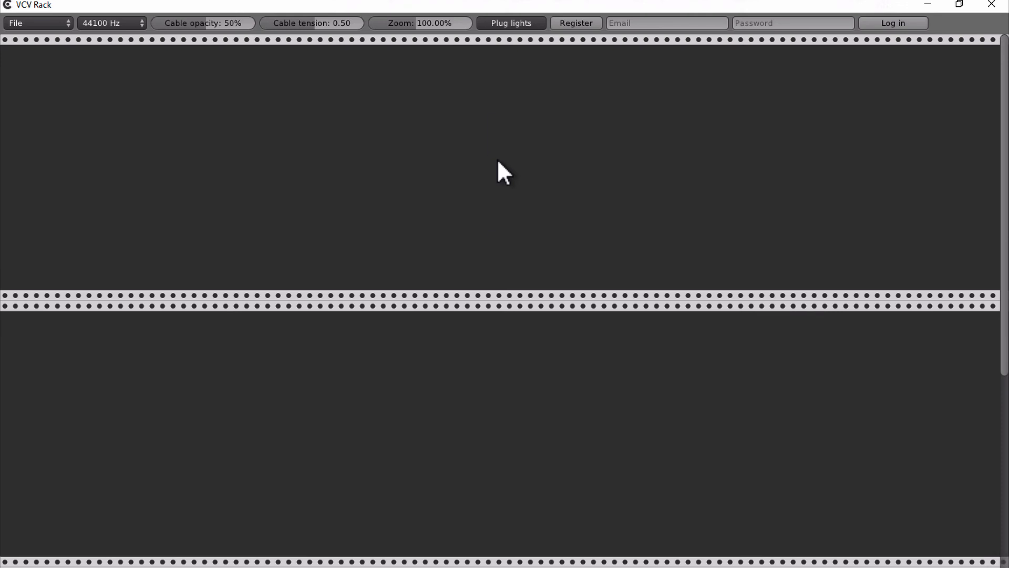
Step: Bring up the module browser on the relaunched empty rack
{"action": "right_click", "coordinate": [502, 172]}
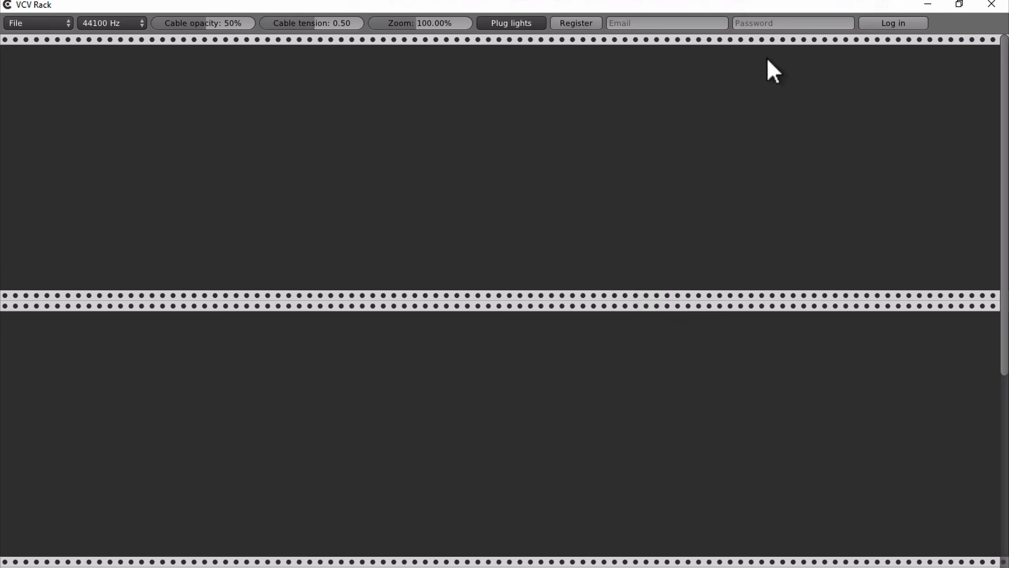
{"action": "mouse_move", "coordinate": [816, 42]}
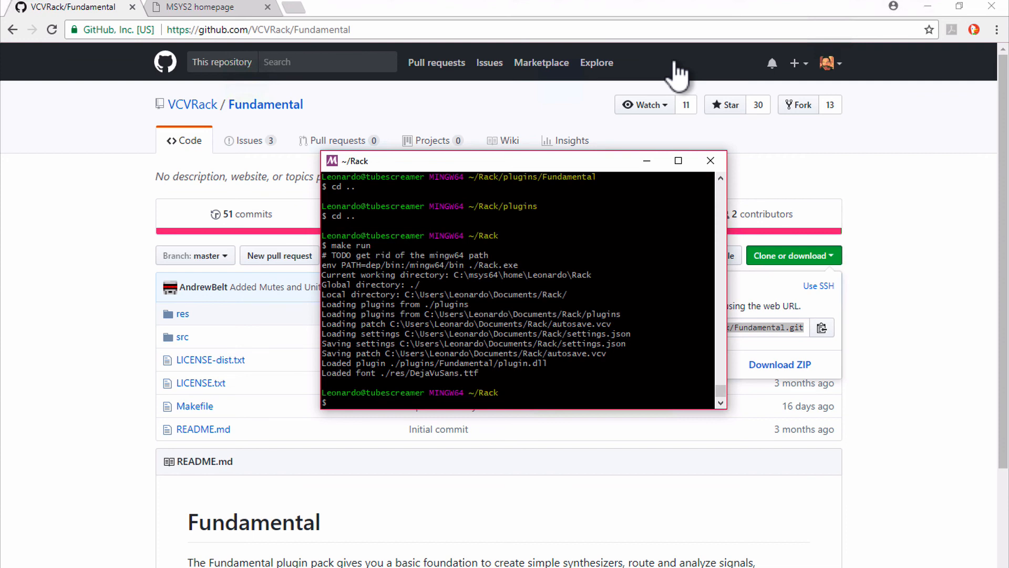
{"action": "mouse_move", "coordinate": [202, 115]}
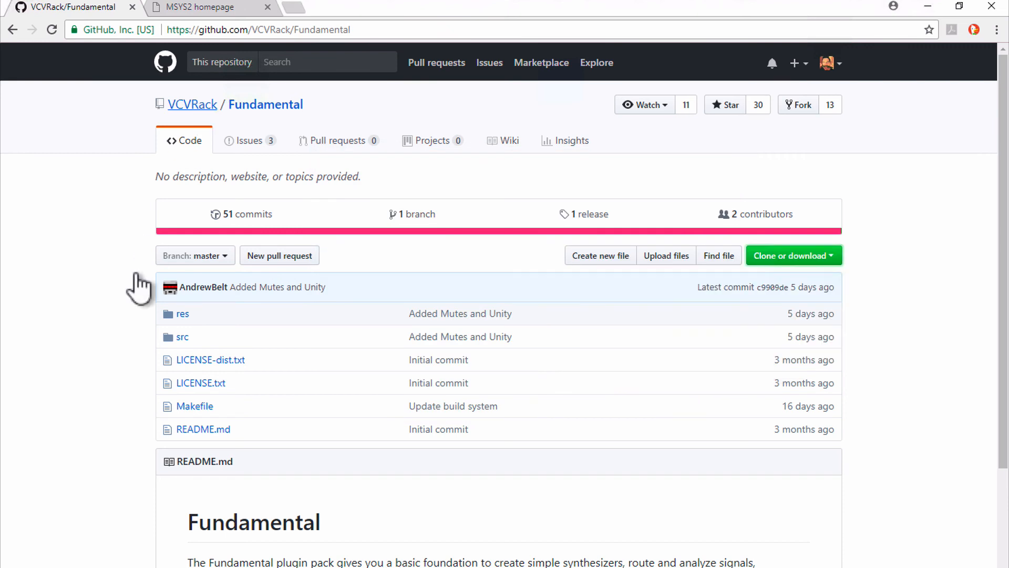
{"action": "mouse_move", "coordinate": [146, 251]}
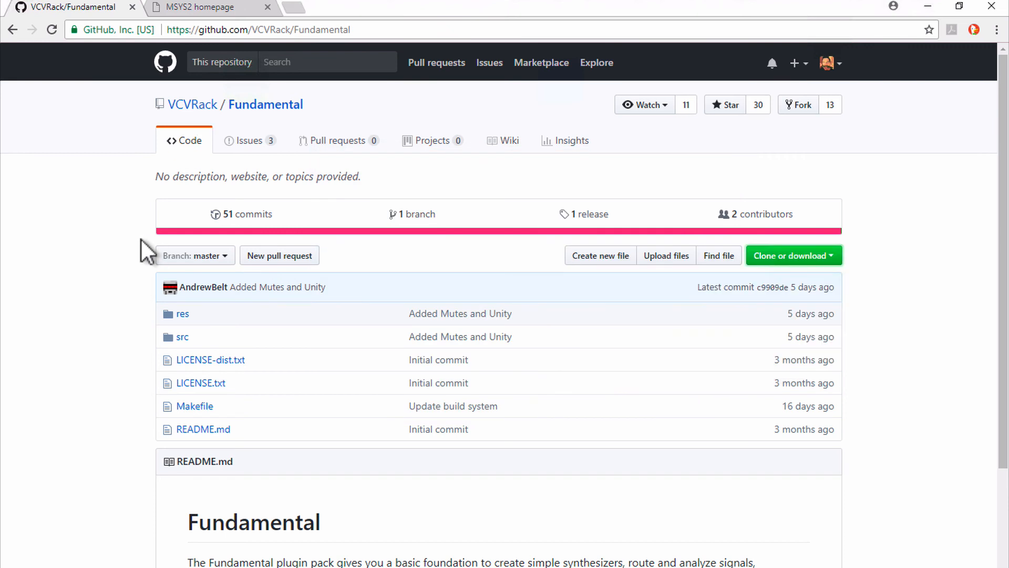
{"action": "mouse_move", "coordinate": [206, 116]}
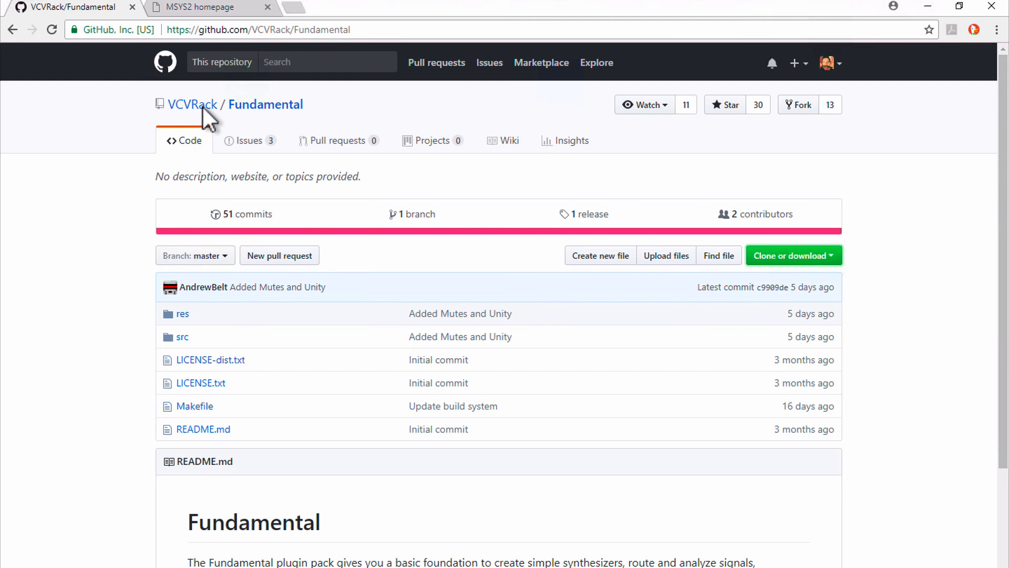
{"action": "mouse_move", "coordinate": [159, 397]}
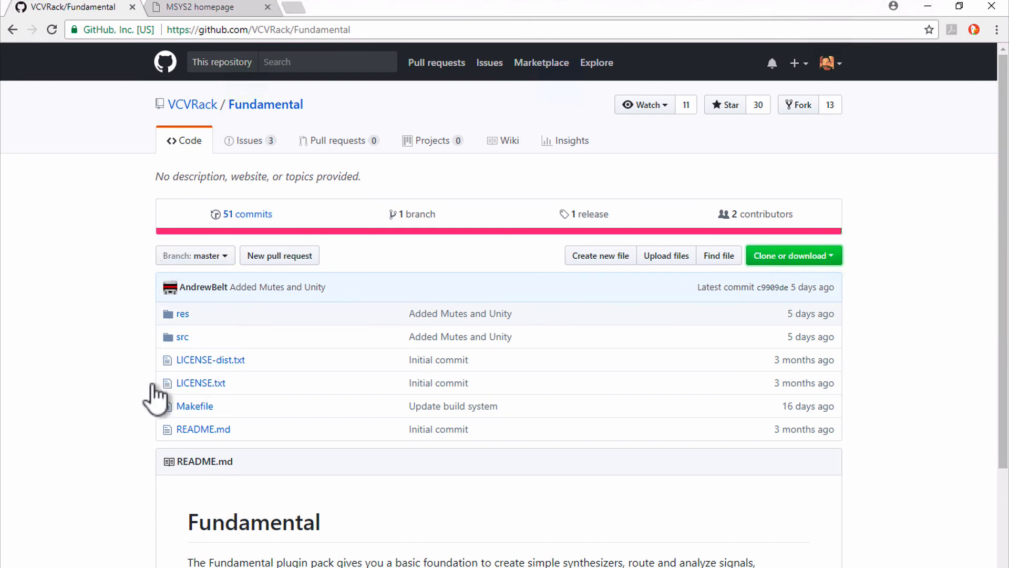
{"action": "mouse_move", "coordinate": [132, 279]}
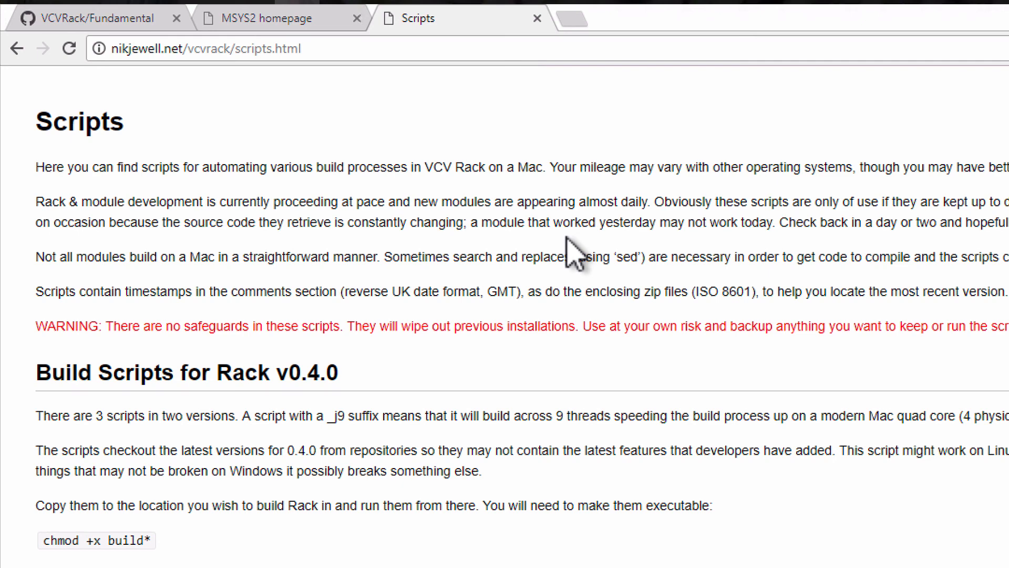
{"action": "mouse_move", "coordinate": [154, 77]}
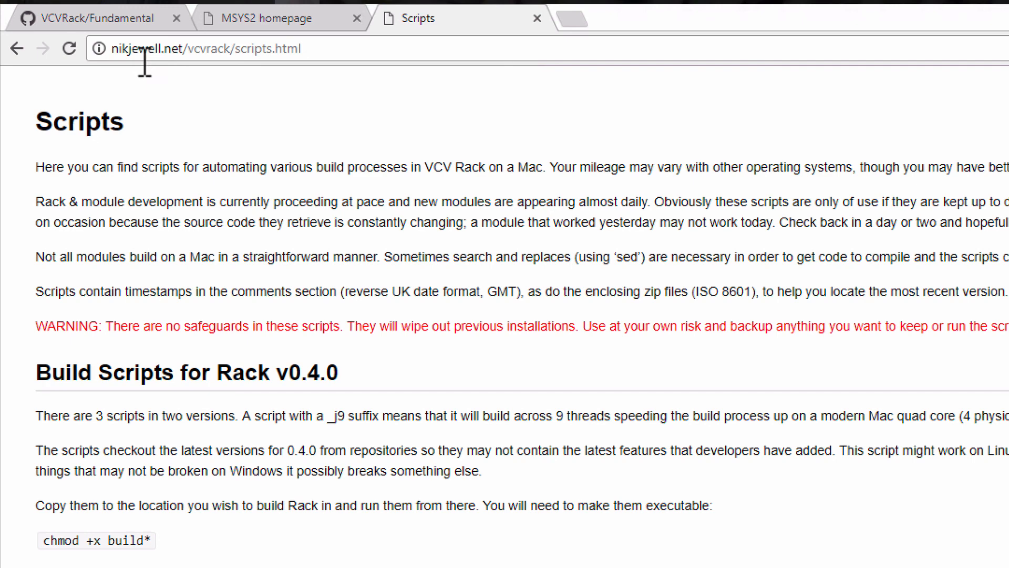
Step: Highlight the nikjewell.net/vcvrack/scripts.html address and begin reading the Scripts page
{"action": "left_click", "coordinate": [199, 48]}
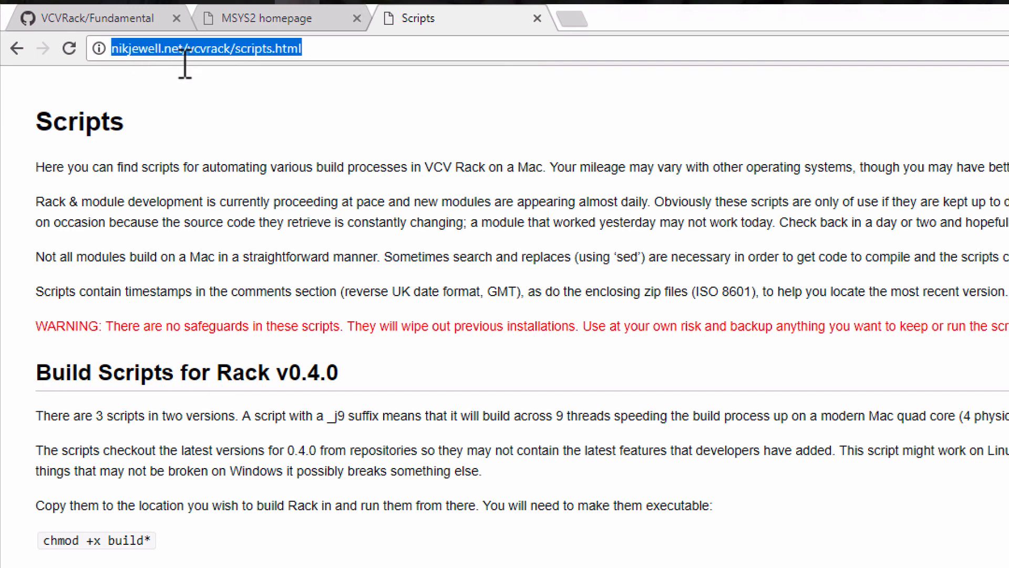
{"action": "mouse_move", "coordinate": [430, 158]}
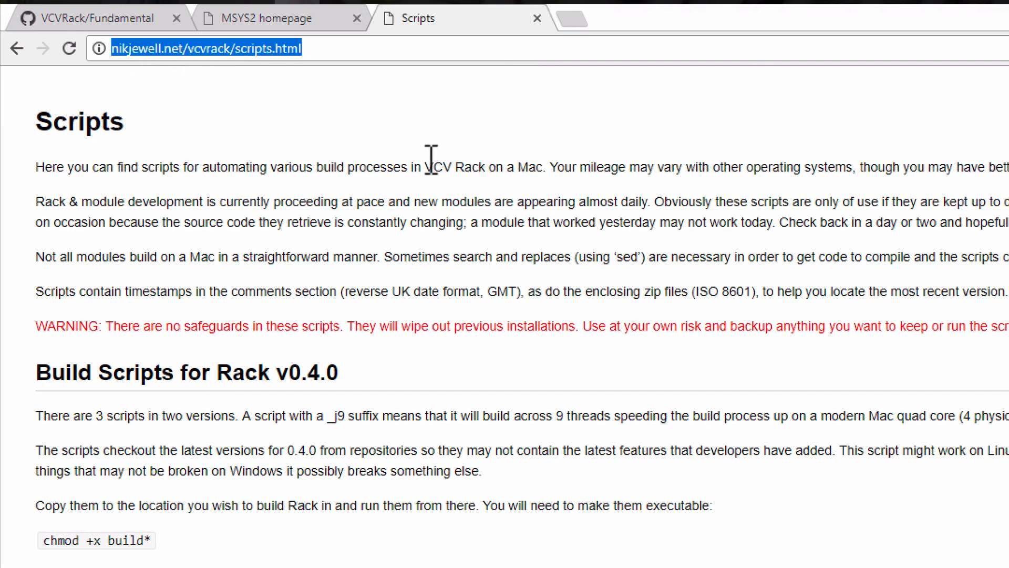
{"action": "mouse_move", "coordinate": [406, 166]}
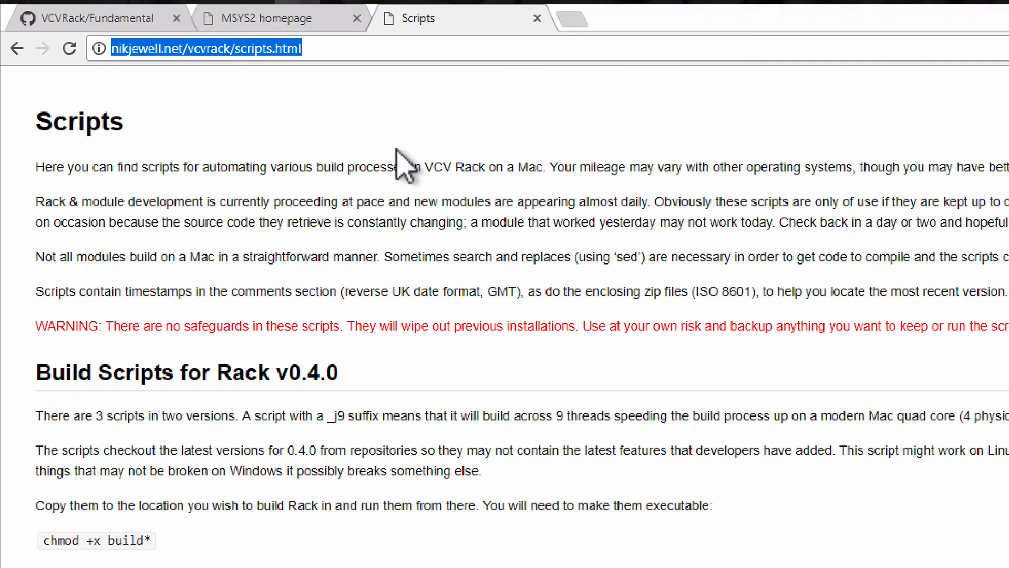
{"action": "mouse_move", "coordinate": [351, 13]}
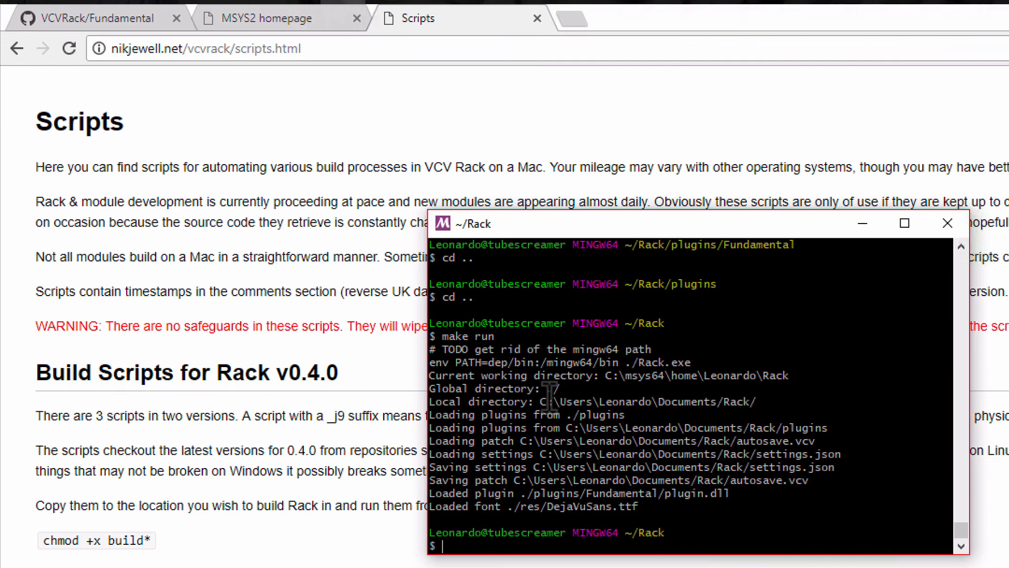
{"action": "mouse_move", "coordinate": [353, 251]}
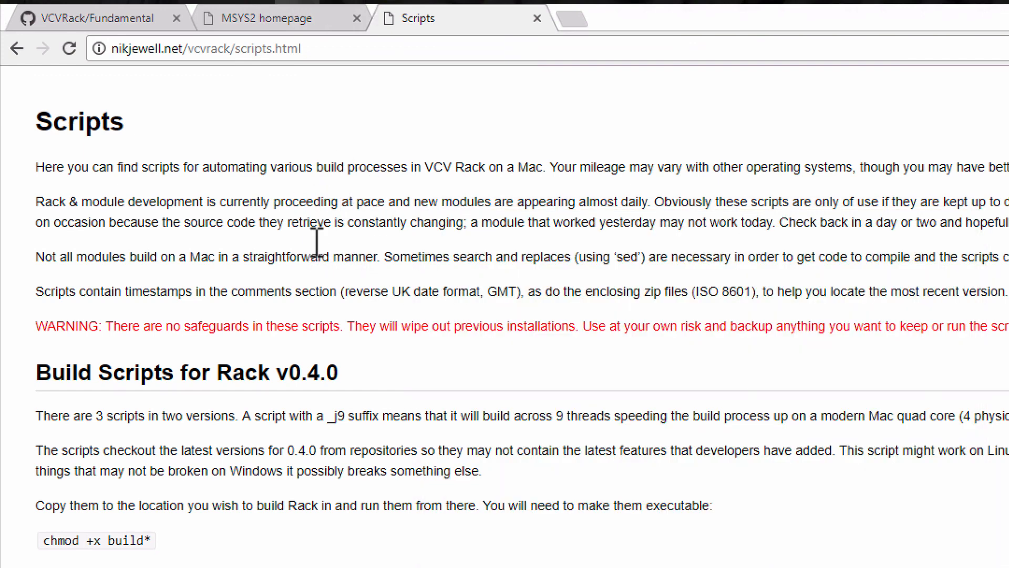
{"action": "scroll", "scroll_direction": "down", "scroll_amount": 3}
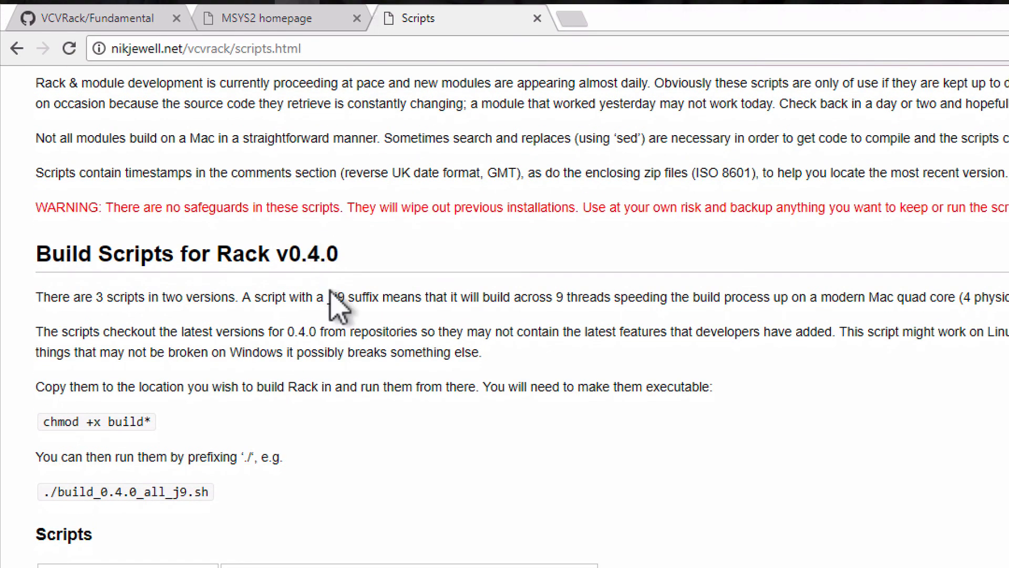
{"action": "left_click", "coordinate": [193, 48]}
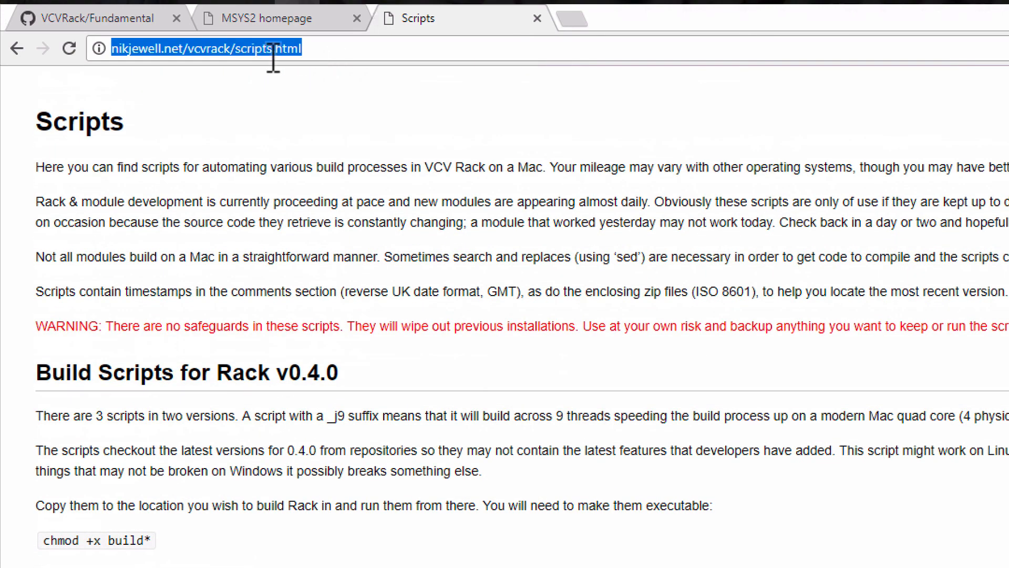
{"action": "left_click", "coordinate": [375, 175]}
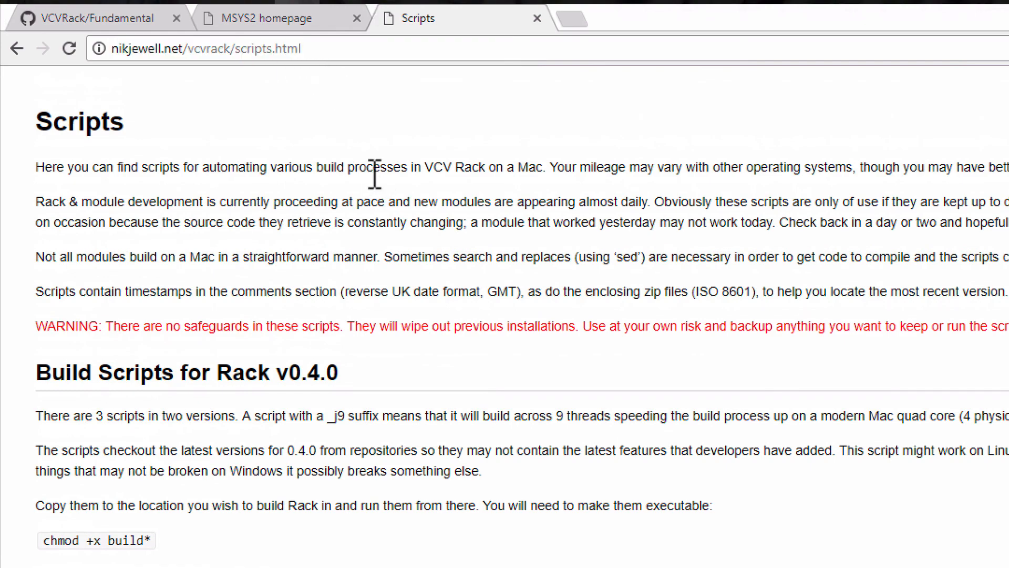
Step: Read down past the Rack v0.4.0 scripts and downloads to the Rack dev build scripts table
{"action": "scroll", "scroll_direction": "down", "scroll_amount": 3}
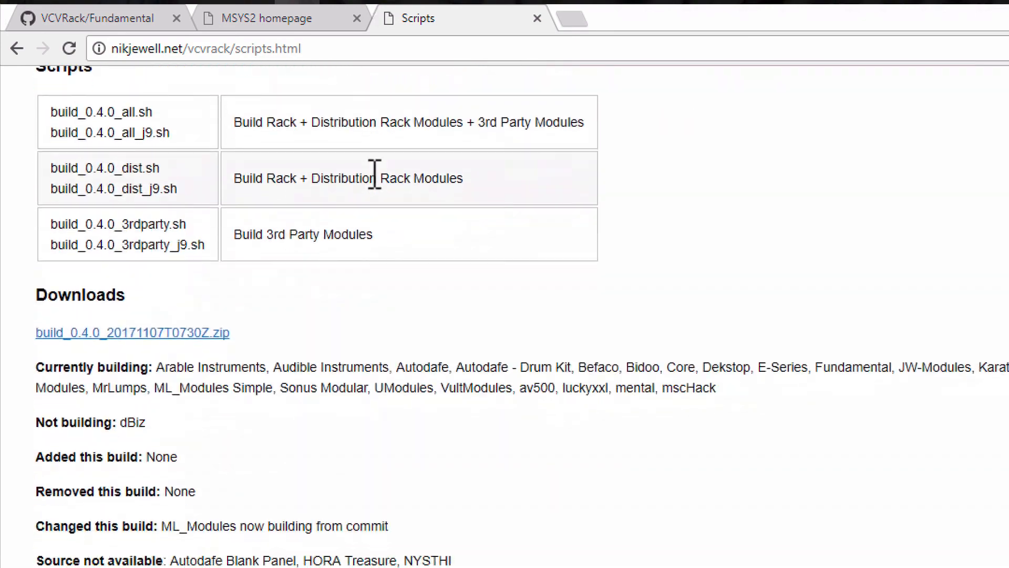
{"action": "scroll", "scroll_direction": "down", "scroll_amount": 3}
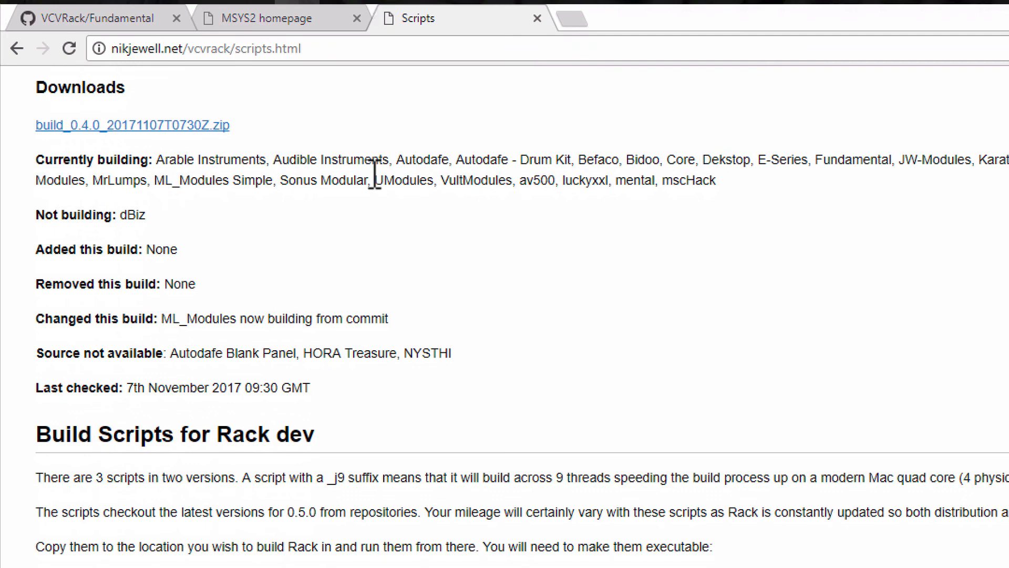
{"action": "scroll", "scroll_direction": "down", "scroll_amount": 3}
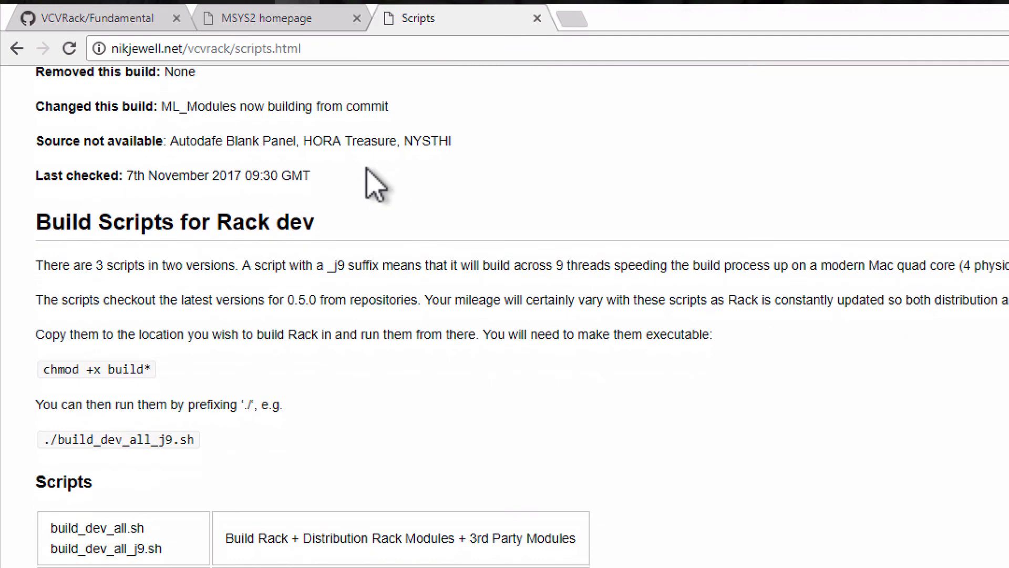
{"action": "scroll", "scroll_direction": "down", "scroll_amount": 3}
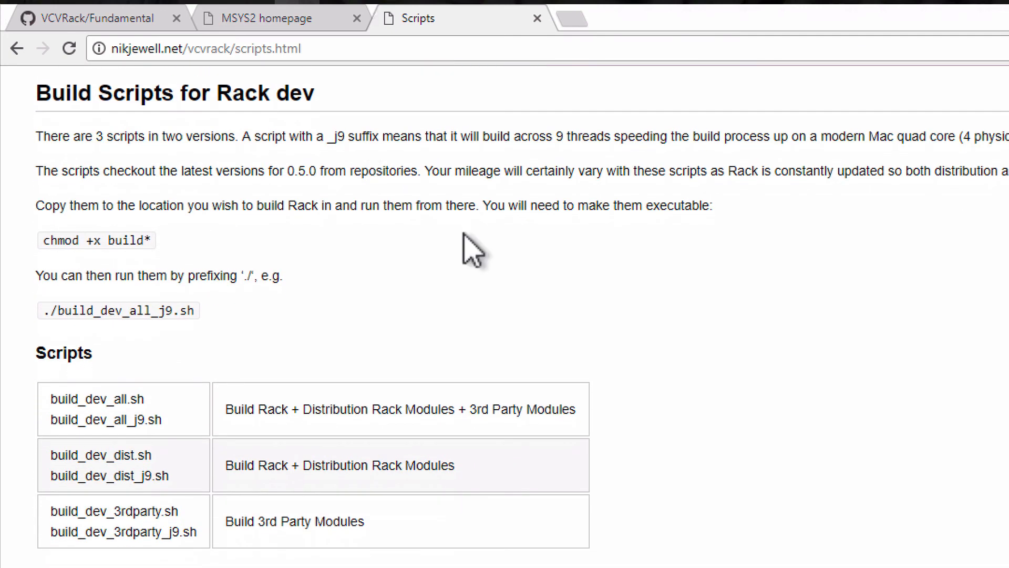